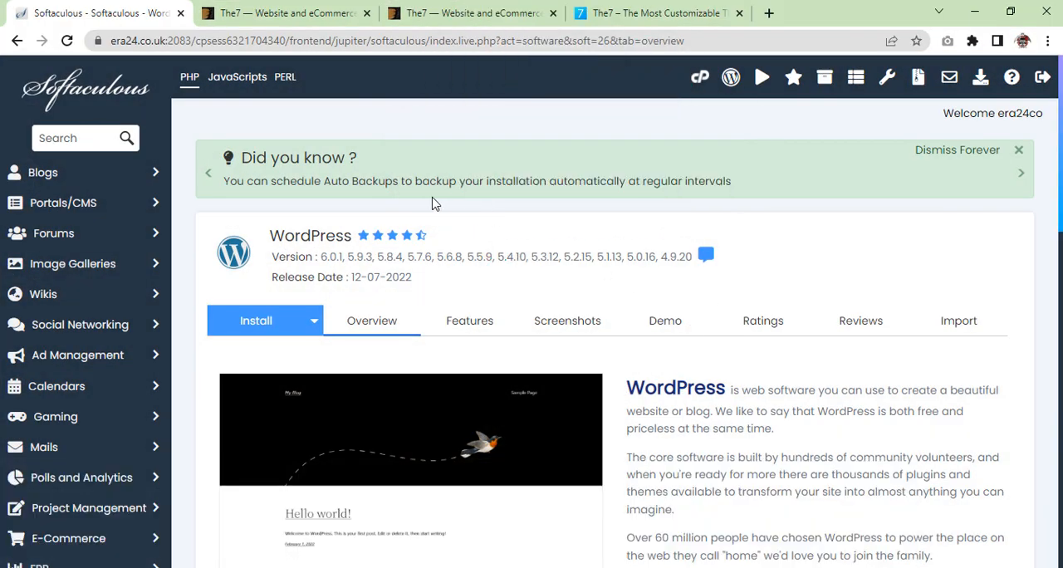
Begin a new WordPress install in Softaculous with the site name 'The7'
scroll(down, 3)
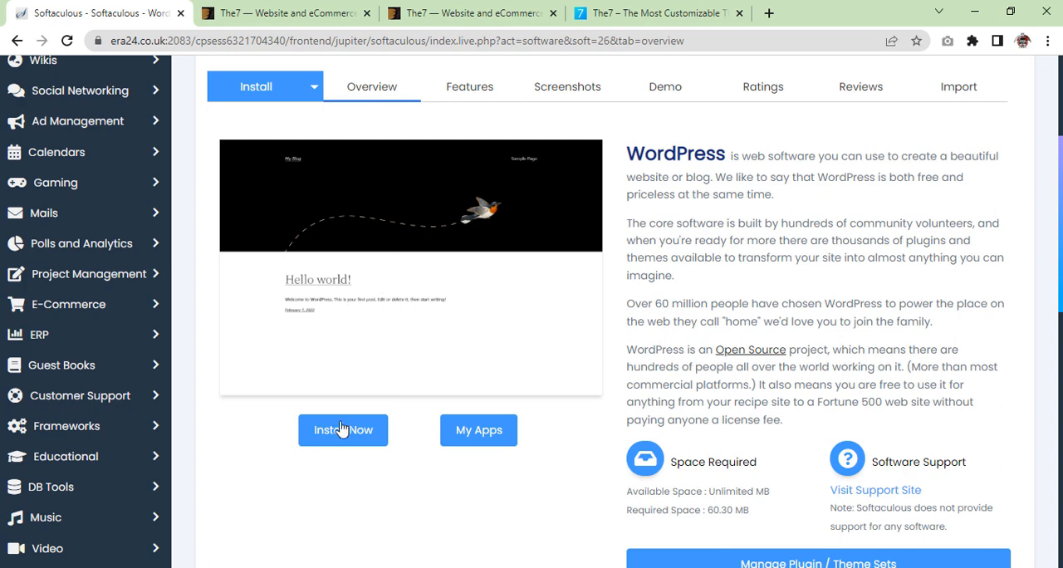
click(343, 429)
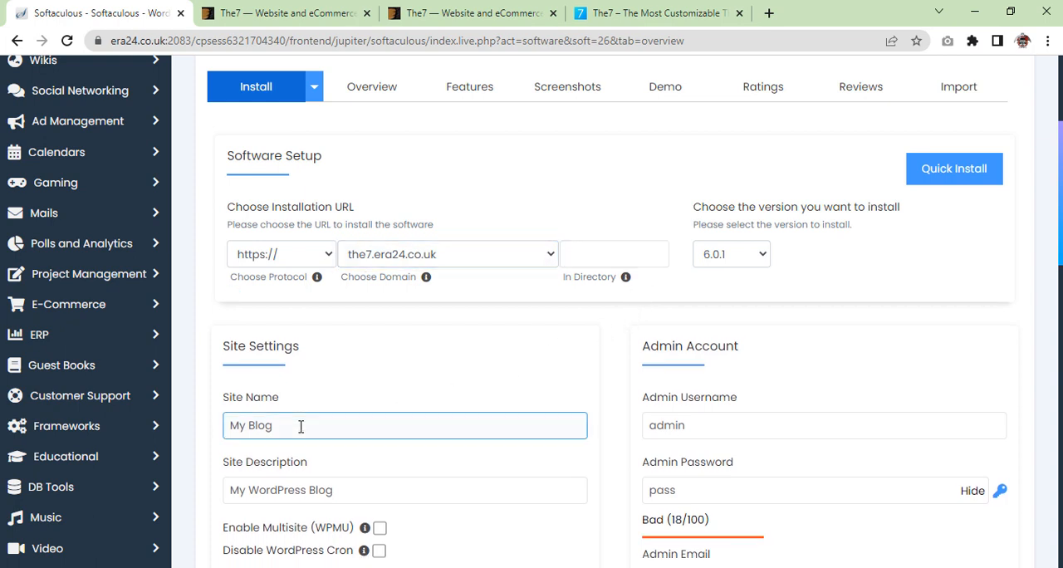
text(T)
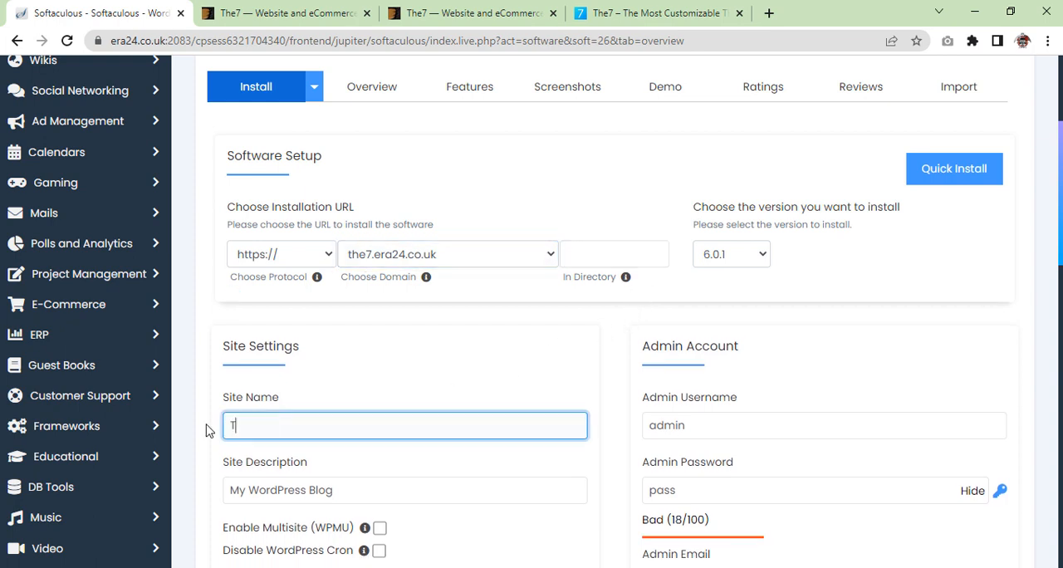
text(The7)
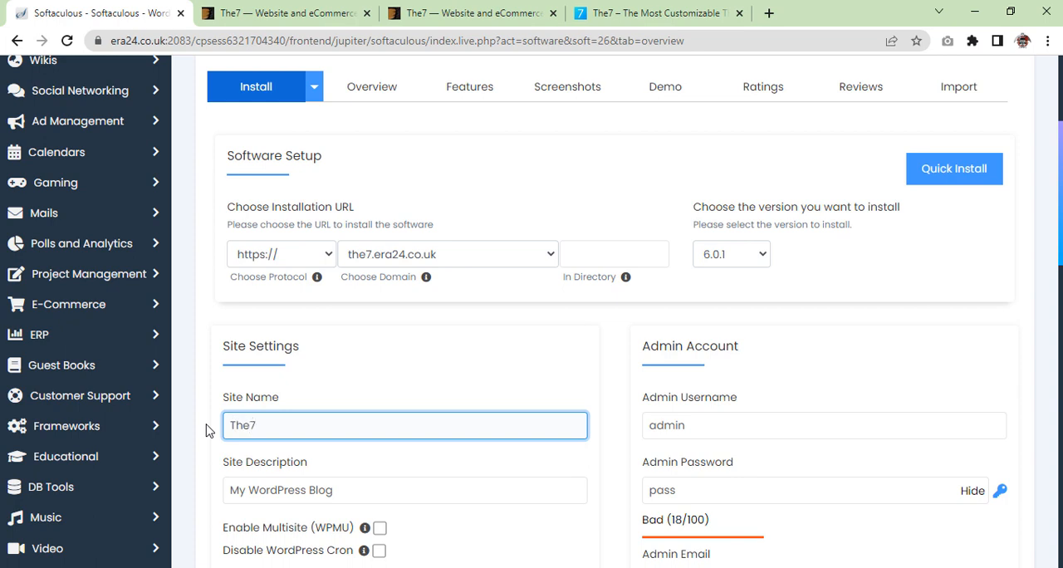
scroll(down, 3)
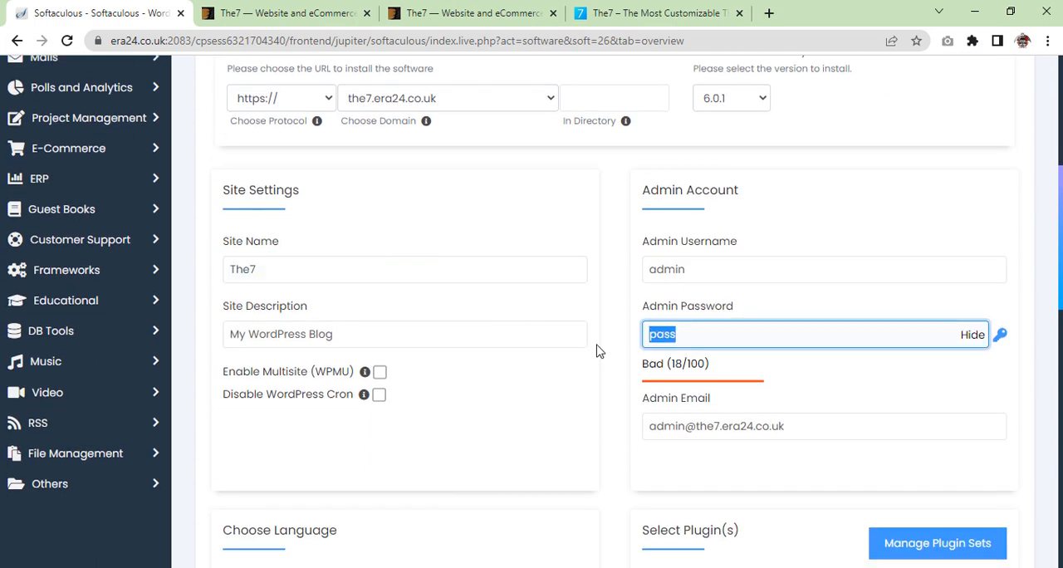
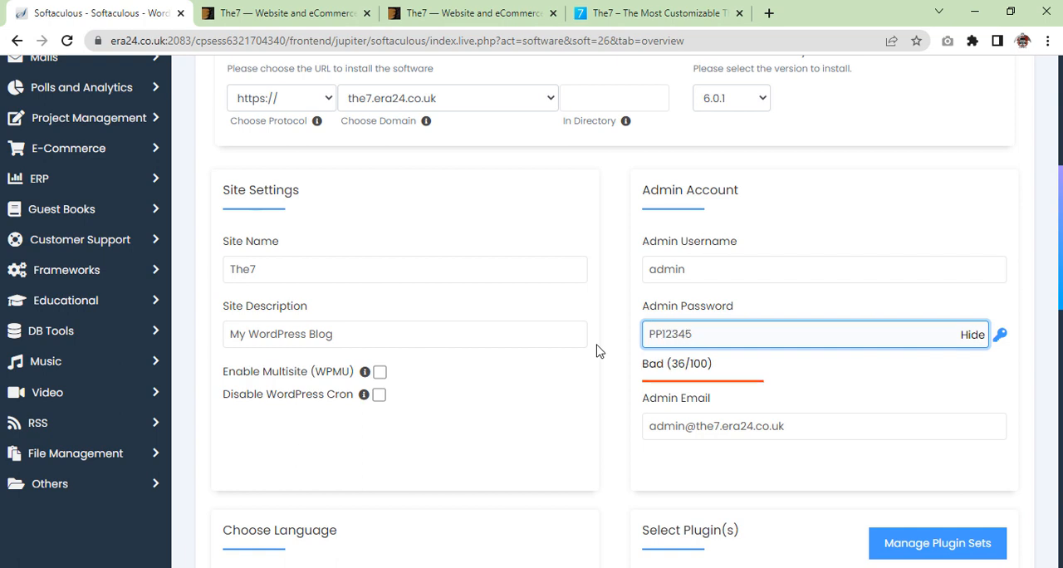
scroll(down, 3)
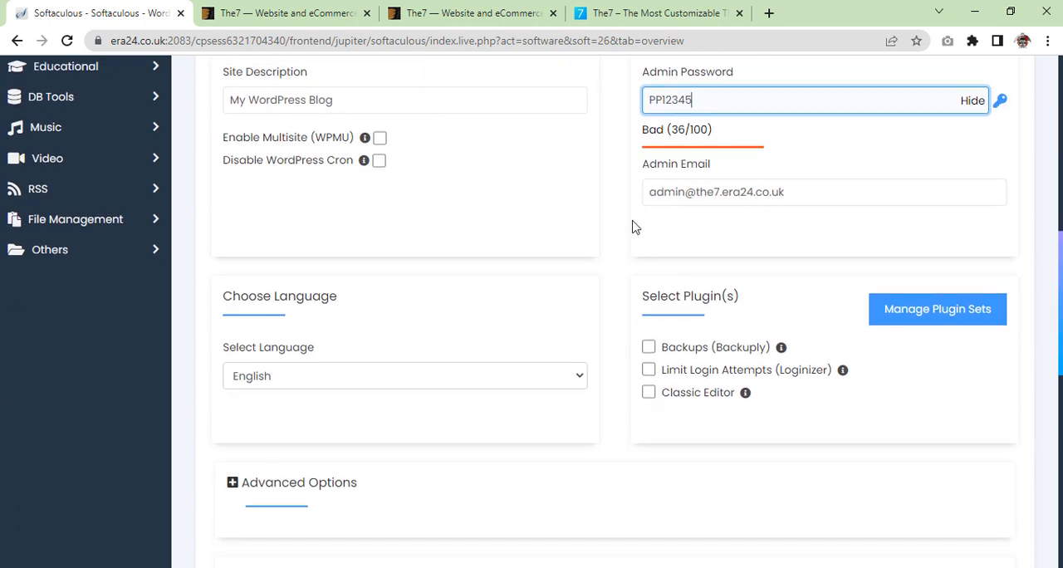
scroll(down, 3)
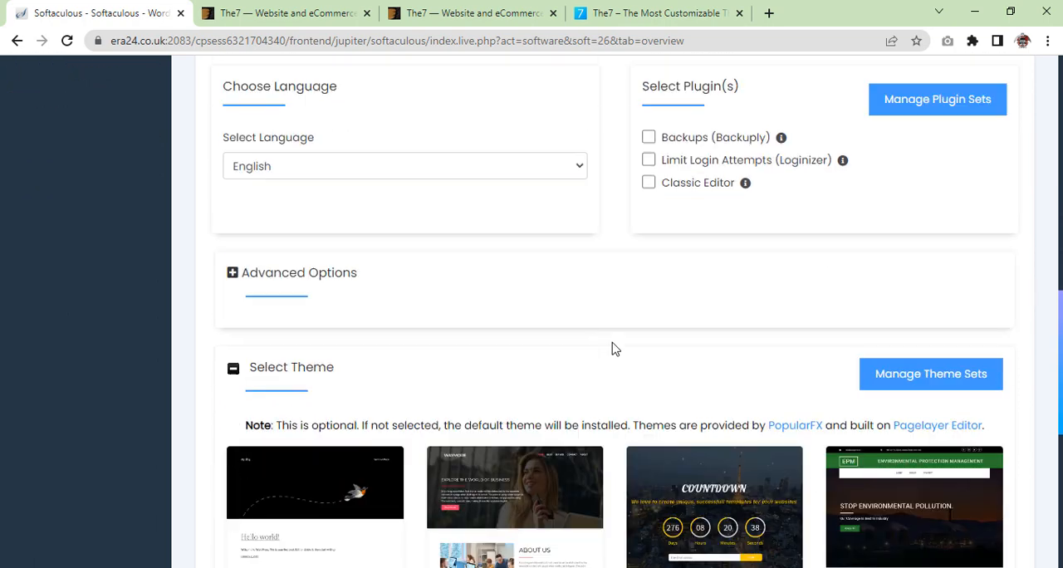
scroll(down, 3)
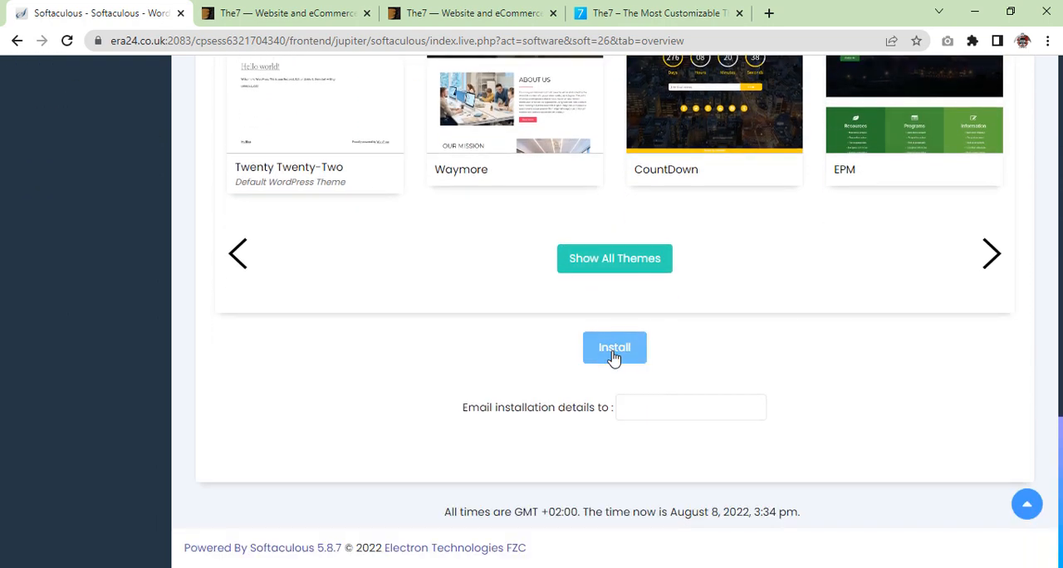
Run the WordPress installation and enter the new site's admin area via the Administrative URL
click(614, 347)
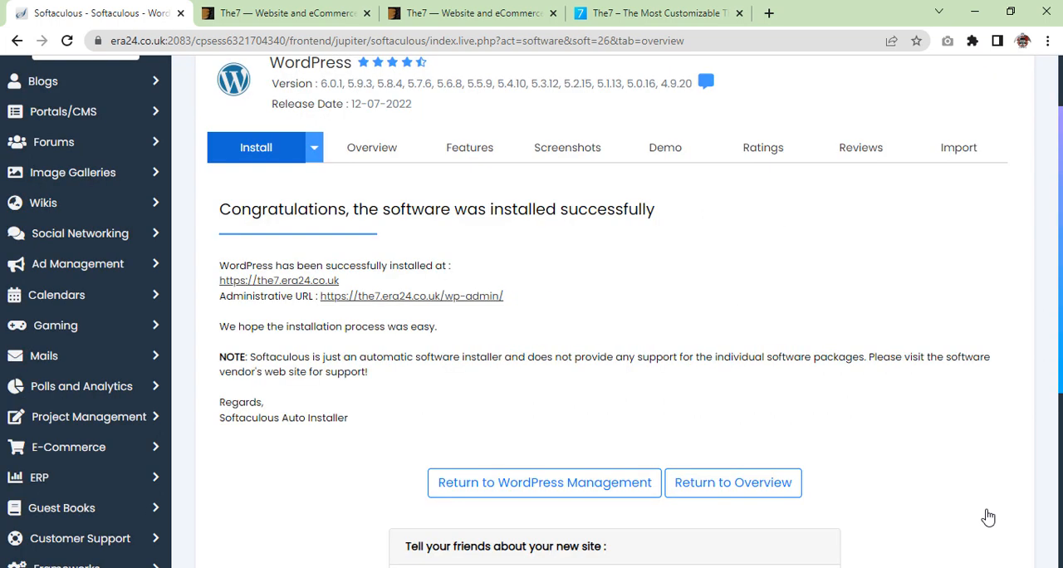
mouse_move(468, 355)
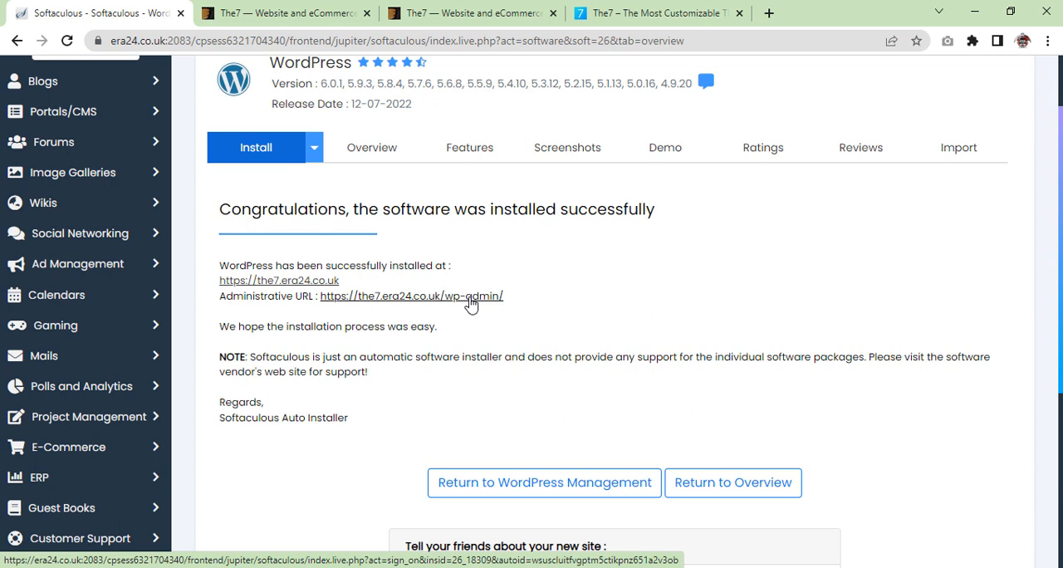
click(410, 296)
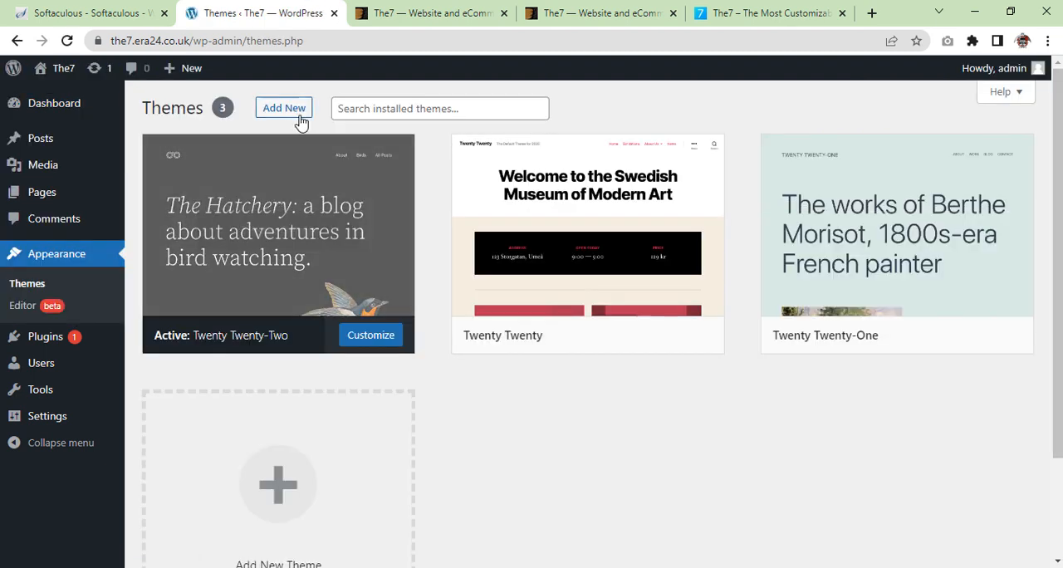
Upload the dt-the7.zip theme package and start installing it on the site
click(284, 108)
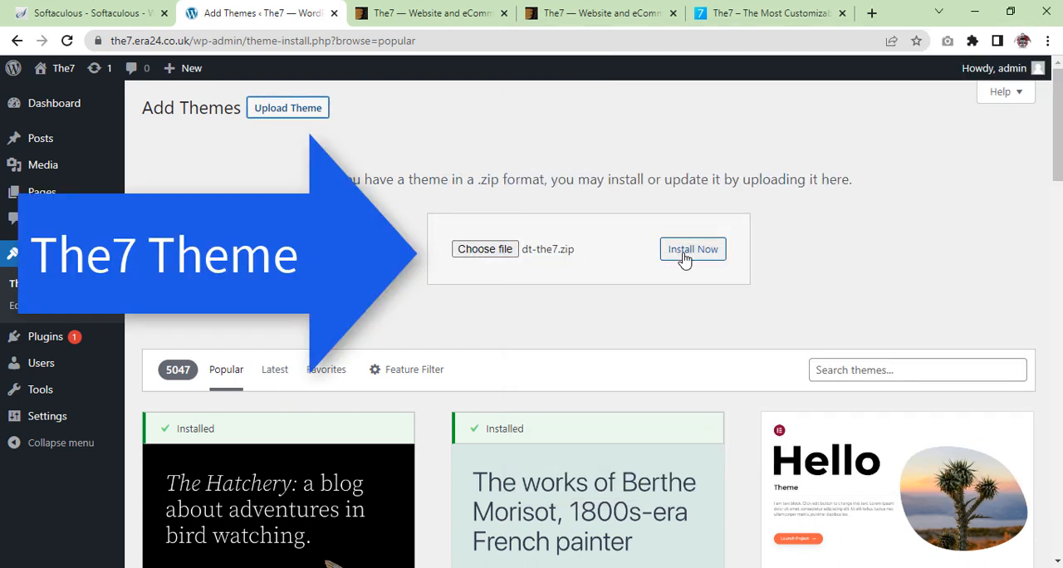
click(693, 249)
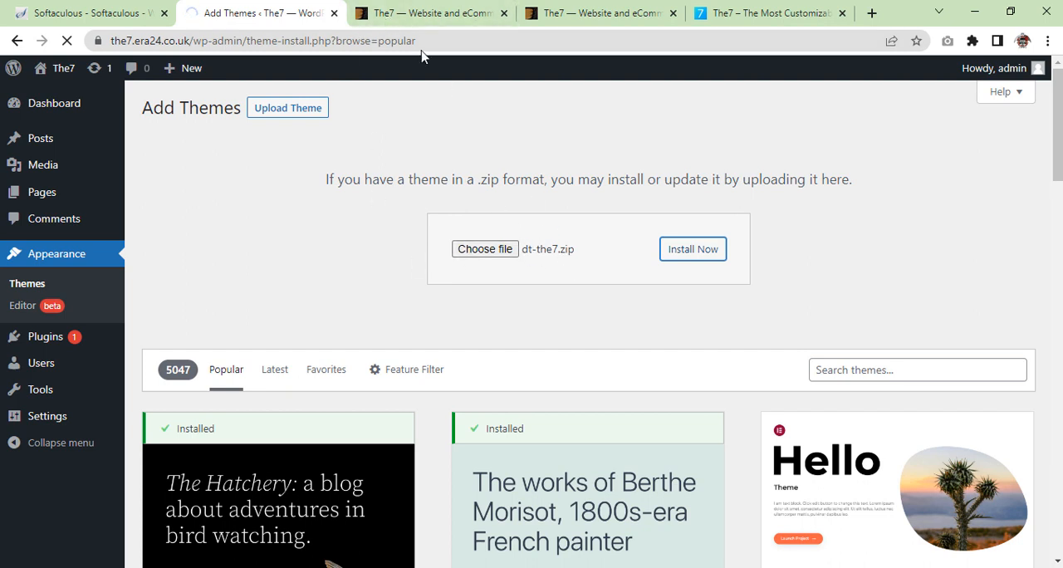
Browse the the7.io demo-site grid, scrolling past demos like Elementor Main Demo, Company and Retail Store
click(430, 13)
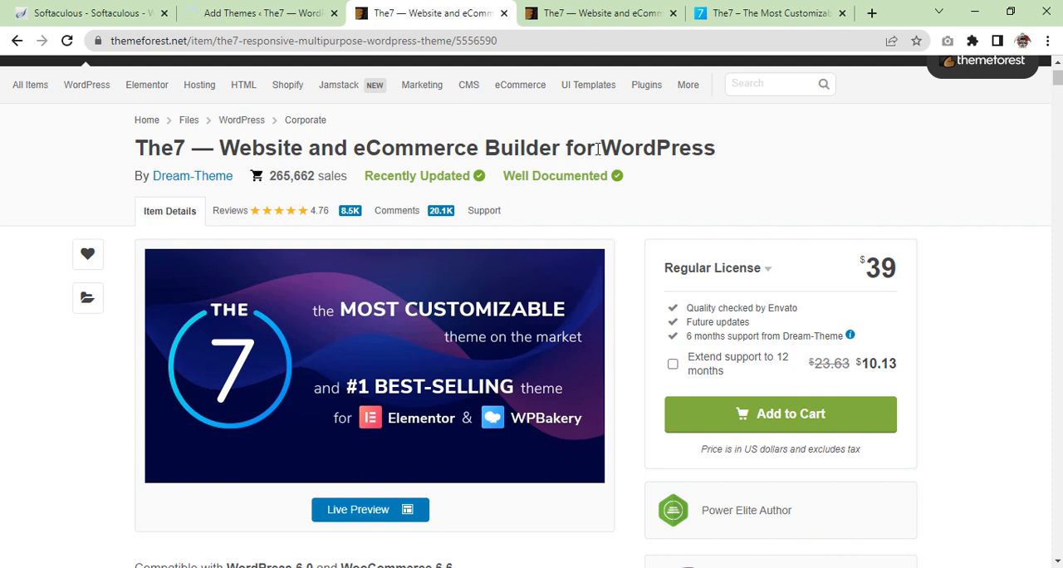
mouse_move(686, 154)
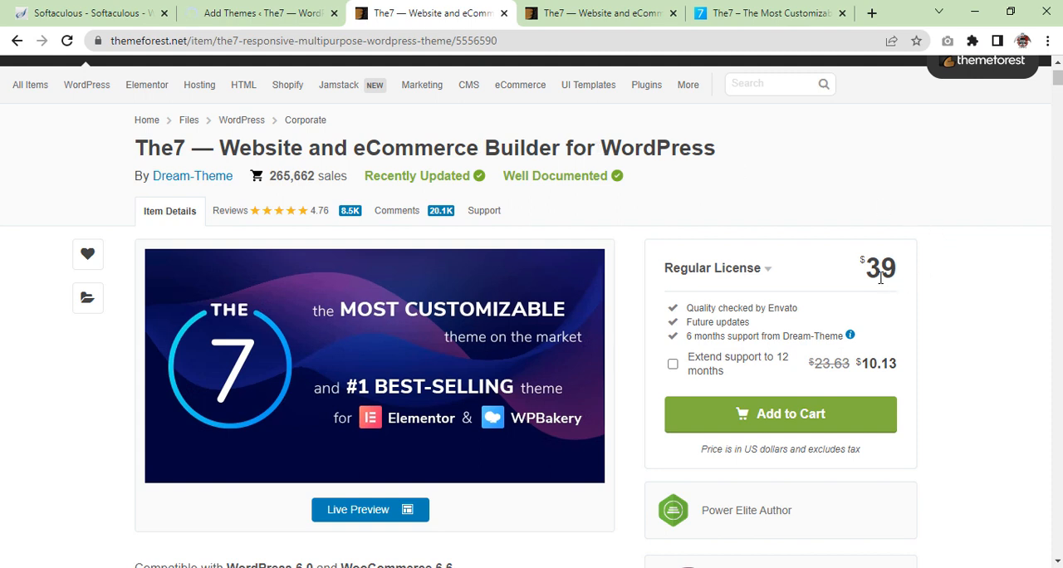
mouse_move(93, 172)
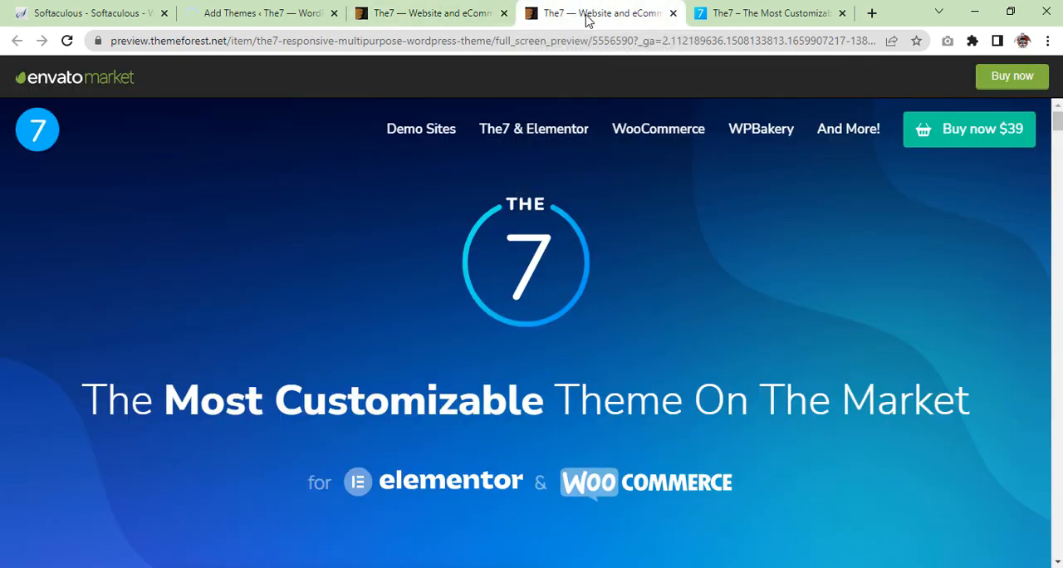
scroll(down, 3)
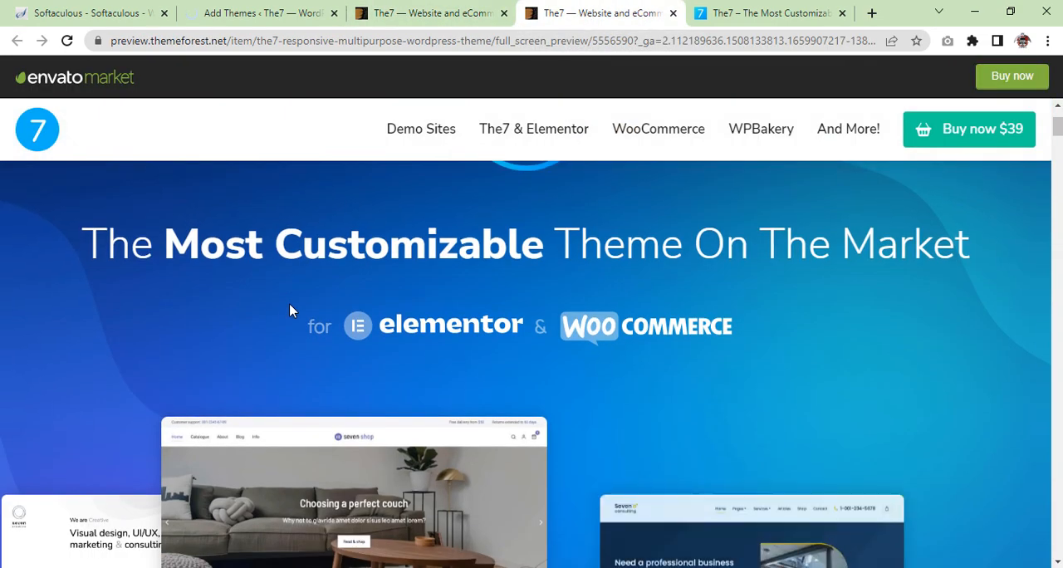
scroll(down, 3)
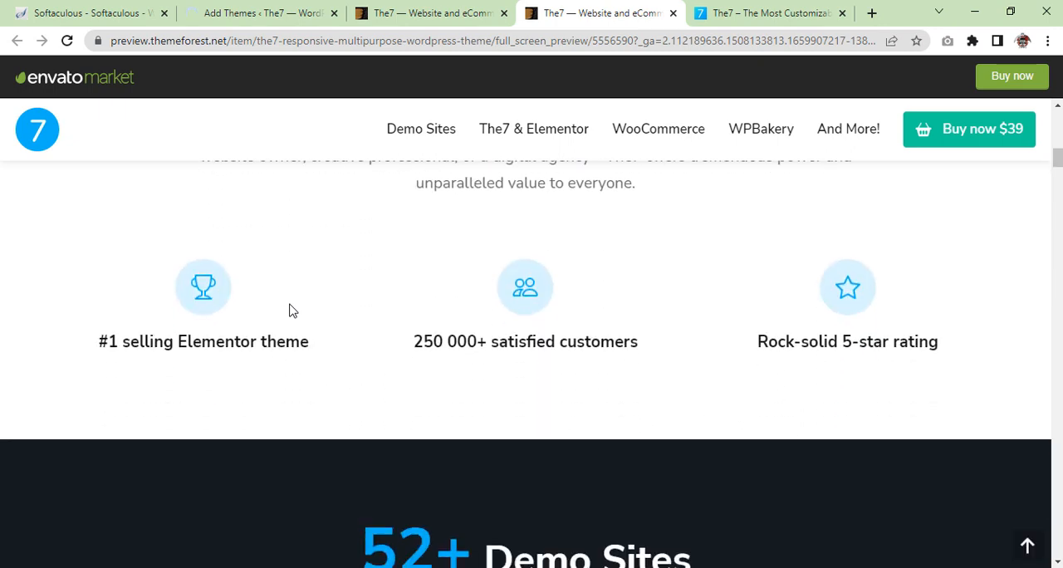
scroll(down, 3)
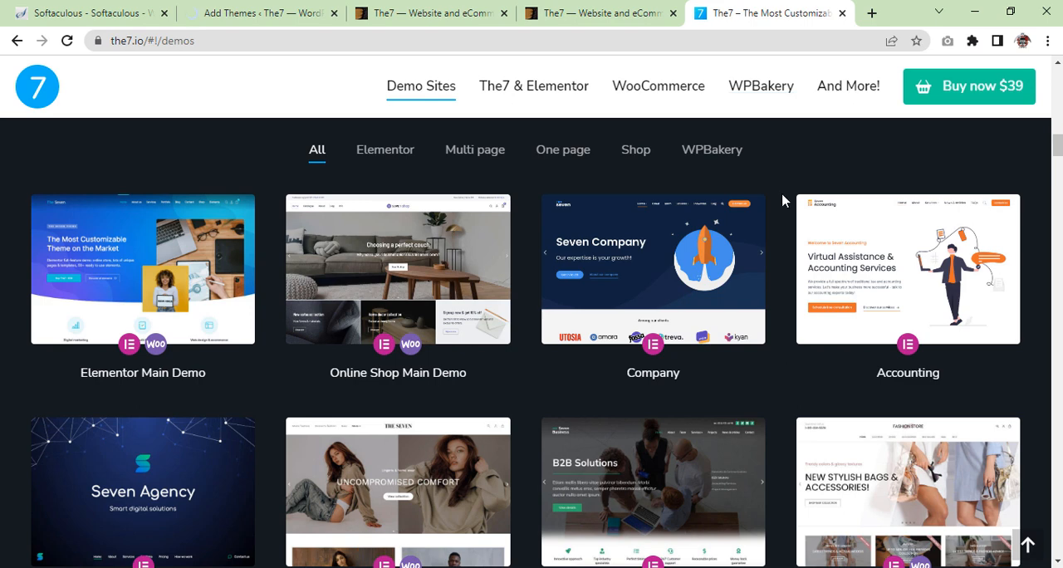
scroll(down, 3)
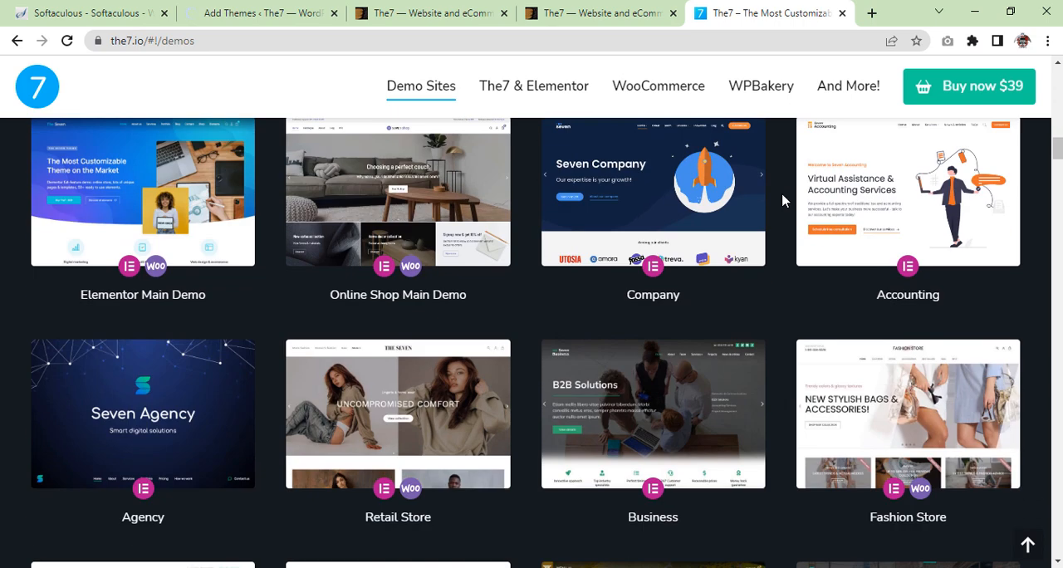
scroll(down, 3)
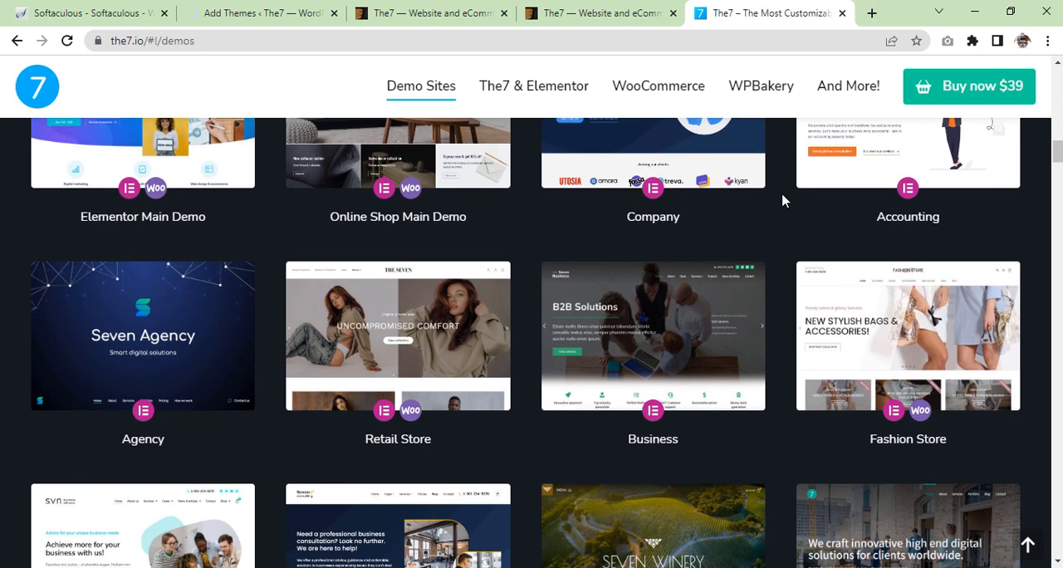
scroll(down, 3)
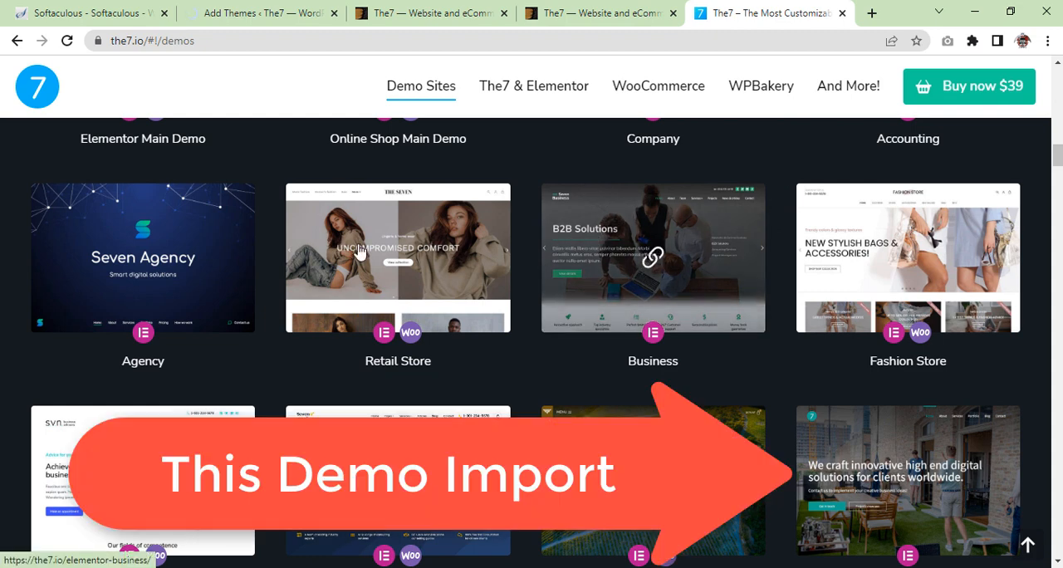
mouse_move(695, 316)
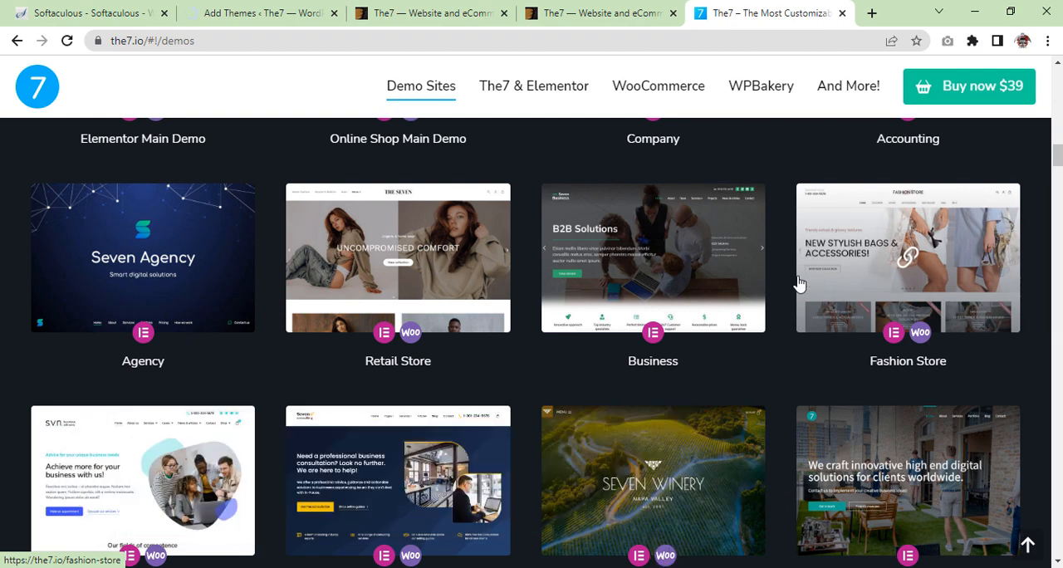
scroll(down, 3)
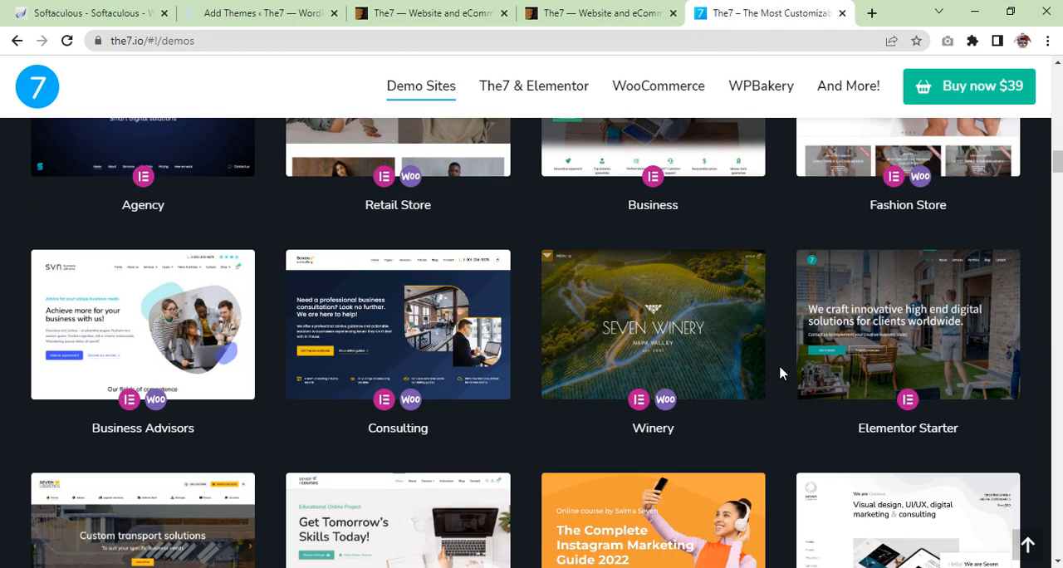
scroll(down, 3)
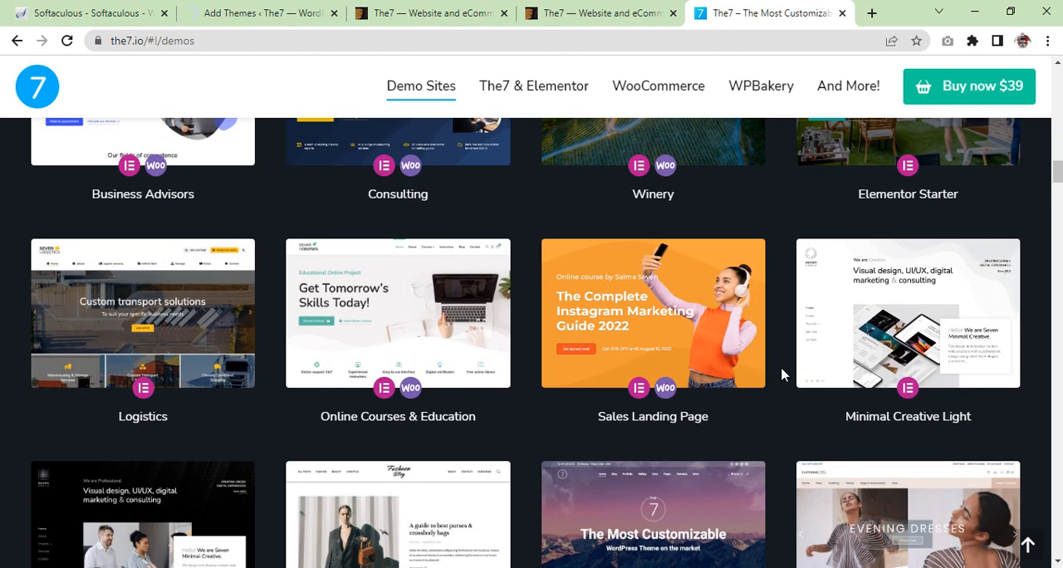
scroll(down, 3)
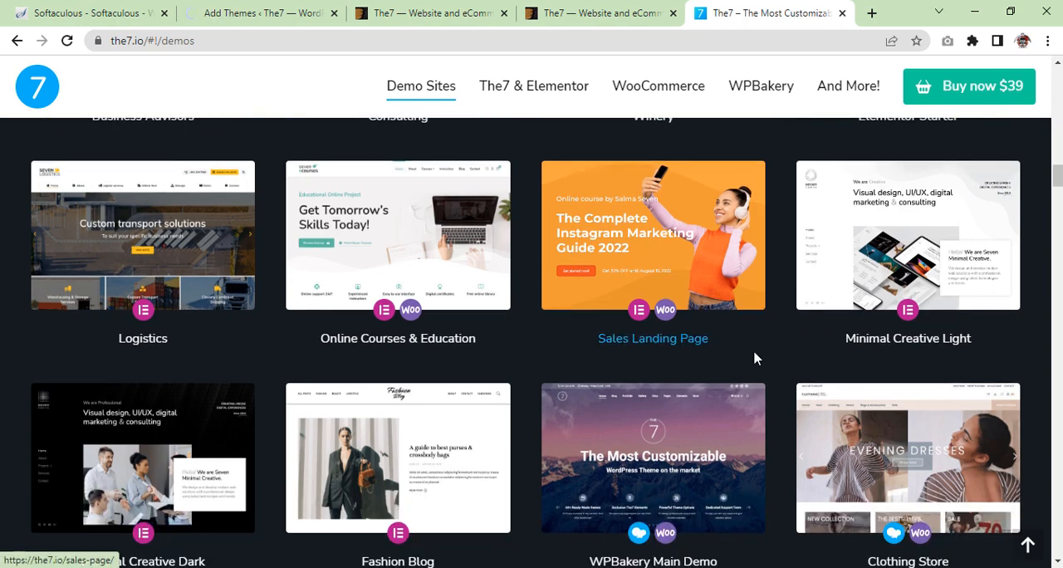
scroll(down, 3)
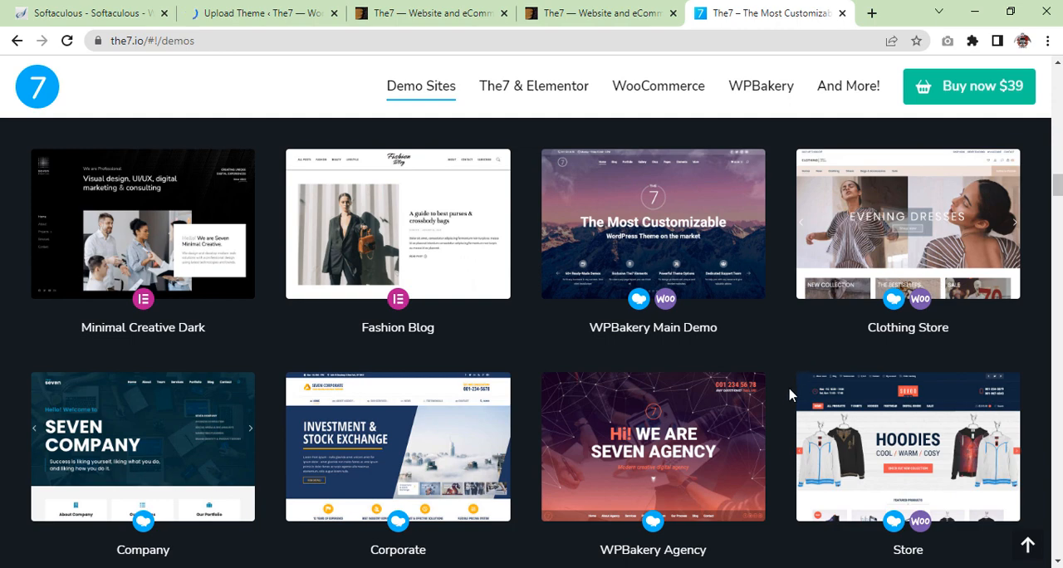
scroll(down, 3)
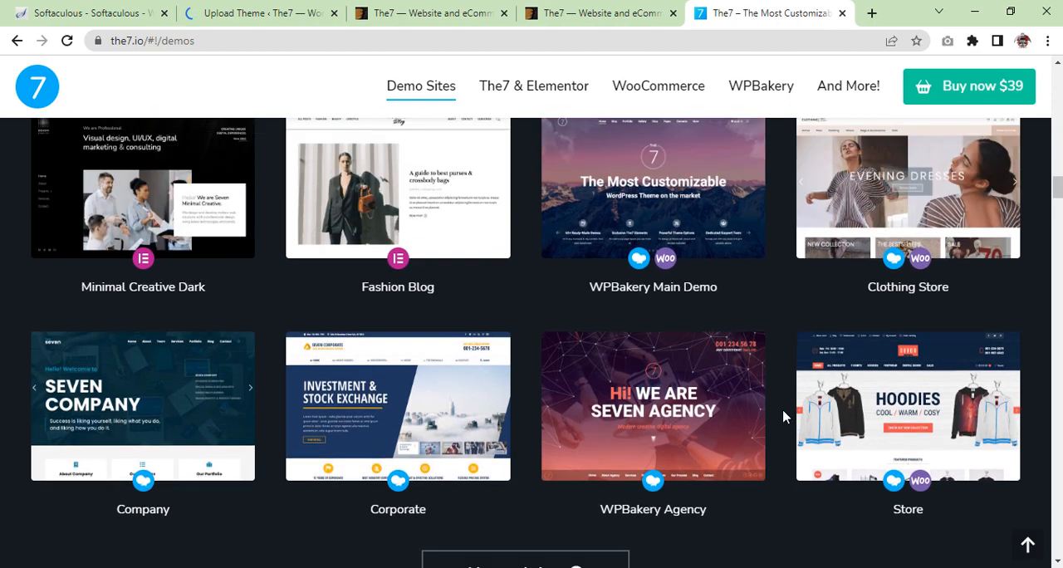
scroll(down, 3)
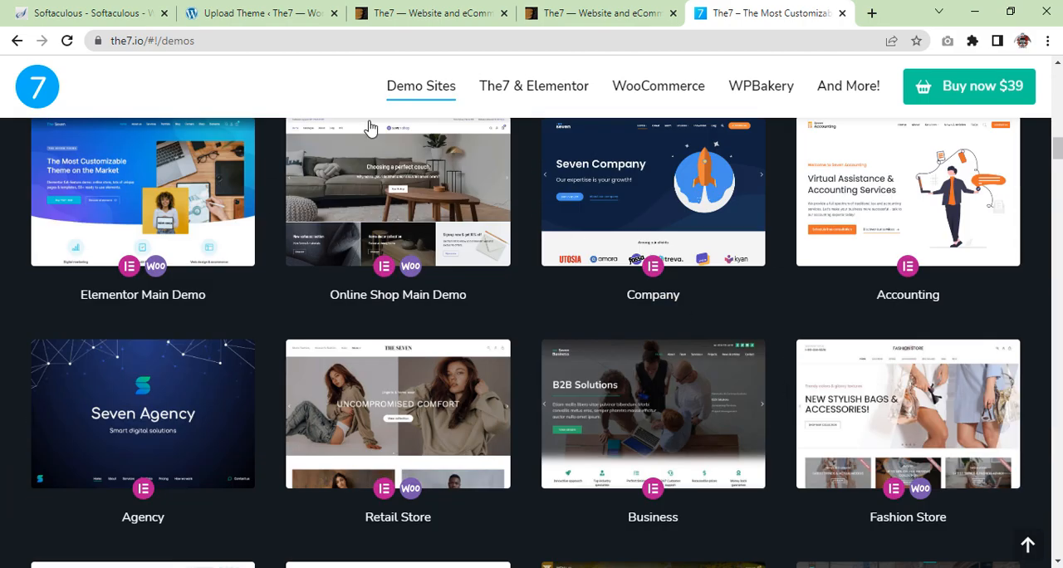
Activate the installed The7 theme and review its welcome dashboard down to System Status
click(258, 14)
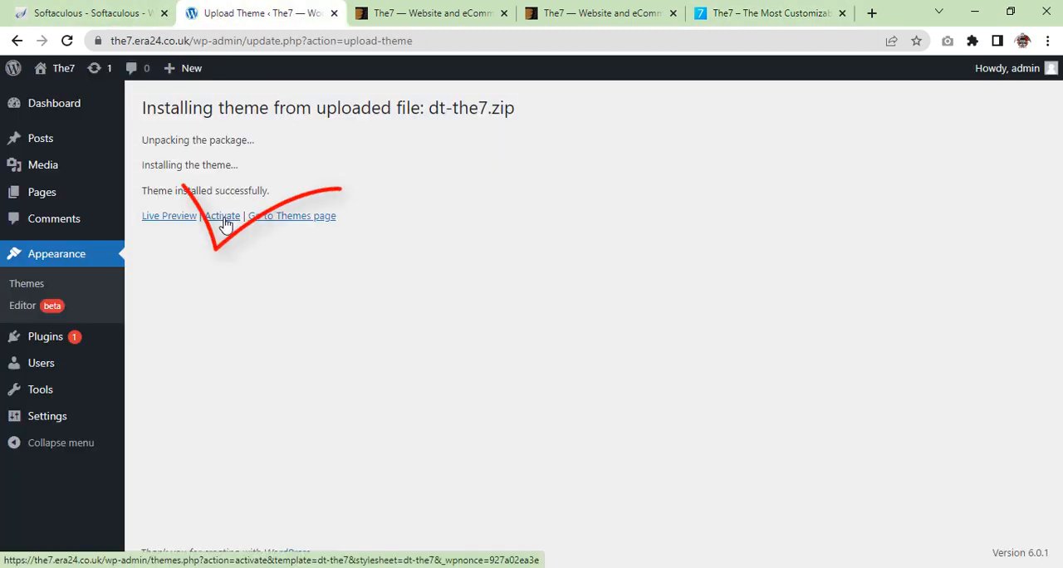
click(222, 216)
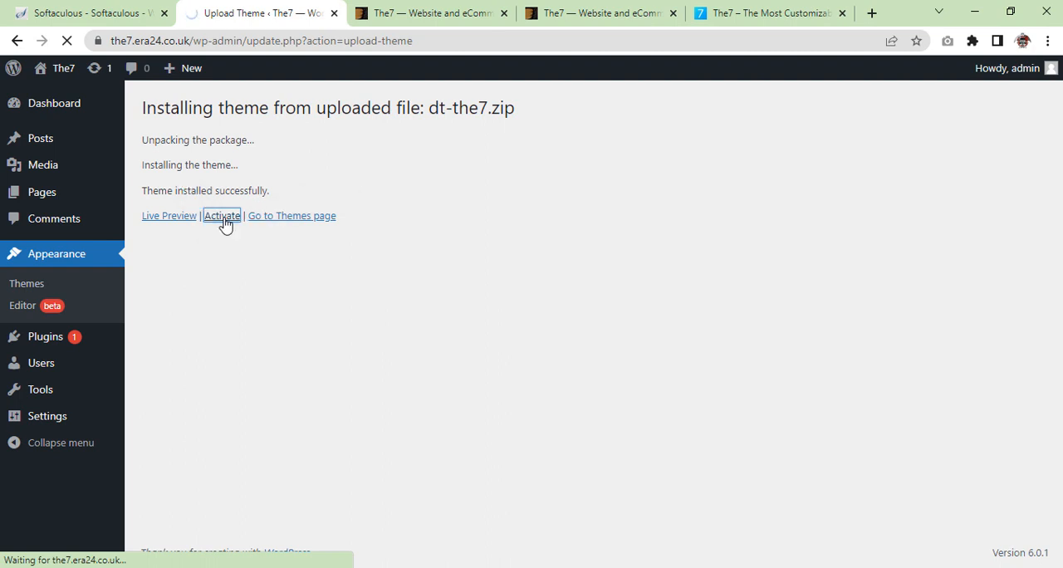
click(223, 216)
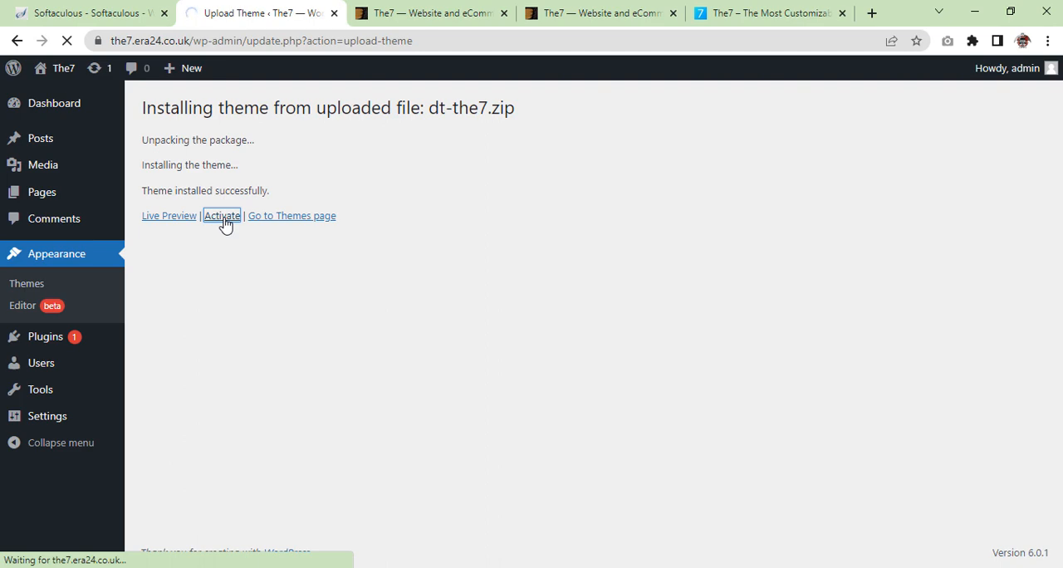
click(222, 216)
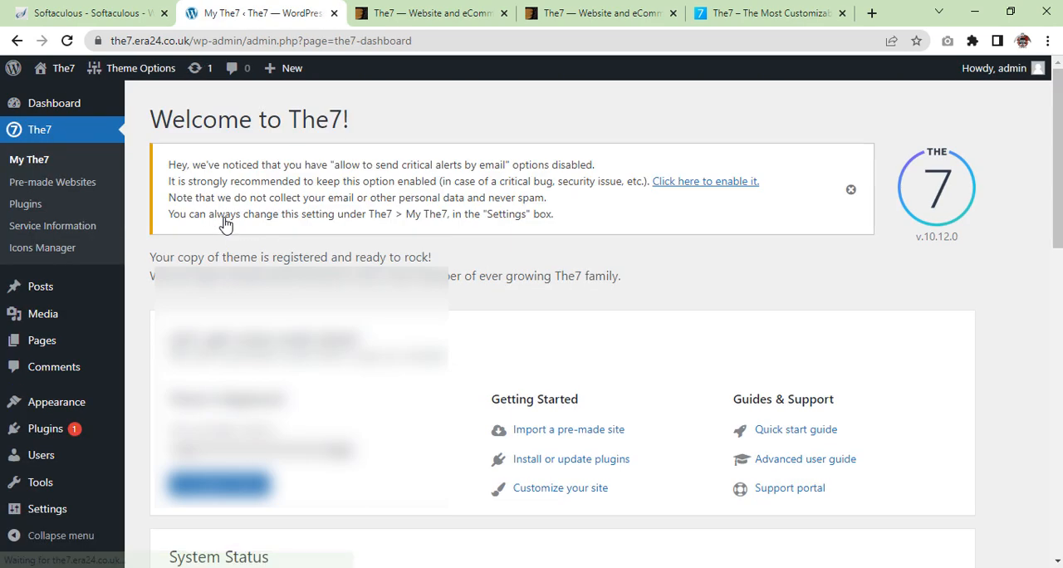
scroll(down, 3)
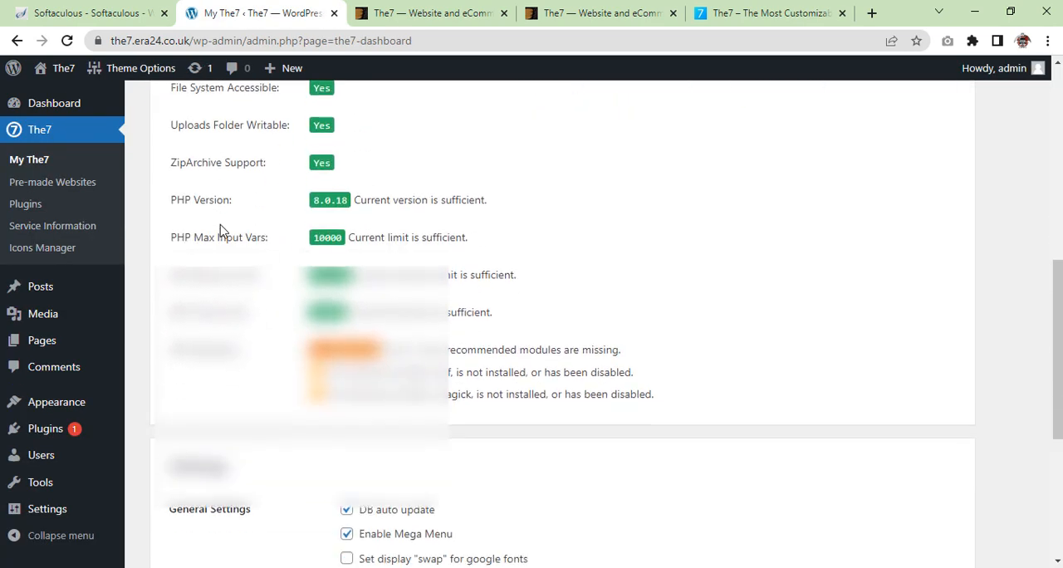
scroll(down, 3)
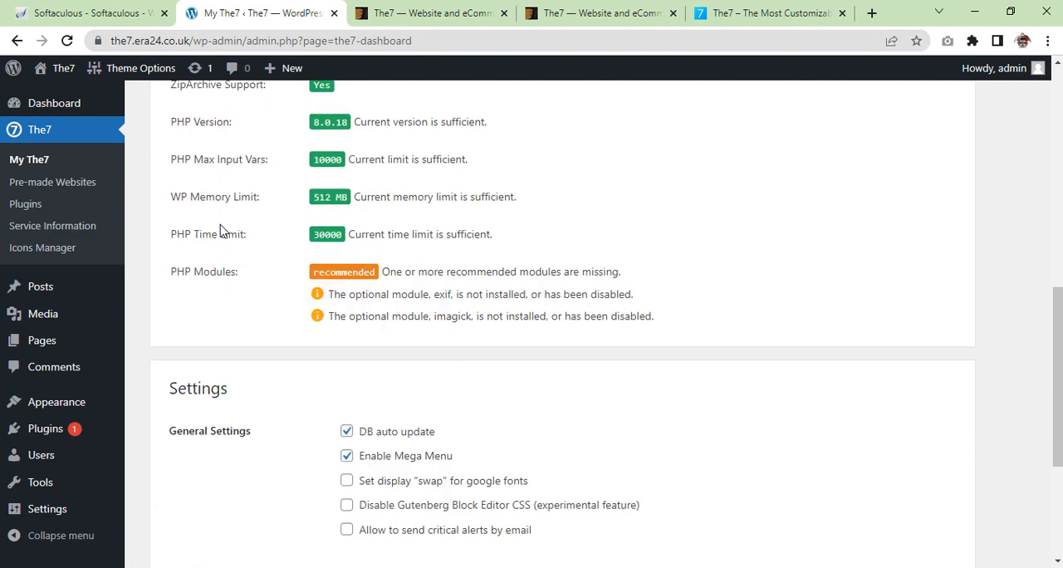
mouse_move(57, 402)
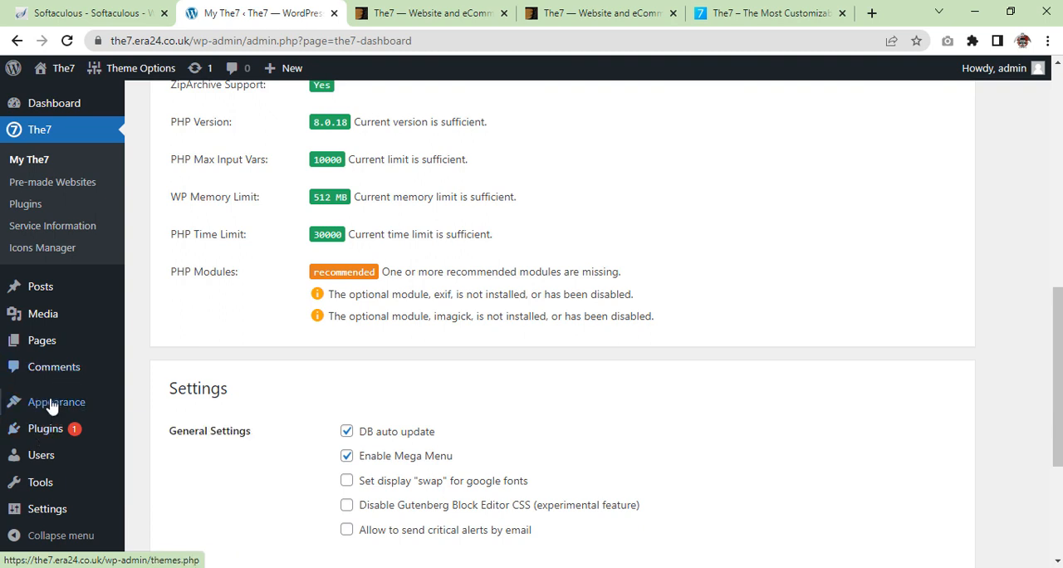
mouse_move(46, 429)
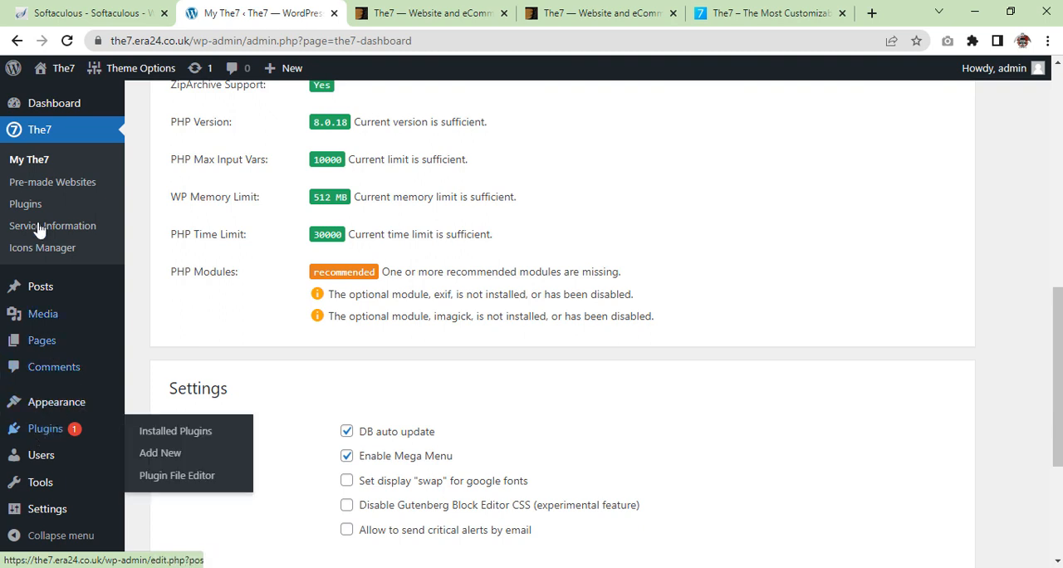
Select every recommended plugin on The7 > Plugins and apply the Install bulk action
click(25, 204)
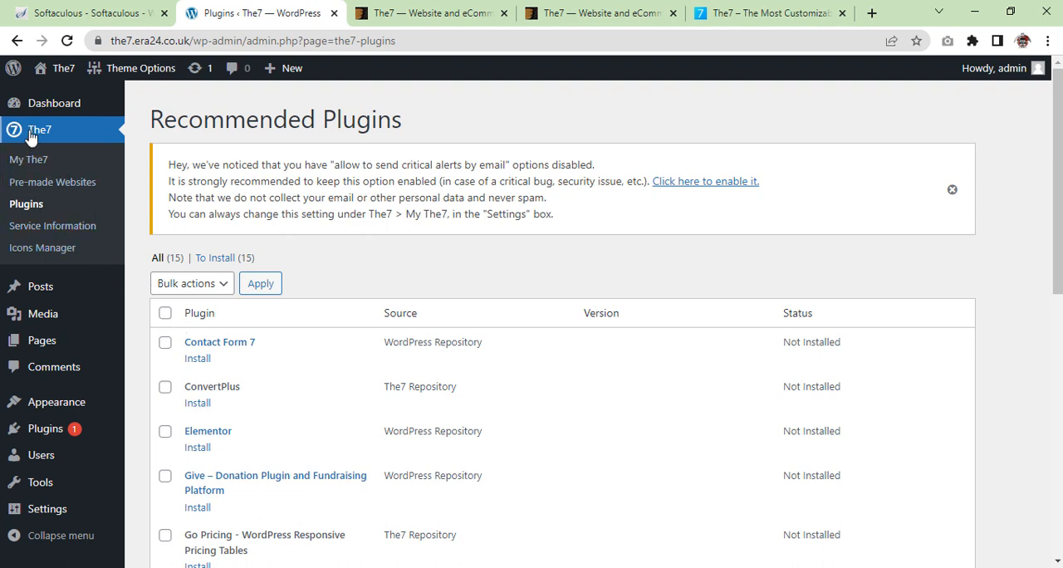
mouse_move(74, 142)
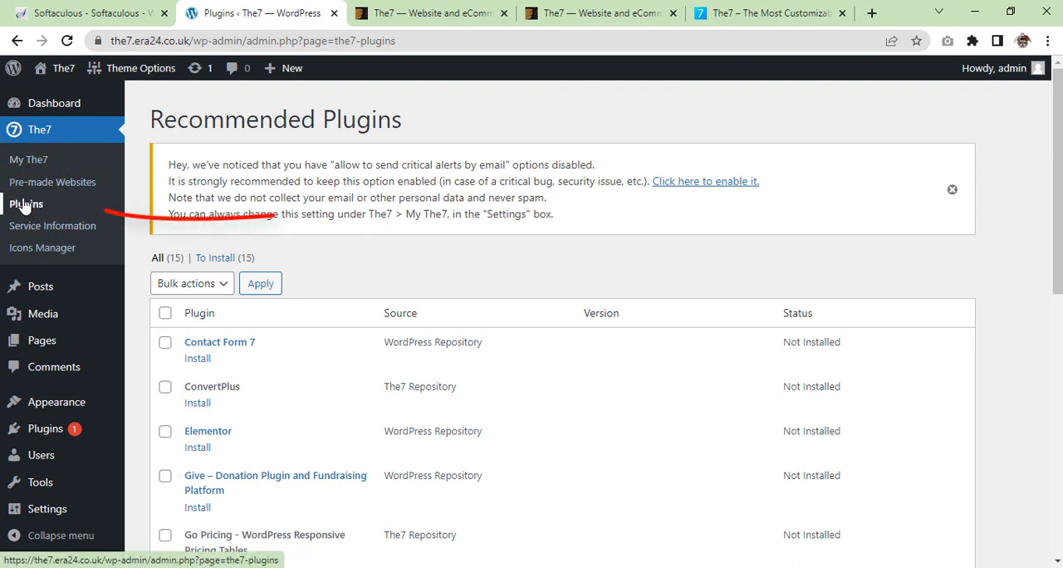
mouse_move(45, 429)
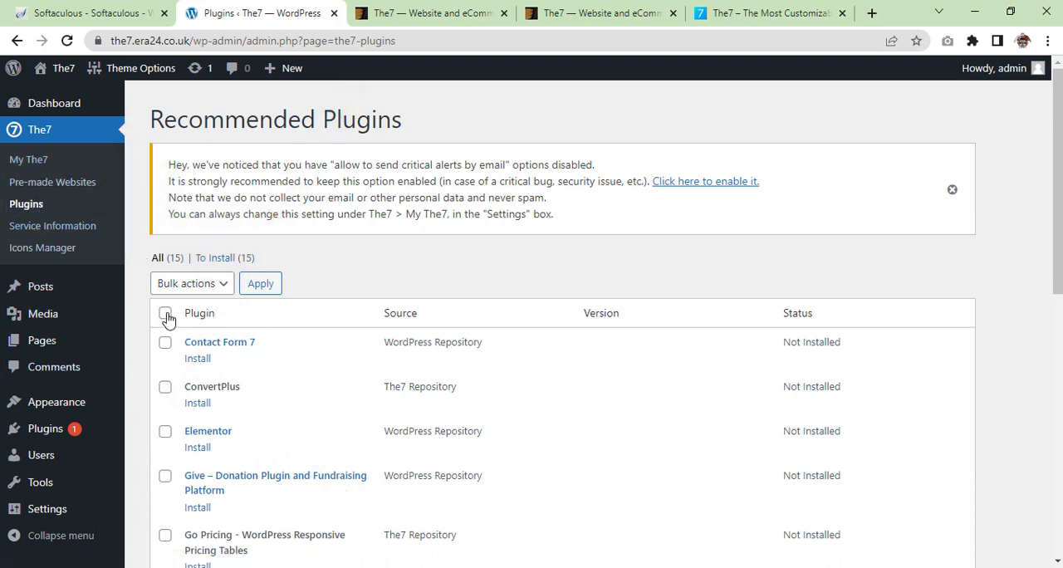
click(164, 312)
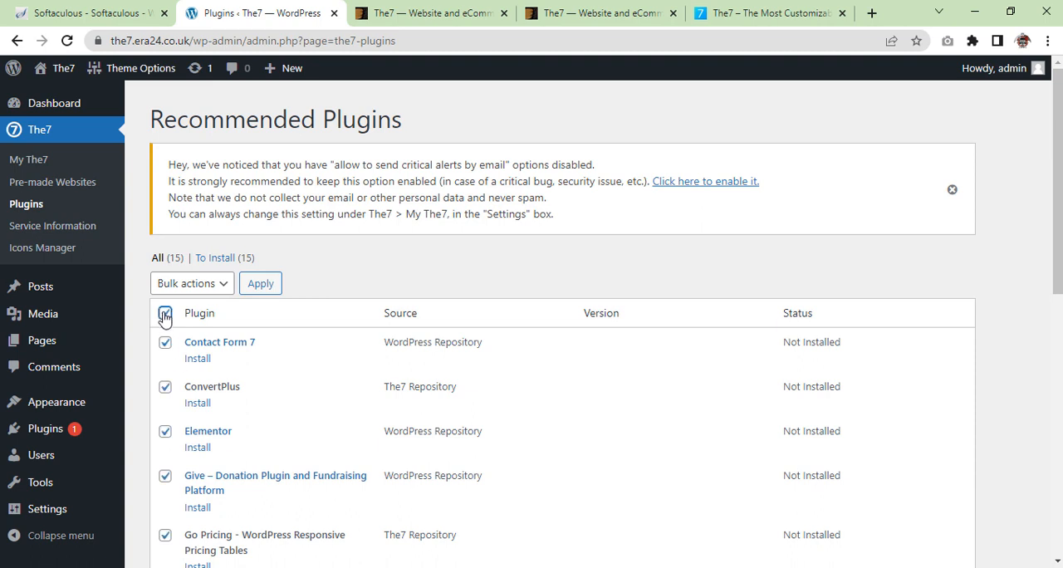
click(191, 283)
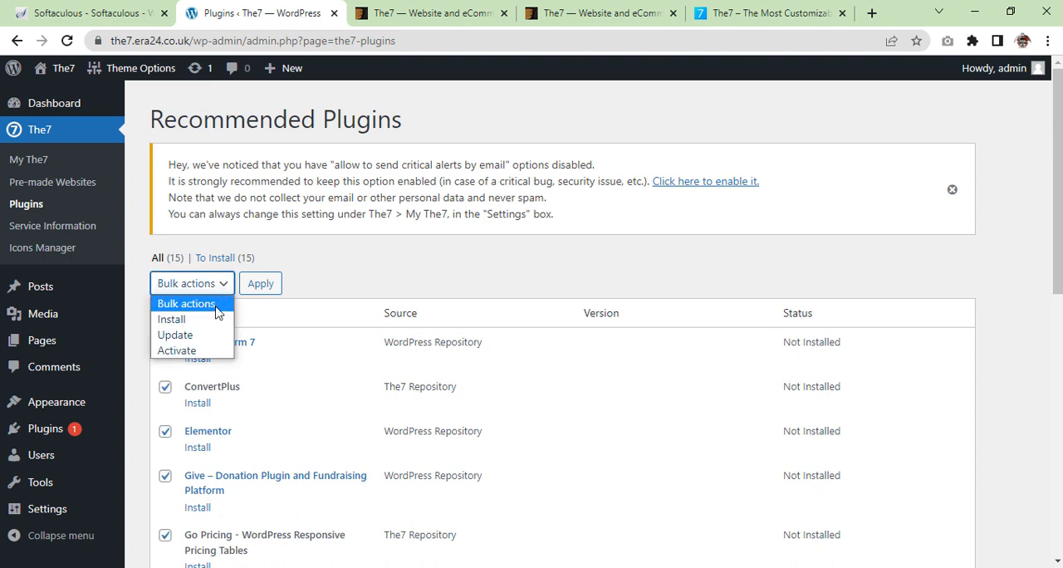
click(171, 319)
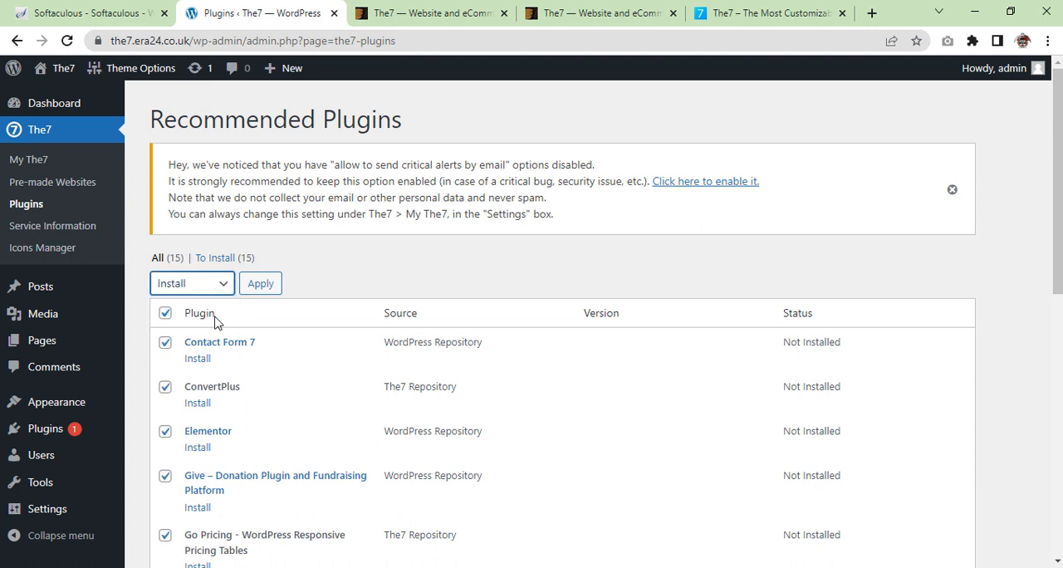
click(259, 282)
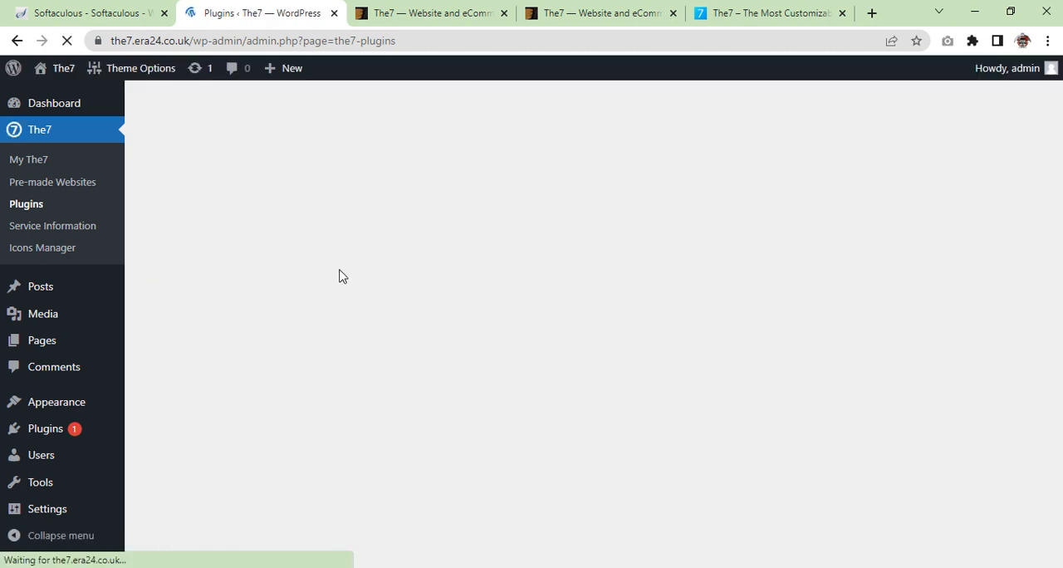
Scroll through the the7.io demo grid, past Retail Store and Fashion Store, and back up
click(767, 13)
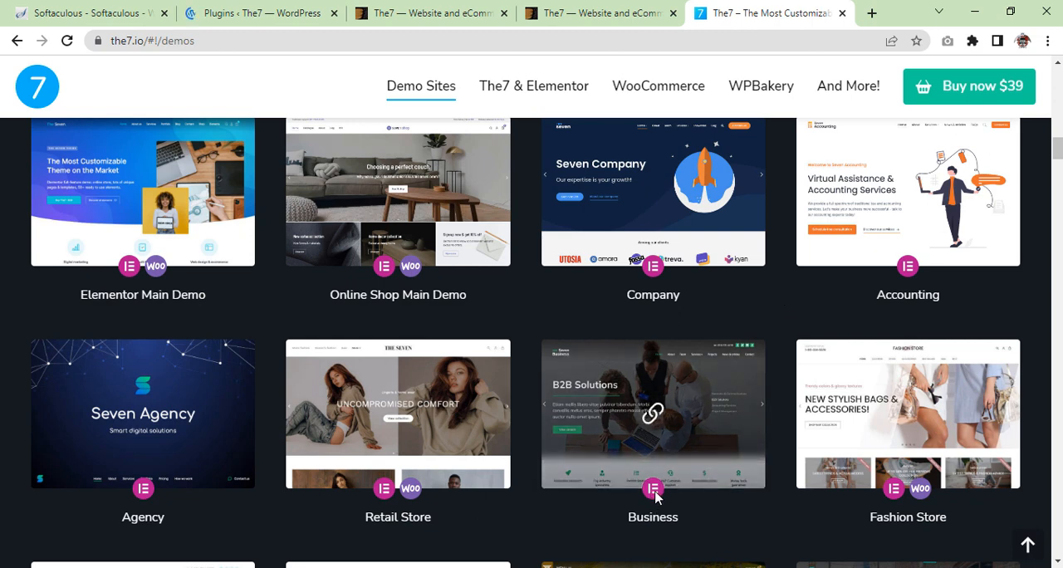
mouse_move(440, 480)
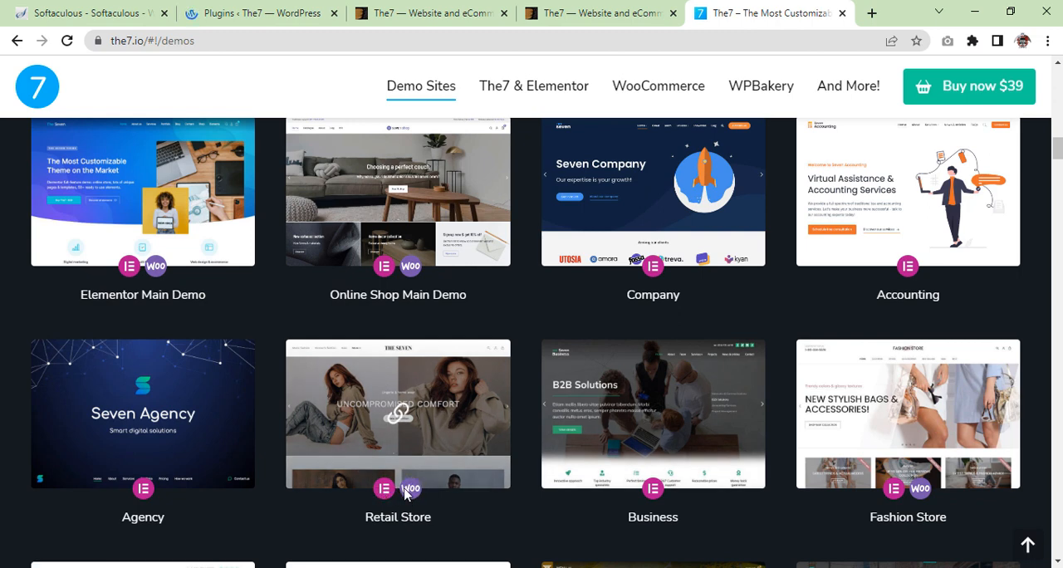
mouse_move(419, 424)
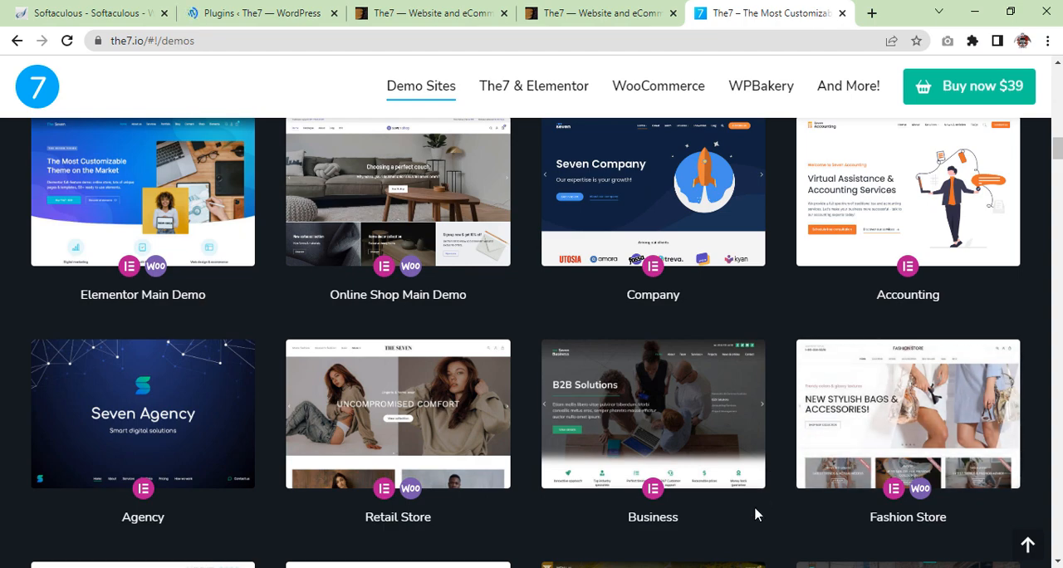
scroll(down, 3)
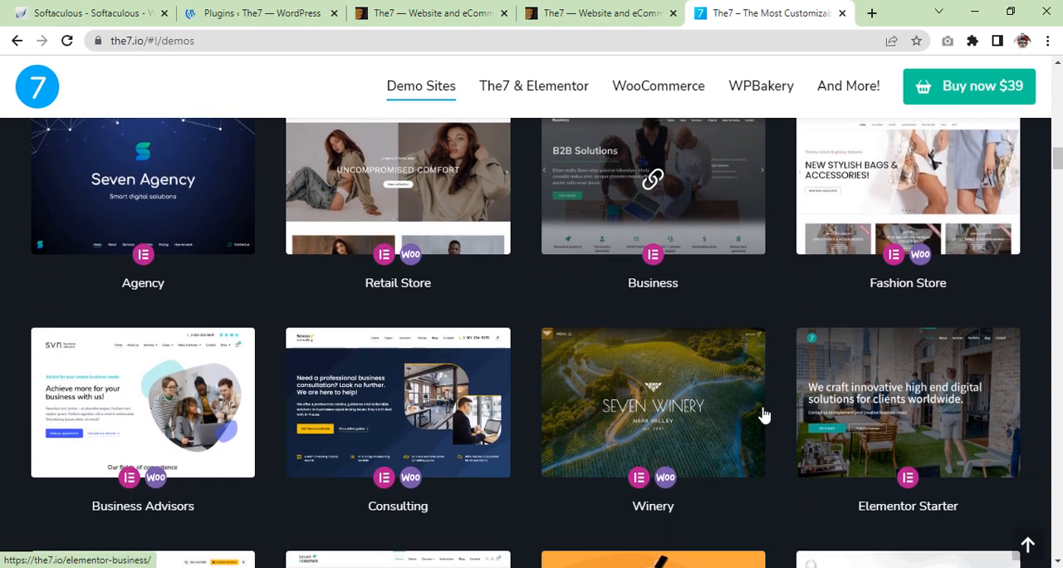
scroll(down, 3)
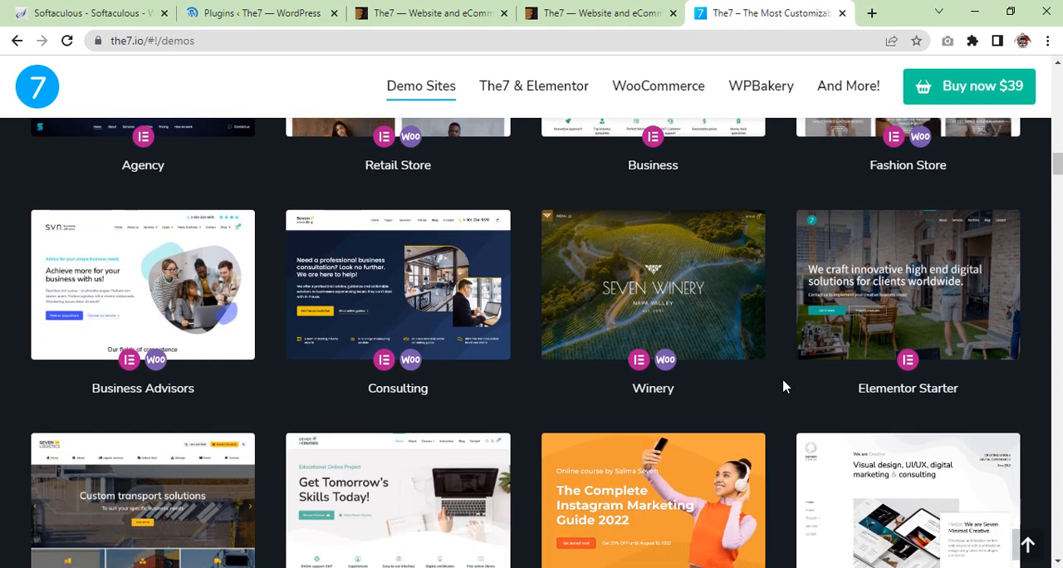
scroll(down, 3)
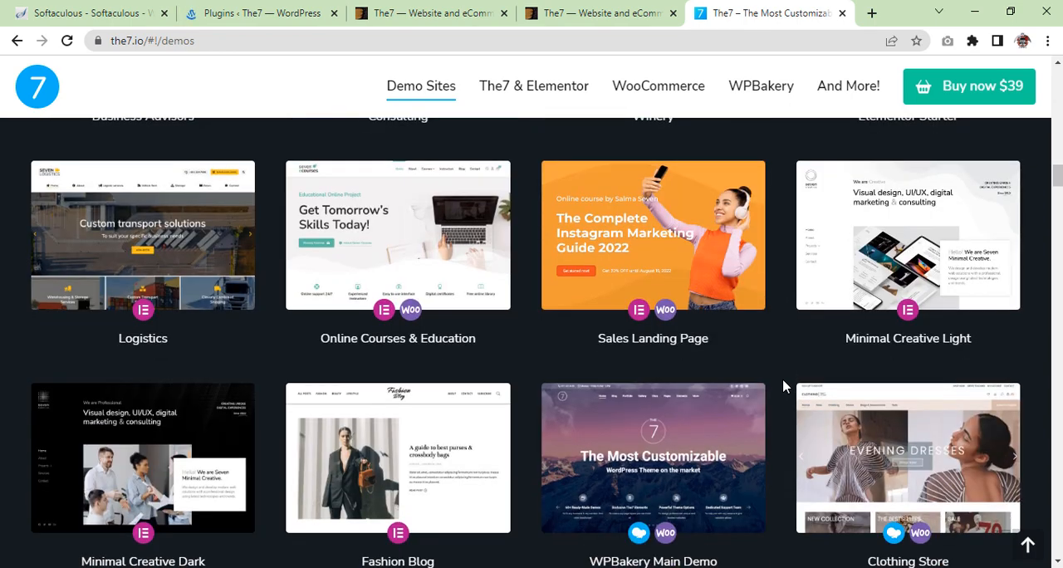
scroll(down, 3)
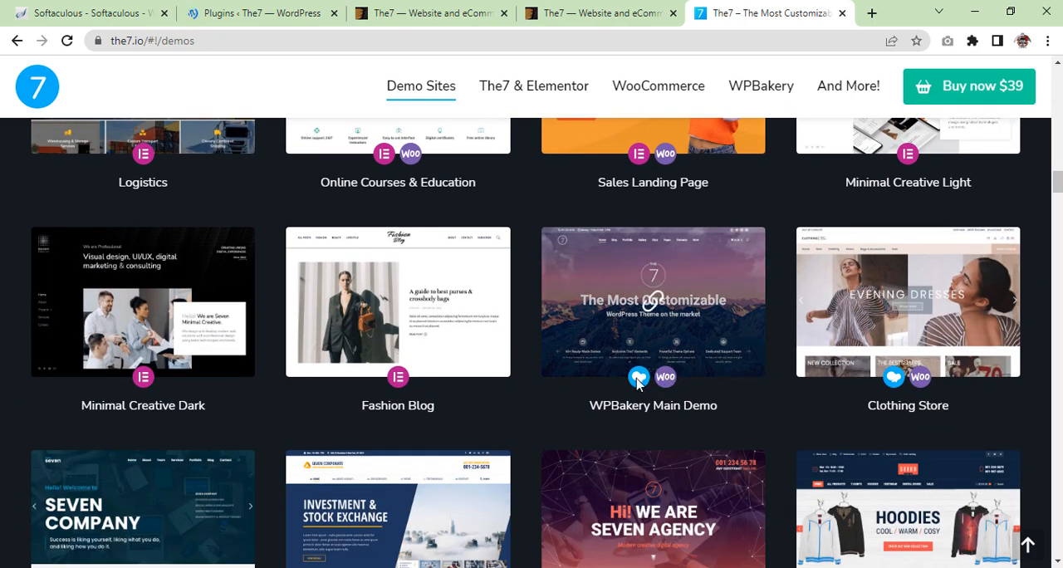
mouse_move(638, 376)
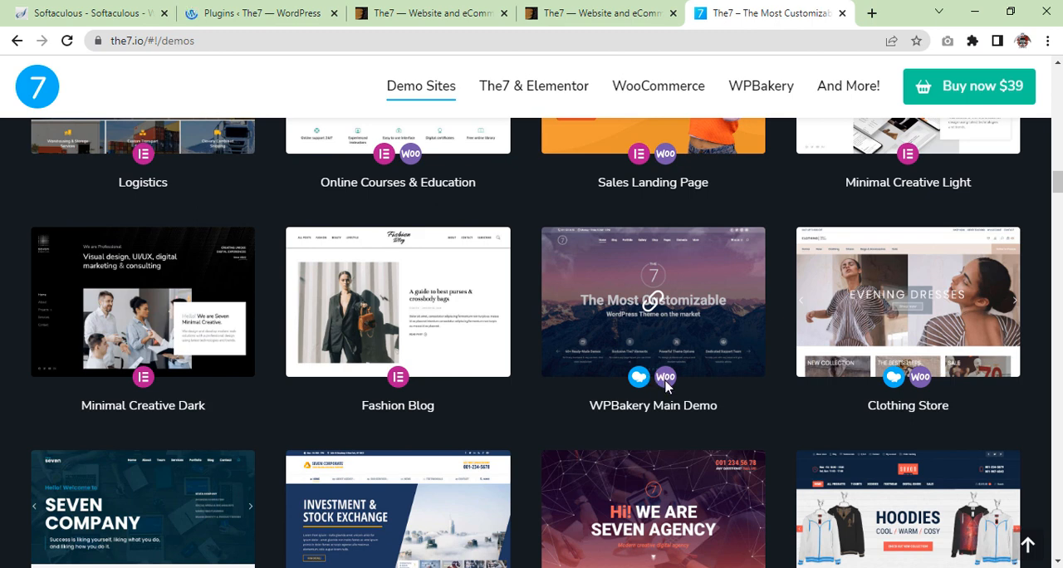
mouse_move(728, 299)
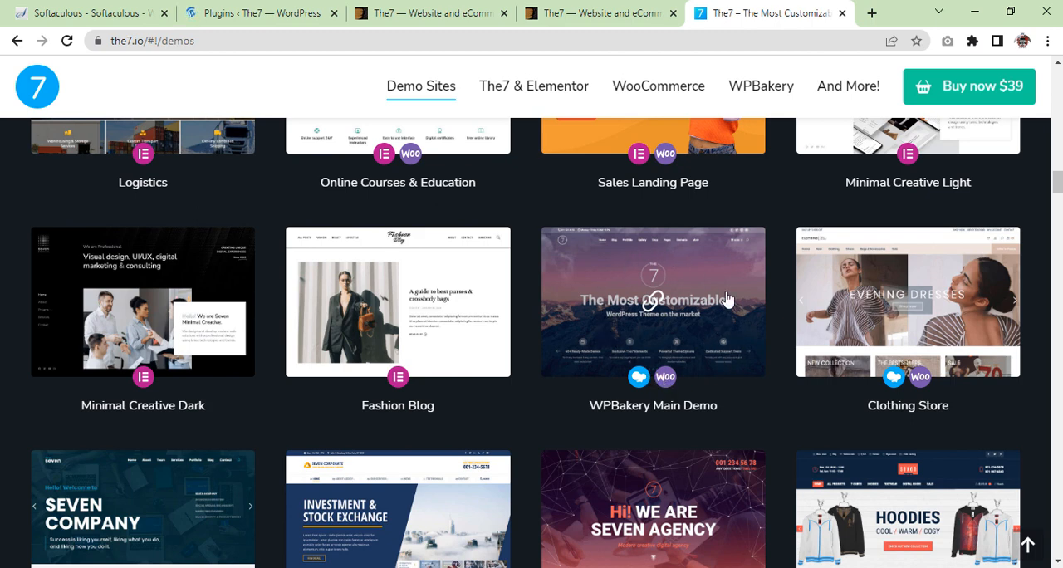
mouse_move(607, 356)
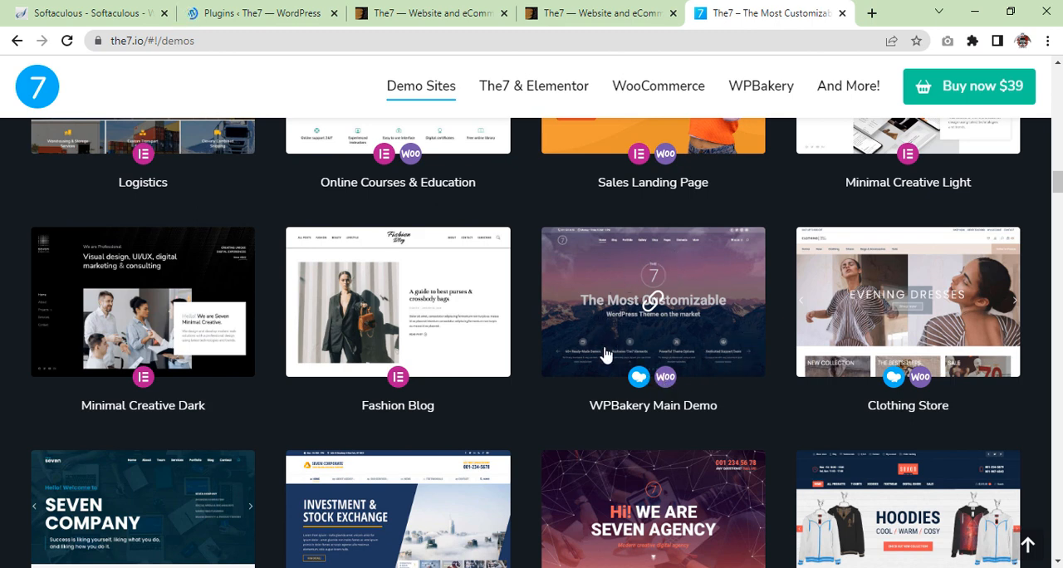
scroll(down, 3)
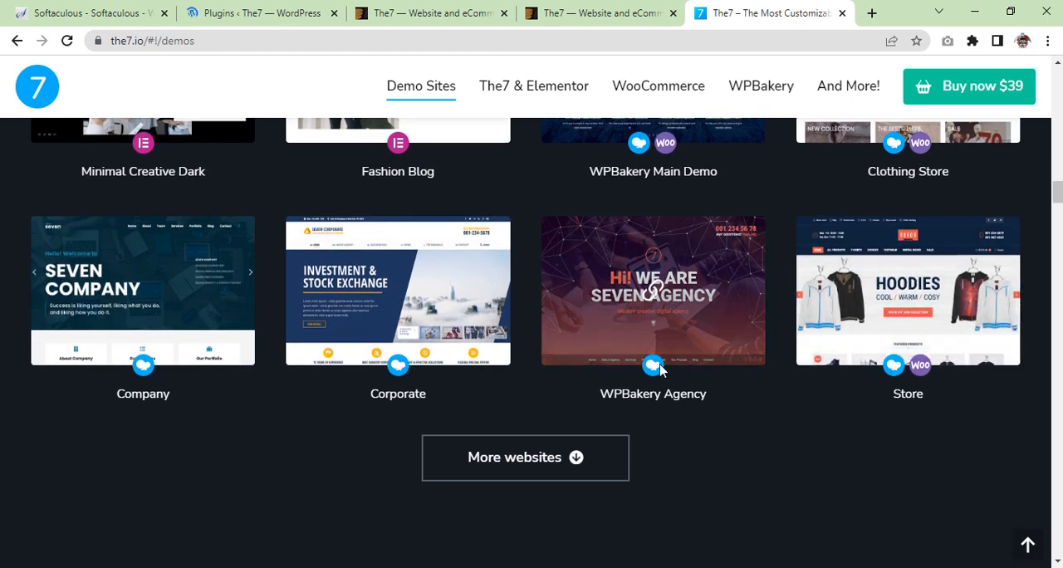
mouse_move(136, 369)
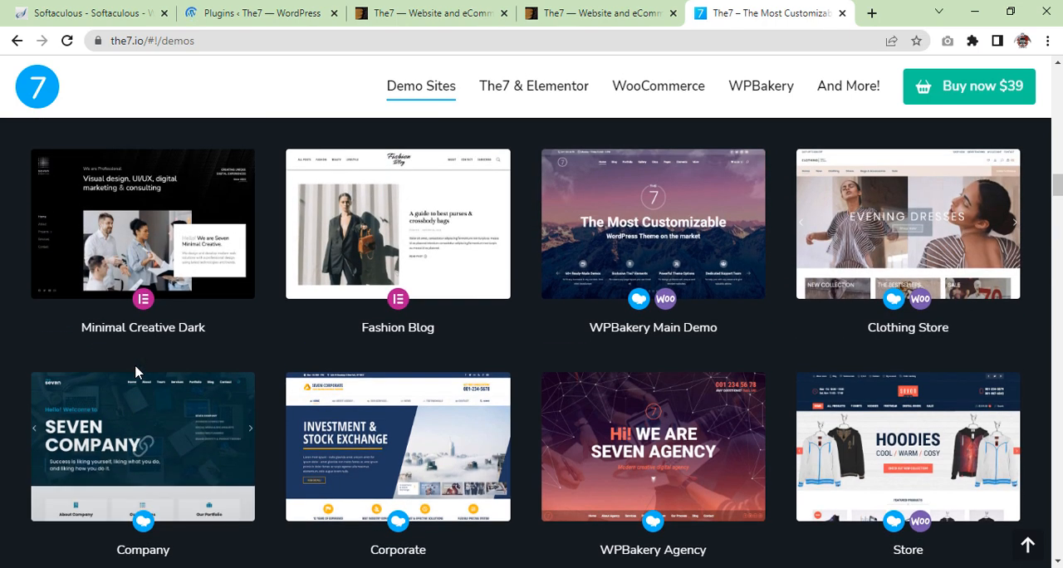
mouse_move(531, 324)
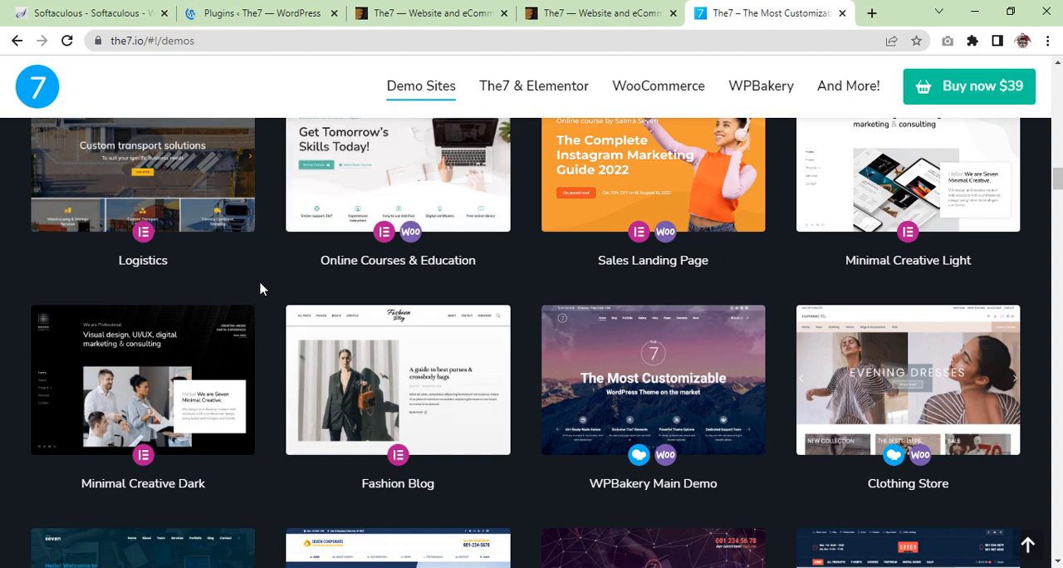
scroll(up, 3)
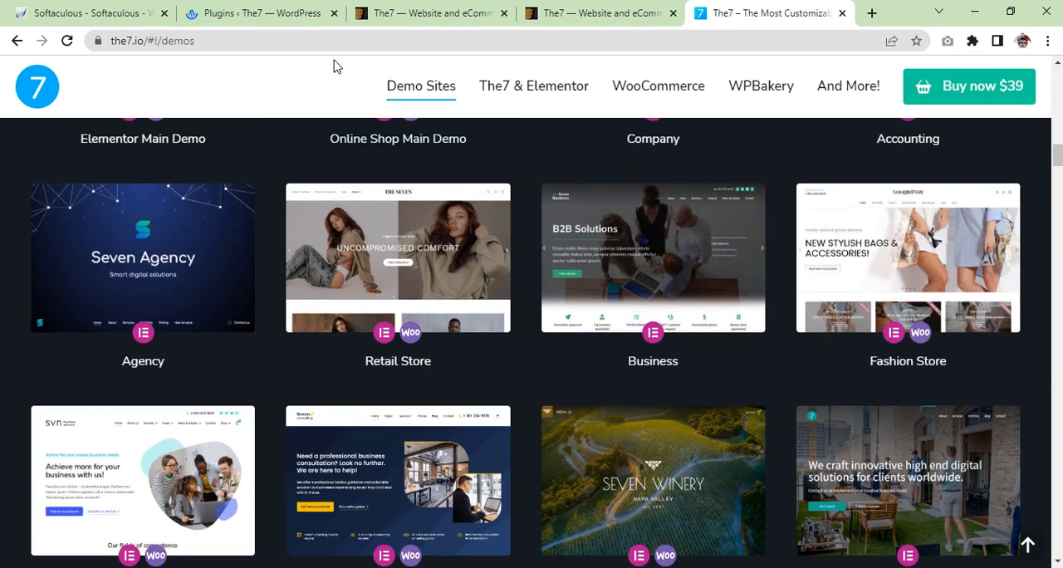
Select every plugin in The7's list and apply the Activate bulk action
click(263, 13)
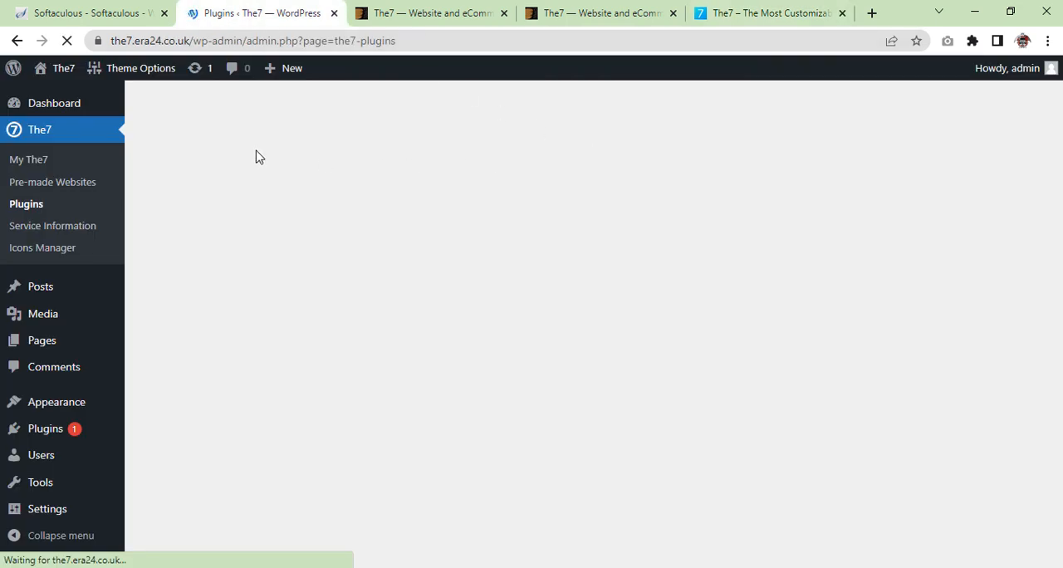
mouse_move(366, 223)
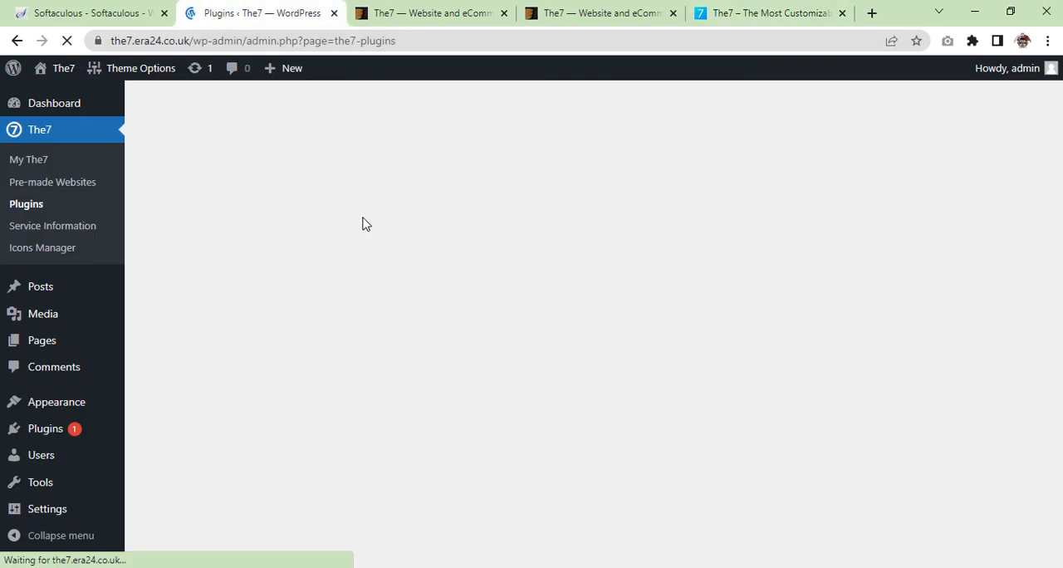
mouse_move(349, 145)
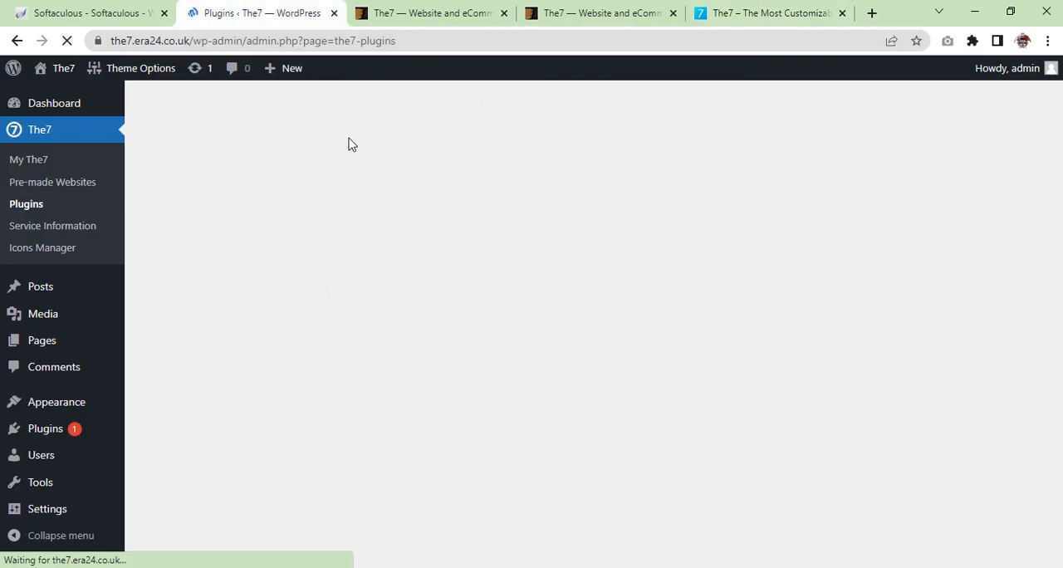
mouse_move(731, 482)
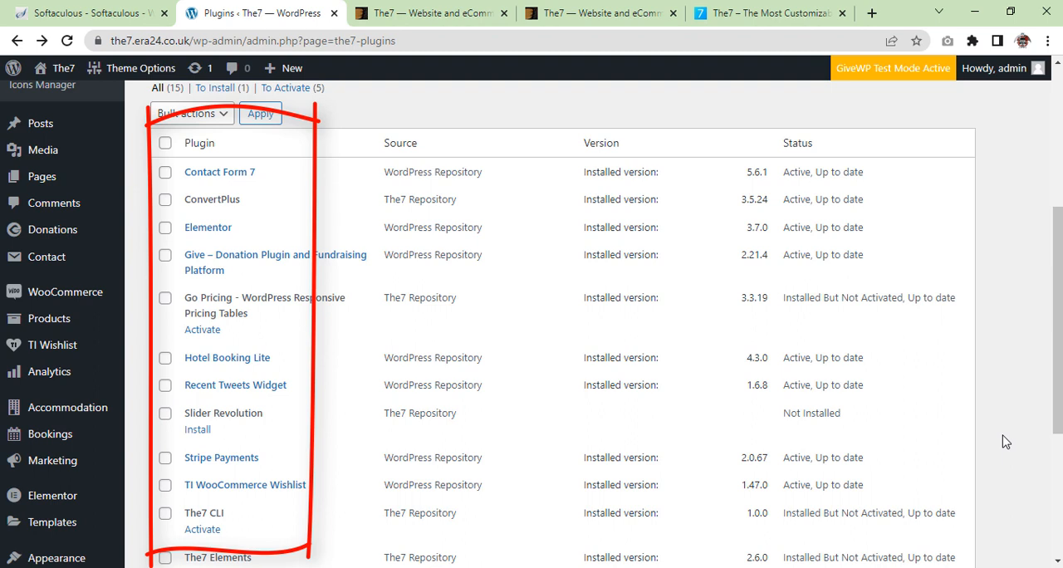
mouse_move(159, 171)
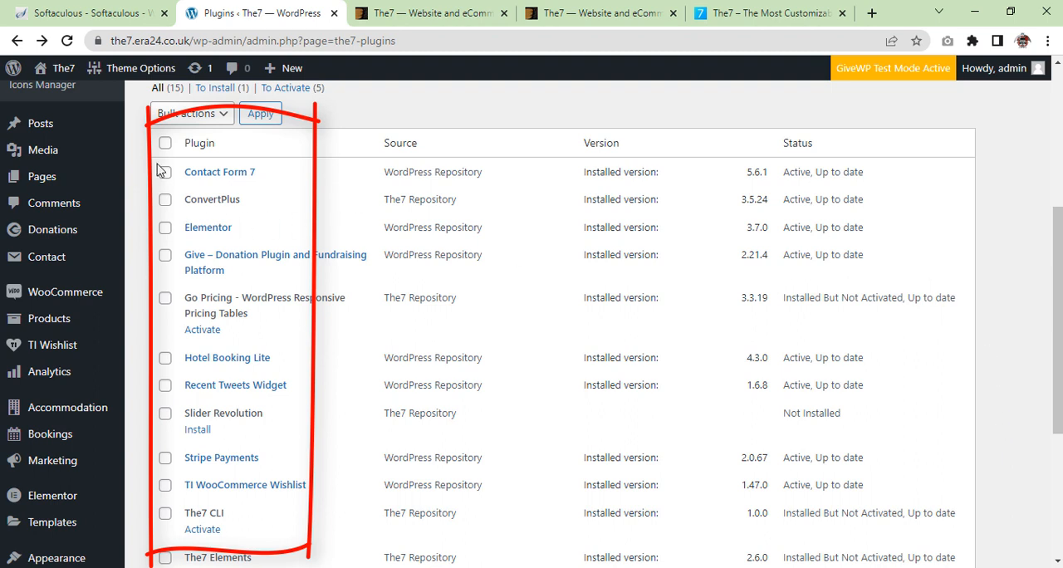
click(165, 143)
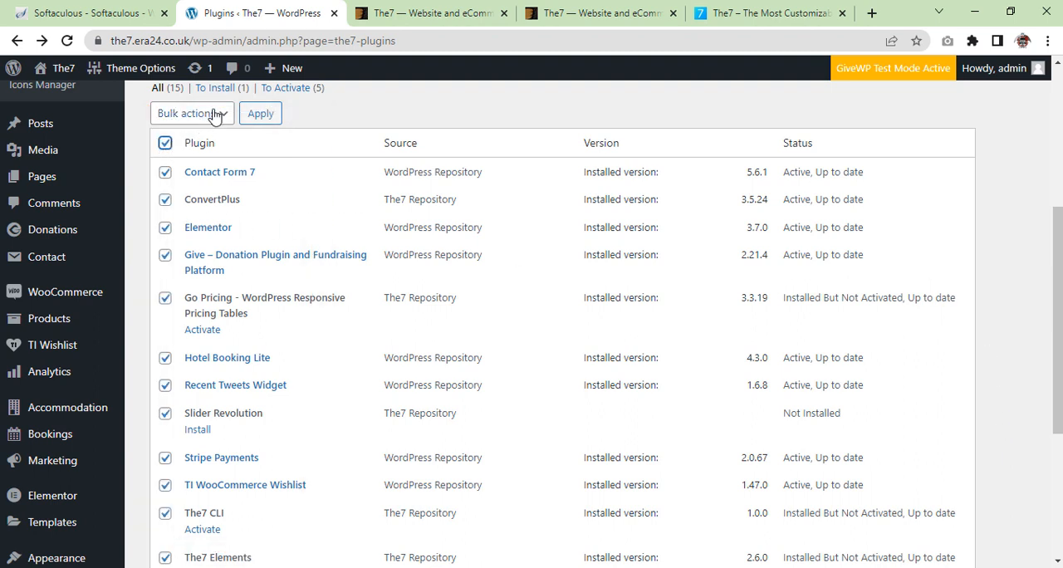
click(192, 113)
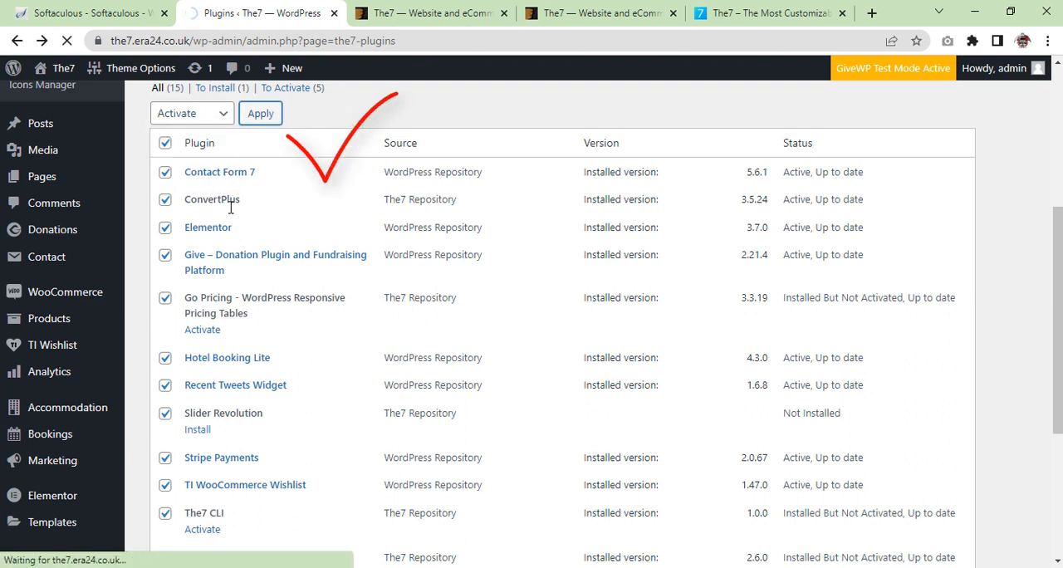
scroll(down, 3)
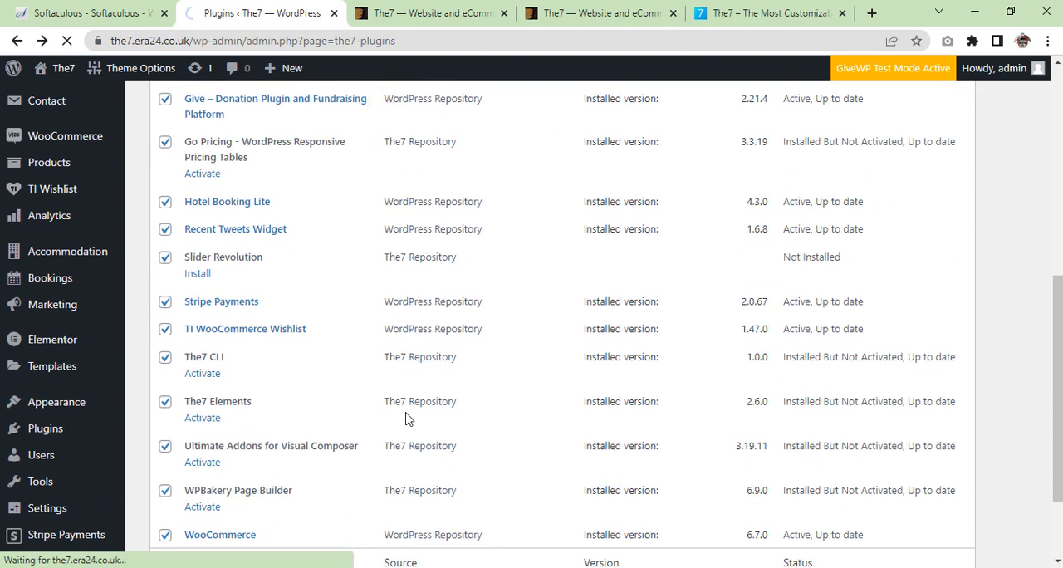
scroll(down, 3)
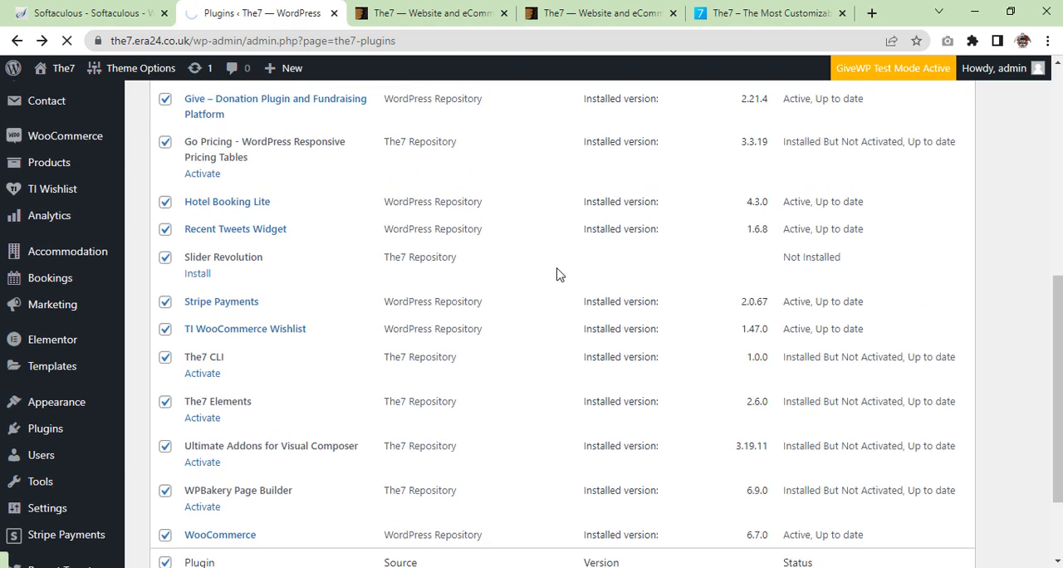
click(768, 14)
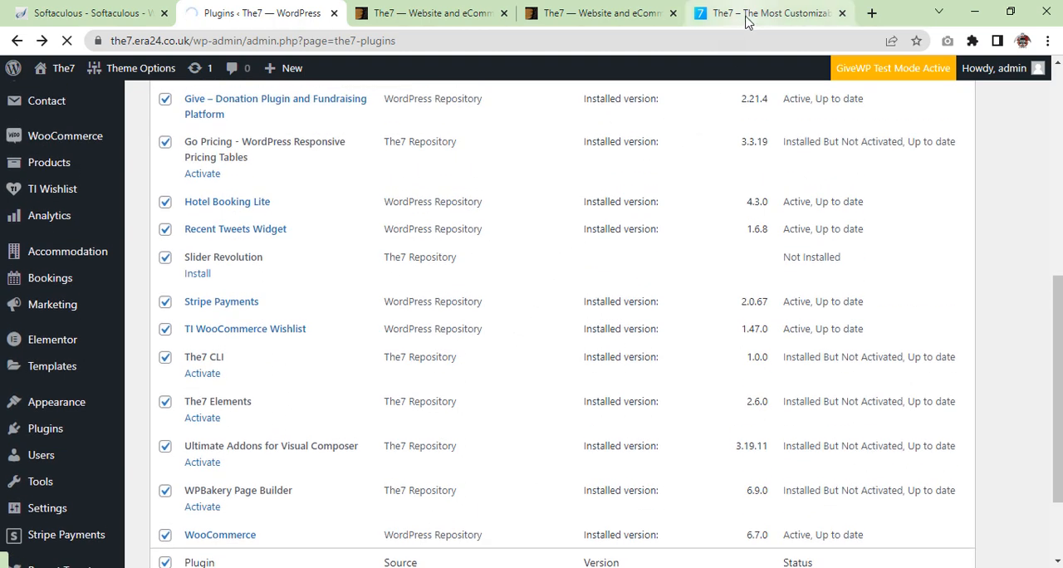
Look through the the7.io demo grid again, past Logistics, Sales Landing Page and Business
click(768, 13)
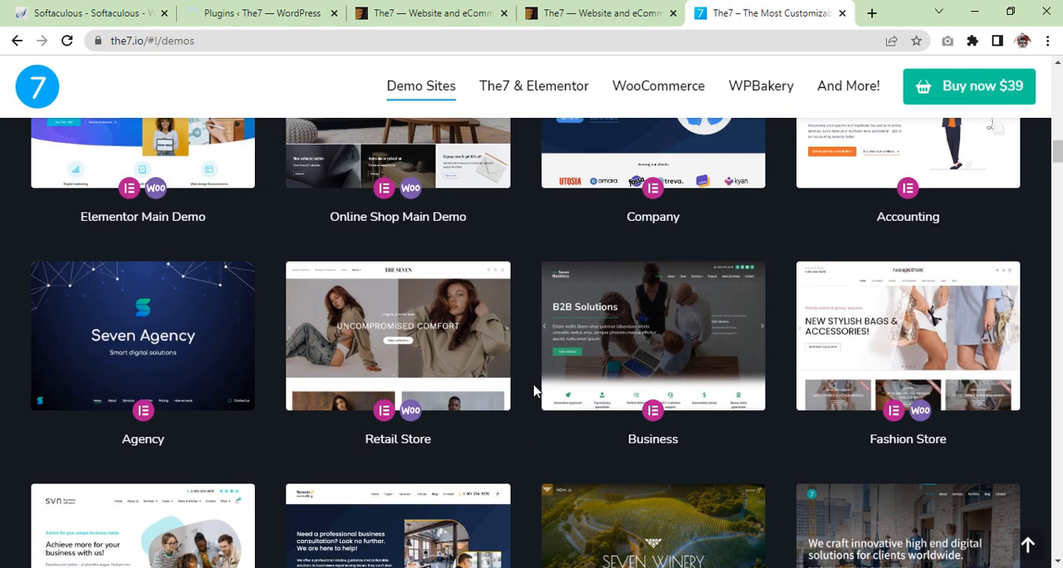
scroll(up, 3)
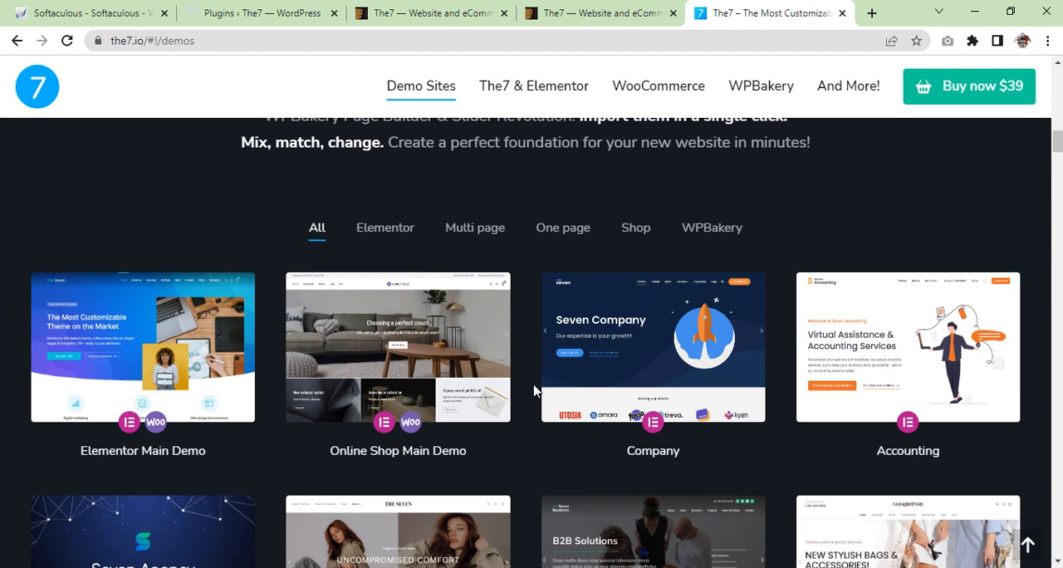
scroll(down, 3)
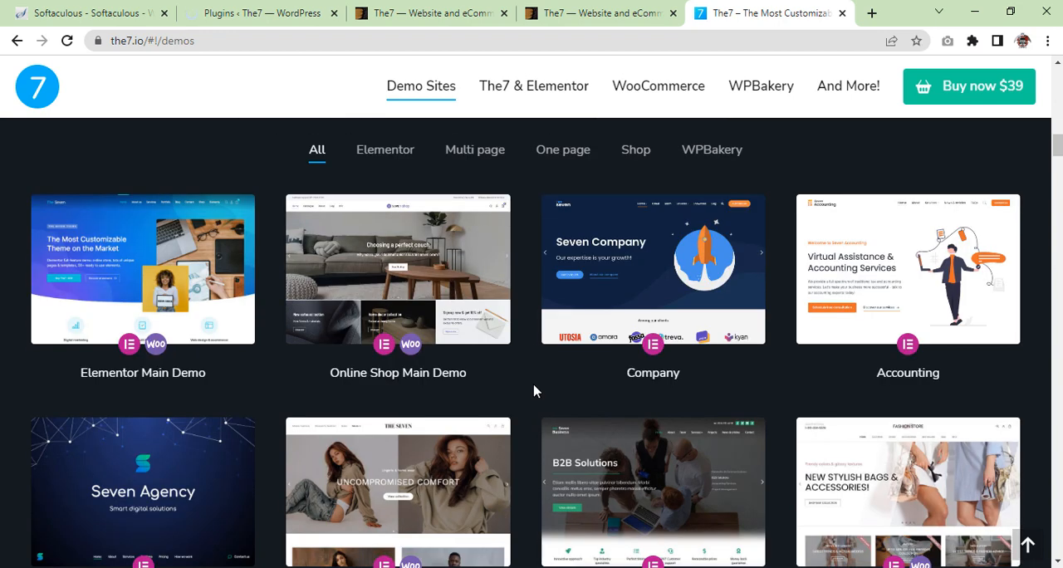
scroll(down, 3)
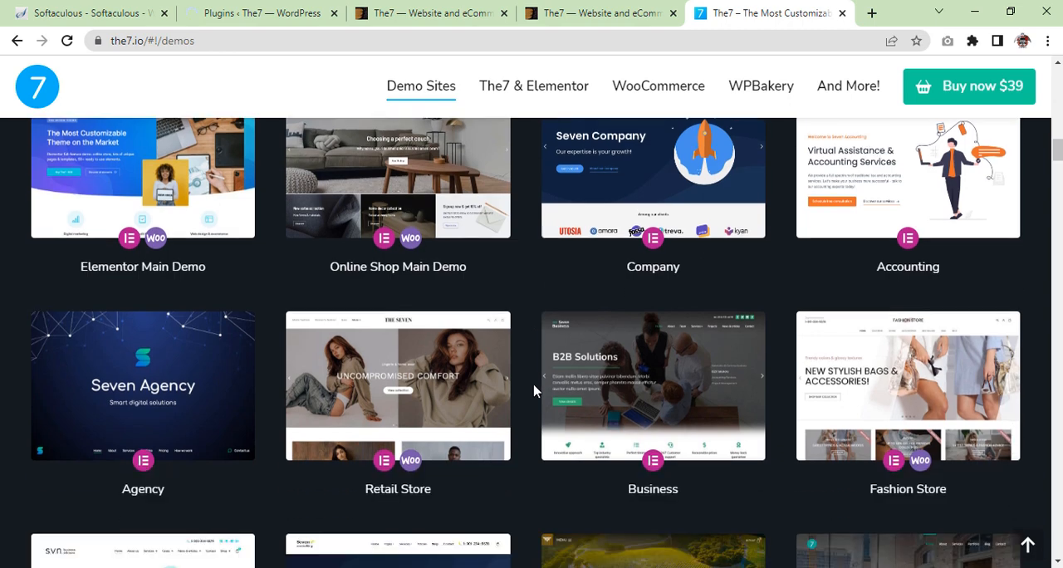
scroll(down, 3)
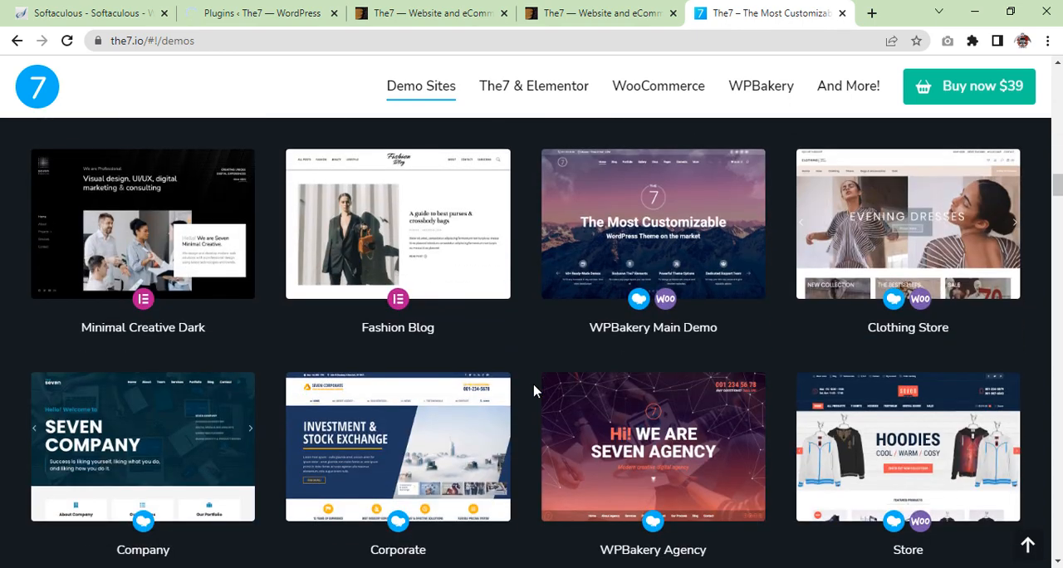
scroll(down, 3)
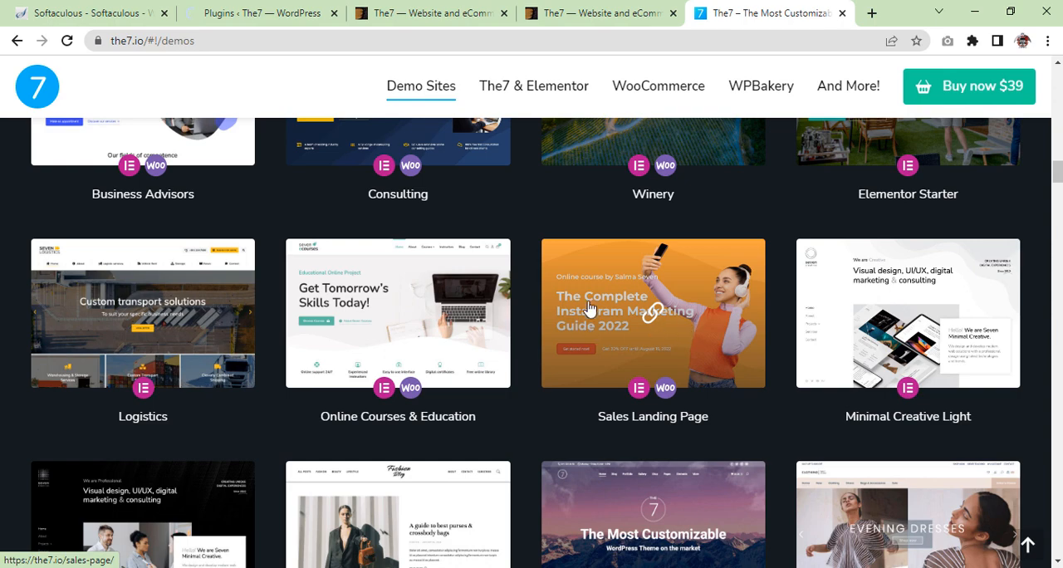
scroll(up, 3)
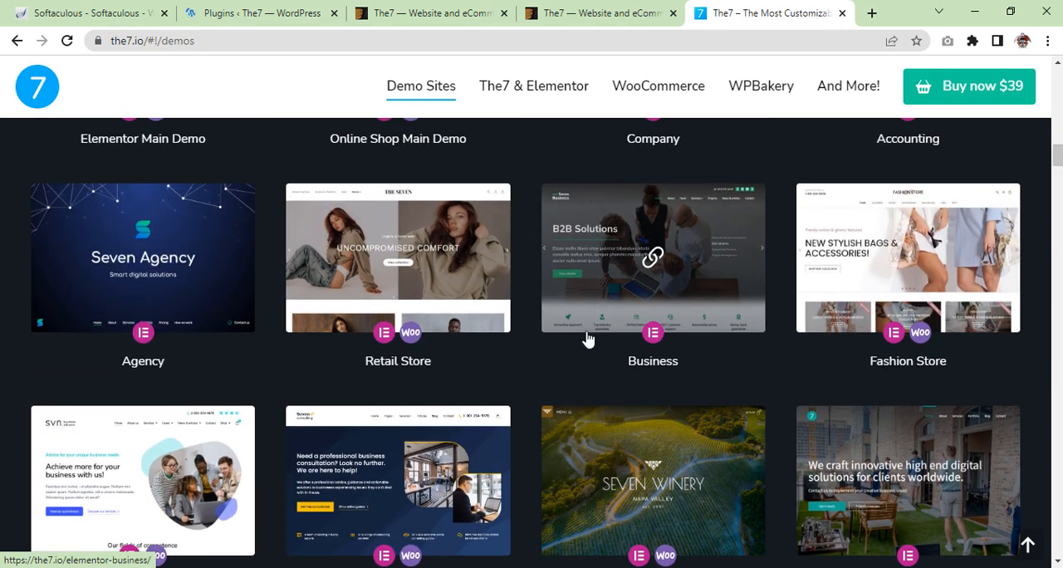
mouse_move(628, 508)
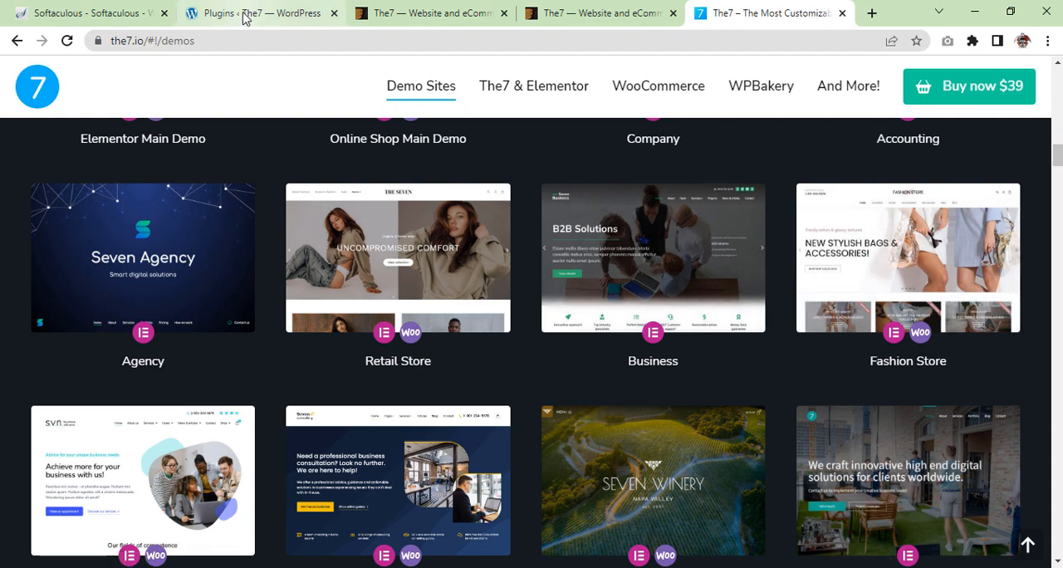
Review the WordPress plugin list, where The7's plugins now show as active
click(257, 13)
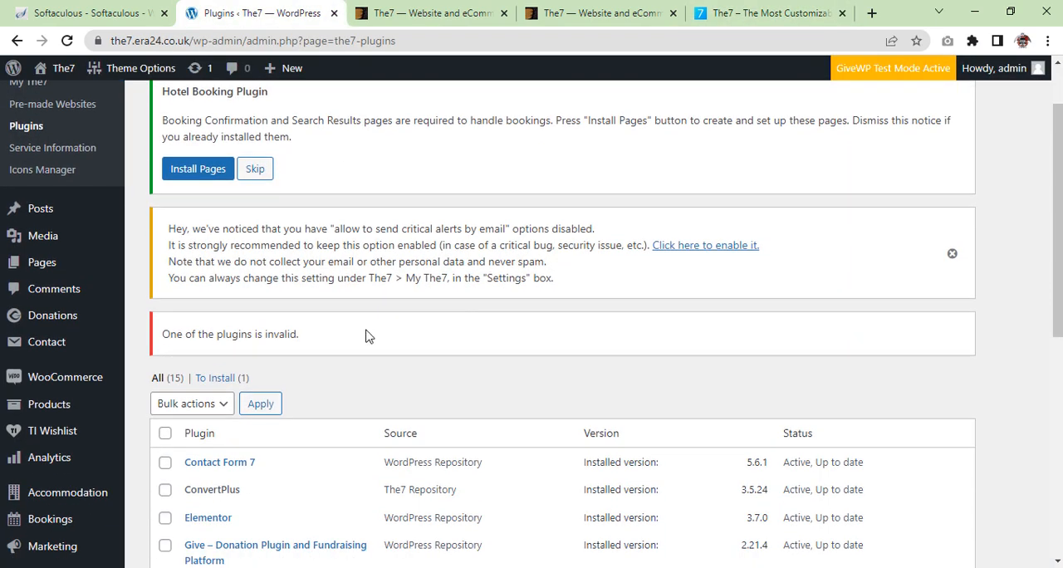
scroll(down, 3)
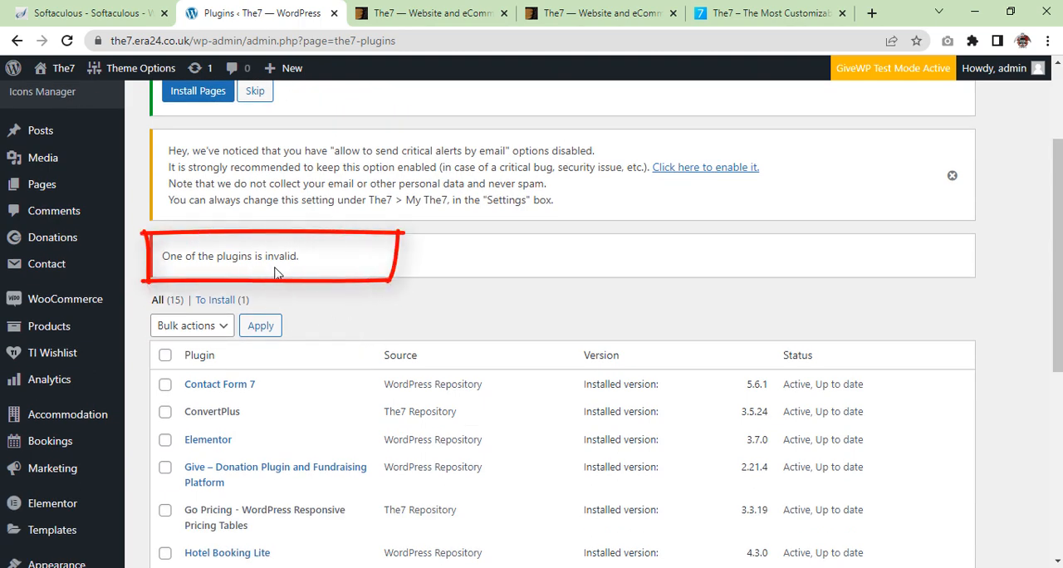
scroll(down, 3)
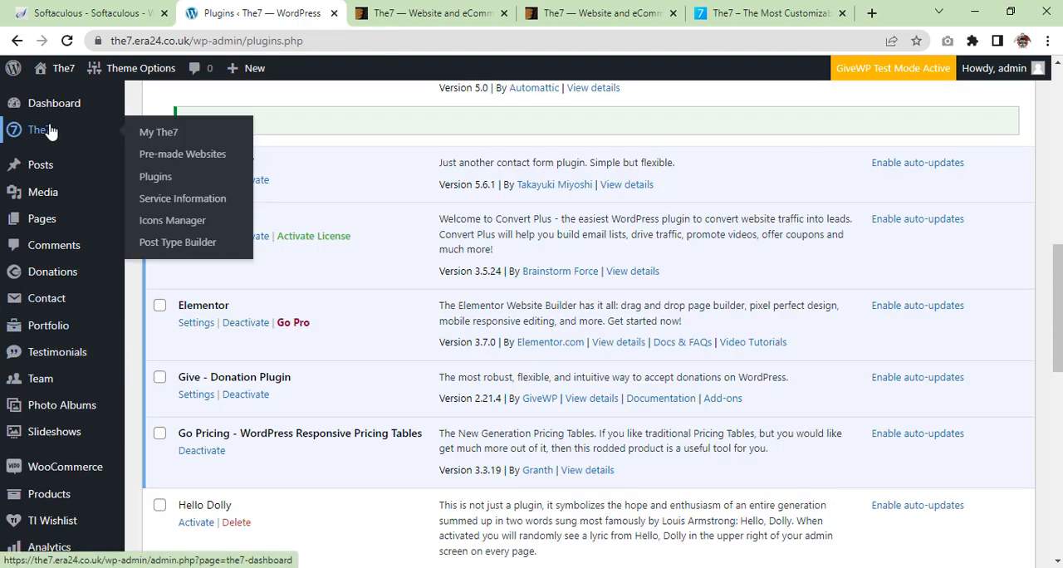
mouse_move(183, 155)
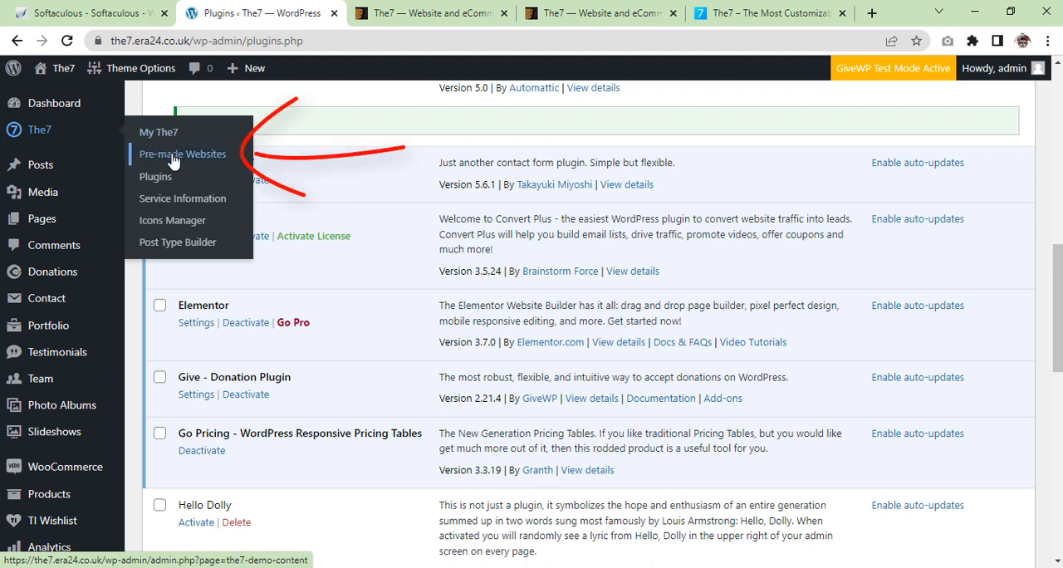
mouse_move(198, 159)
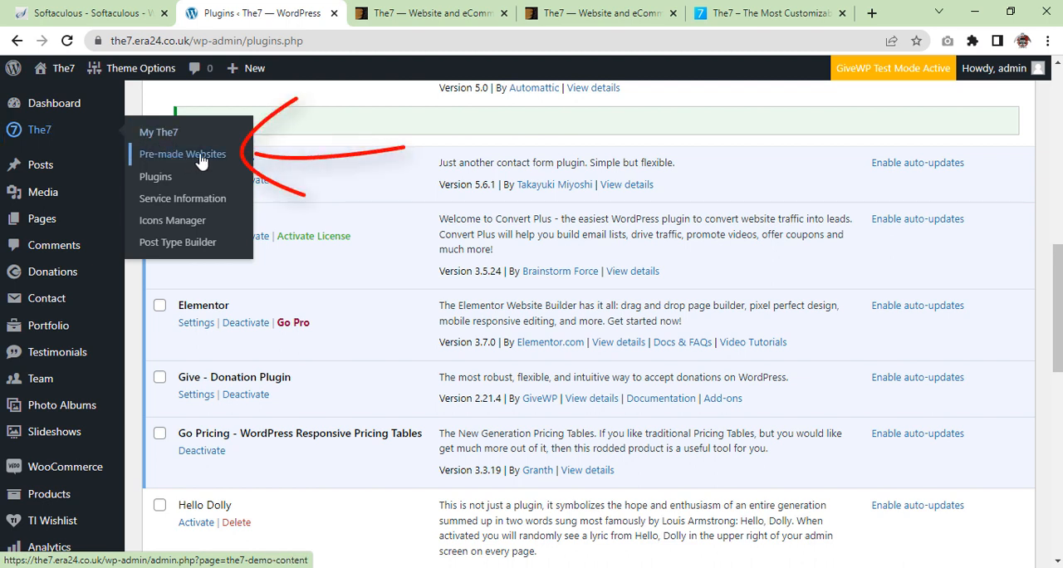
Reach The7's Pre-made Websites importer and scroll to the Elementor Starter demo entry
click(183, 155)
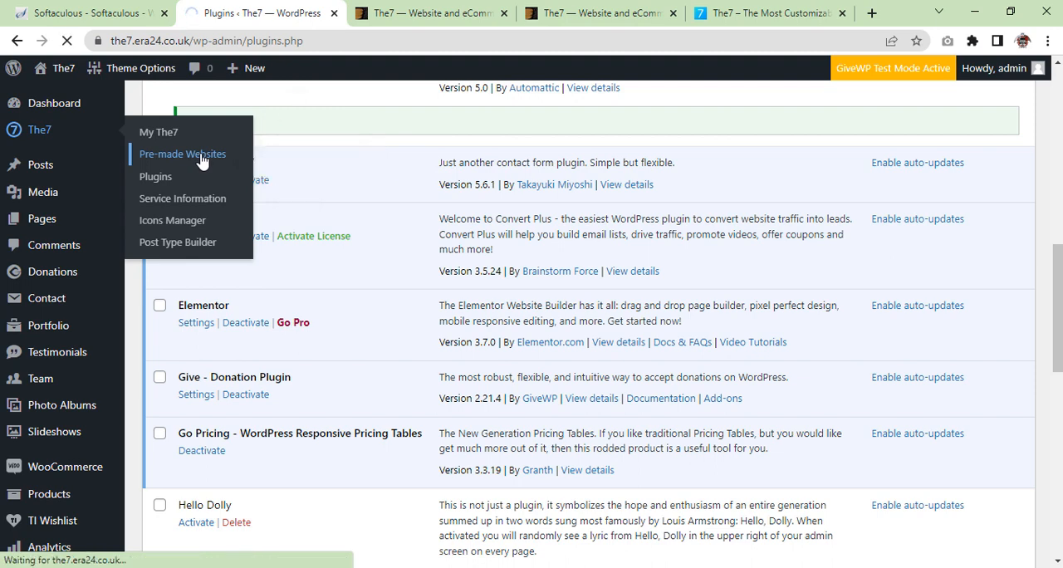
click(182, 155)
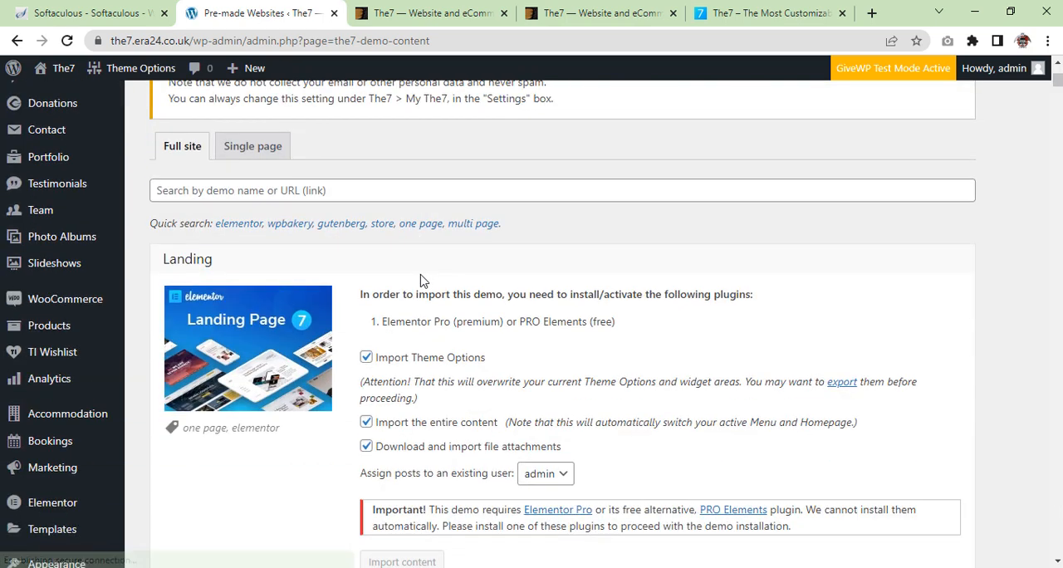
scroll(down, 3)
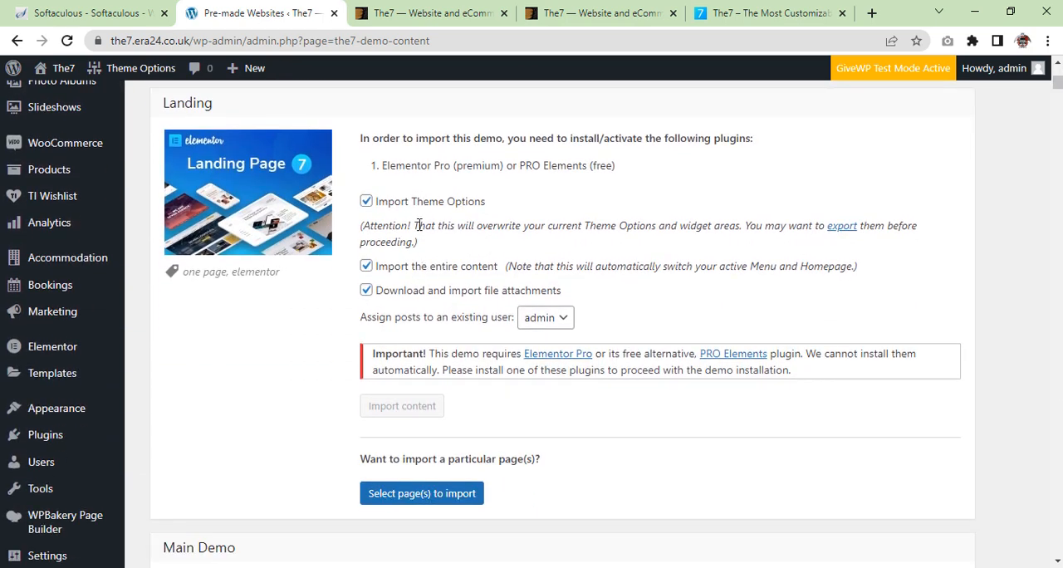
mouse_move(588, 163)
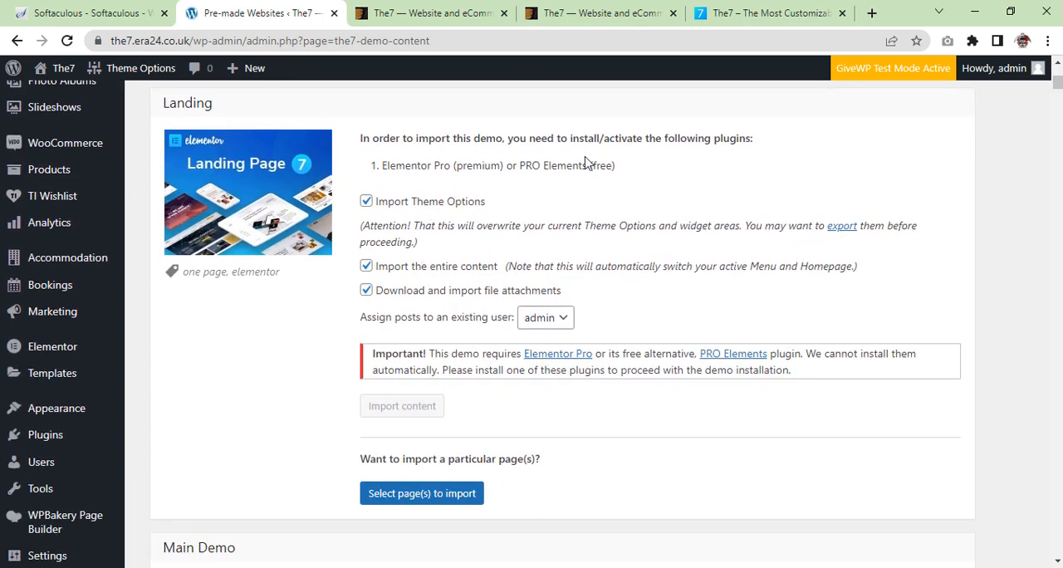
mouse_move(658, 158)
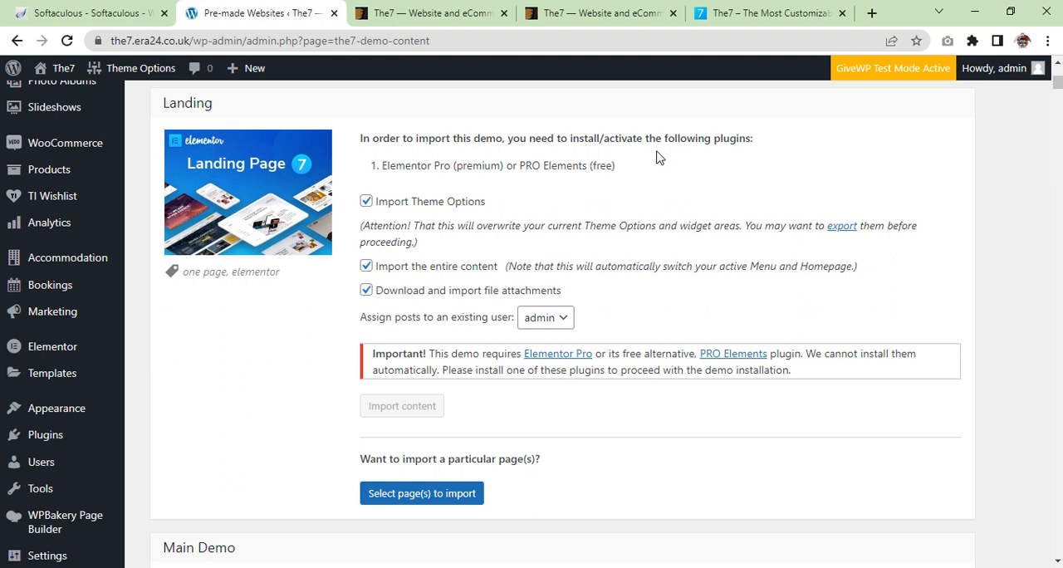
mouse_move(726, 157)
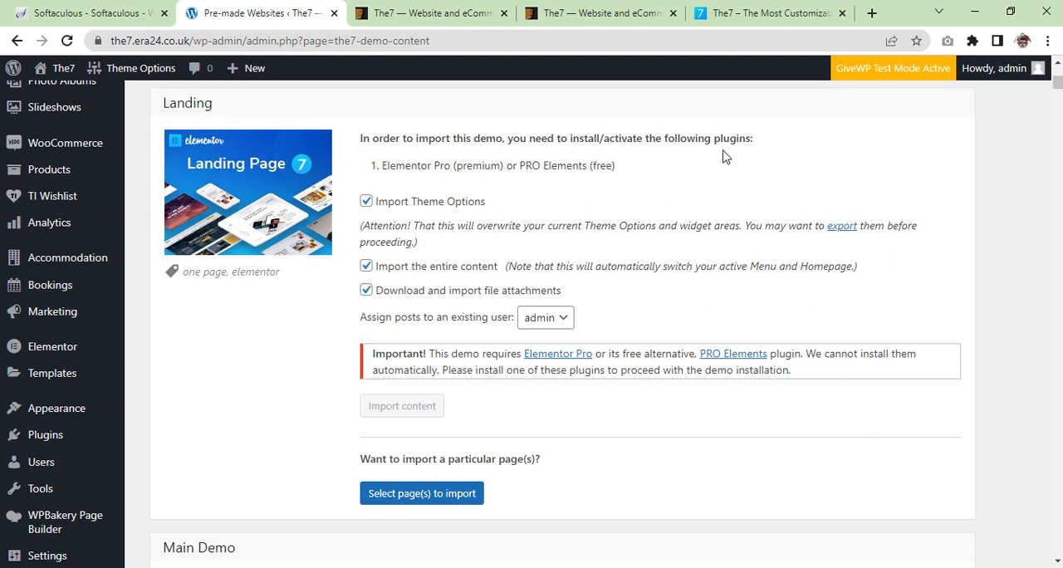
mouse_move(553, 256)
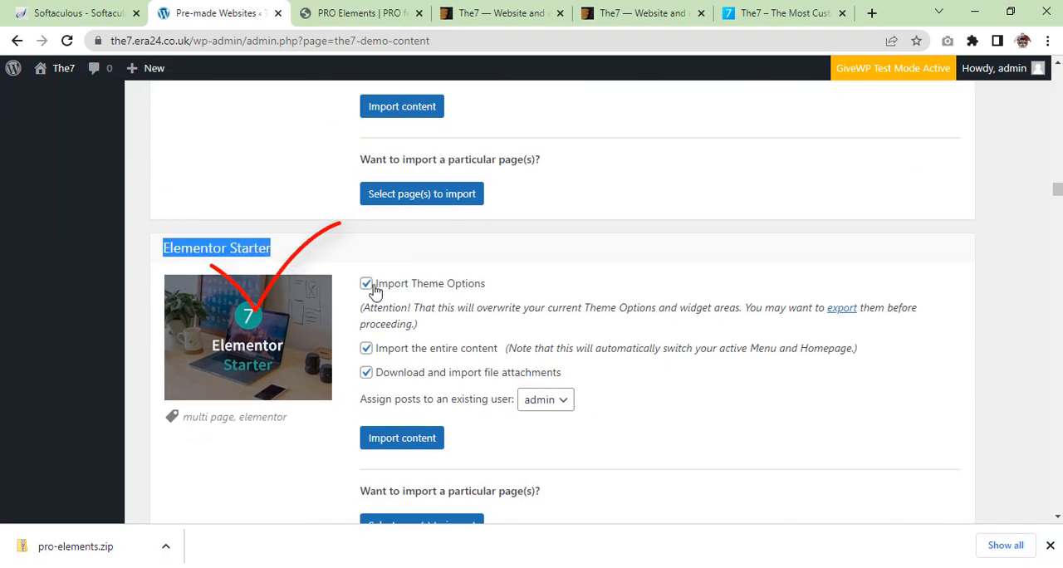
Start the Elementor Starter demo import and let it run toward 'All done'
click(402, 439)
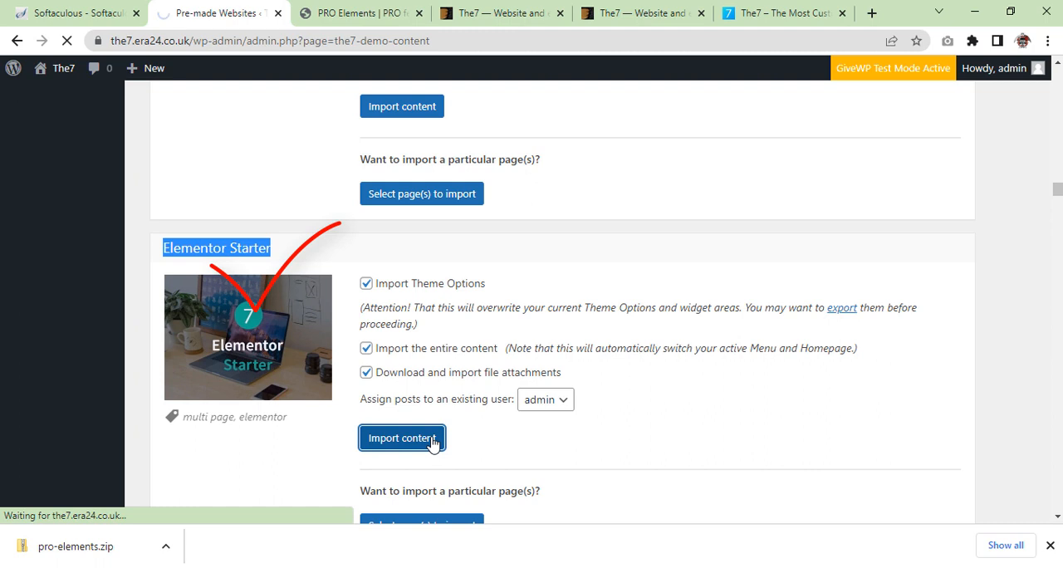
click(402, 438)
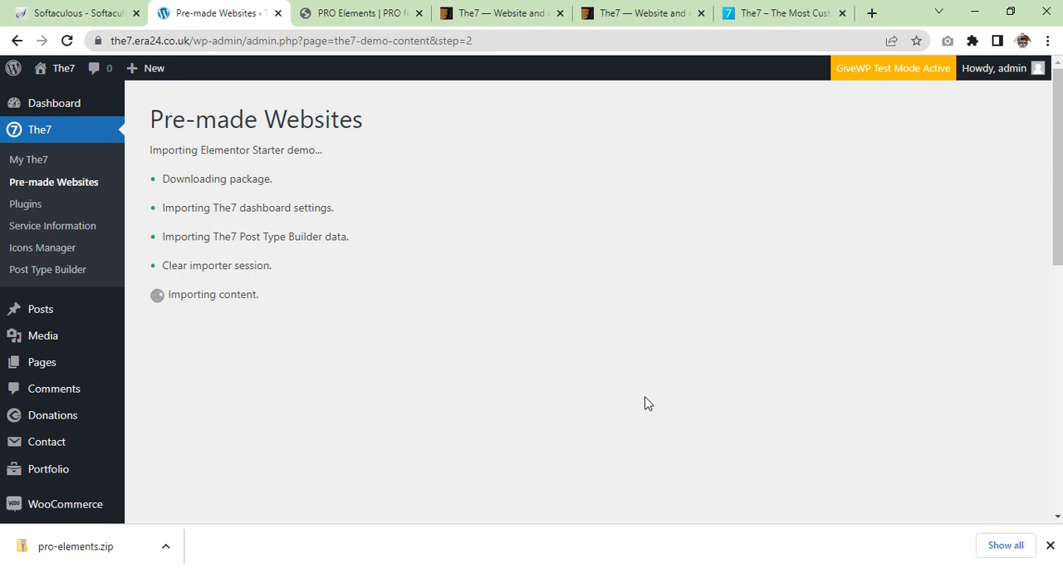
mouse_move(523, 360)
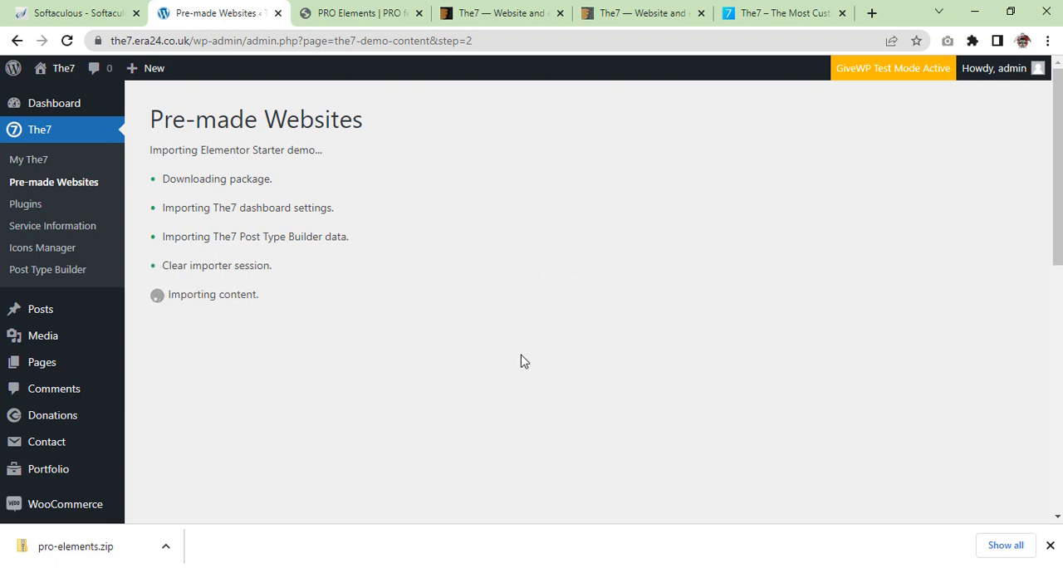
mouse_move(407, 171)
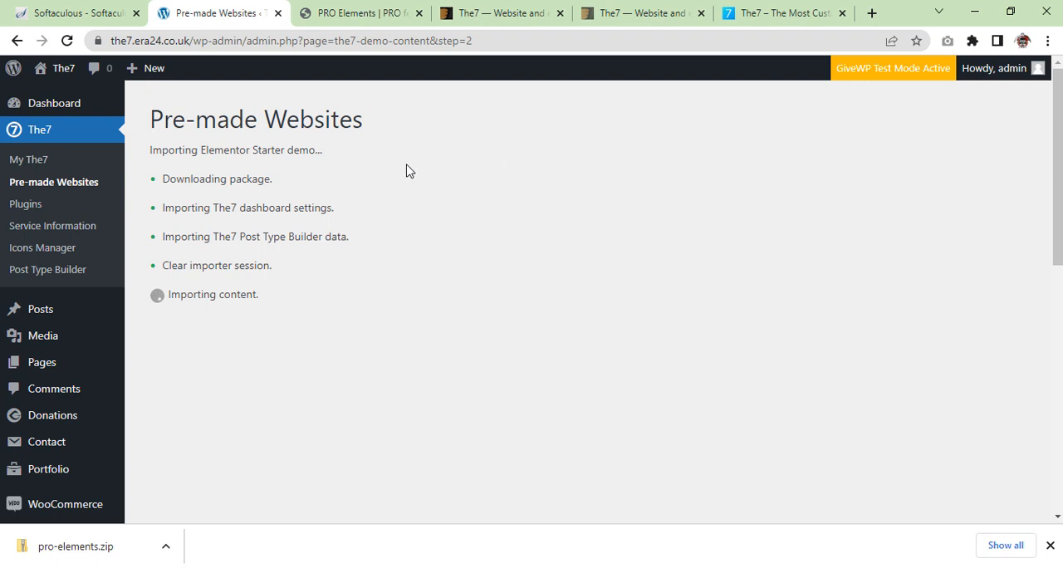
mouse_move(628, 319)
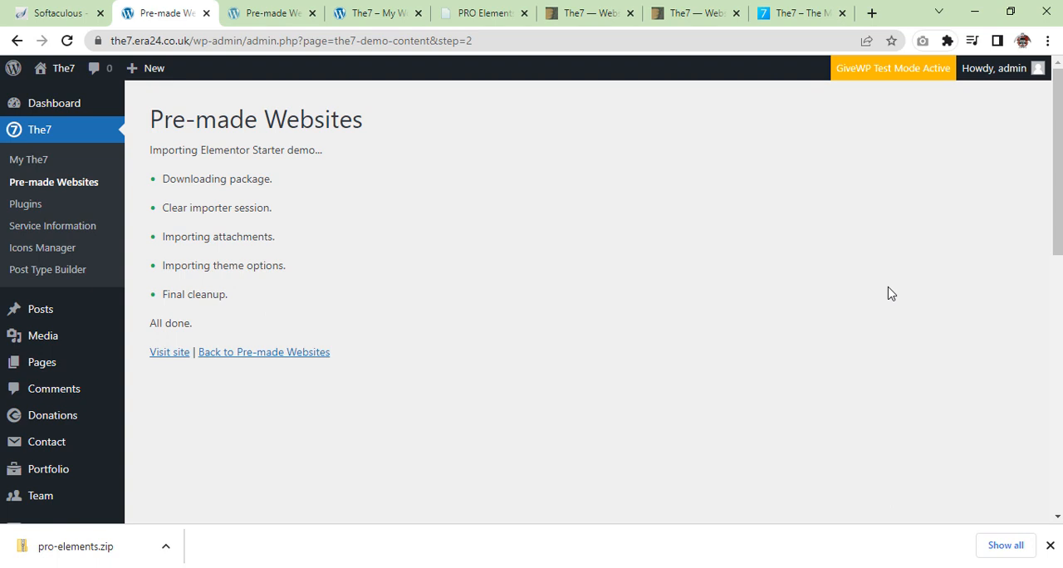
mouse_move(176, 147)
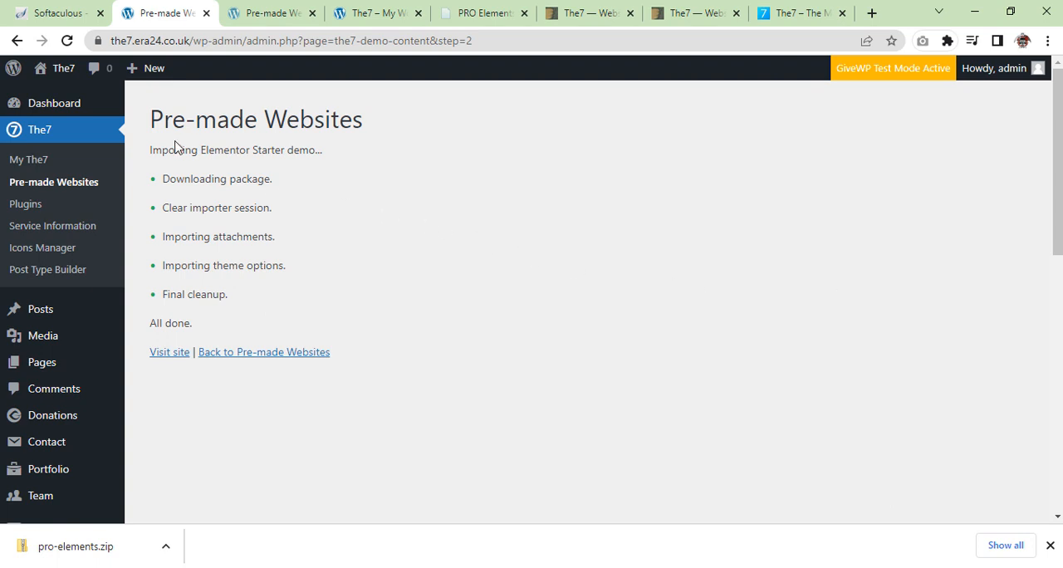
mouse_move(143, 326)
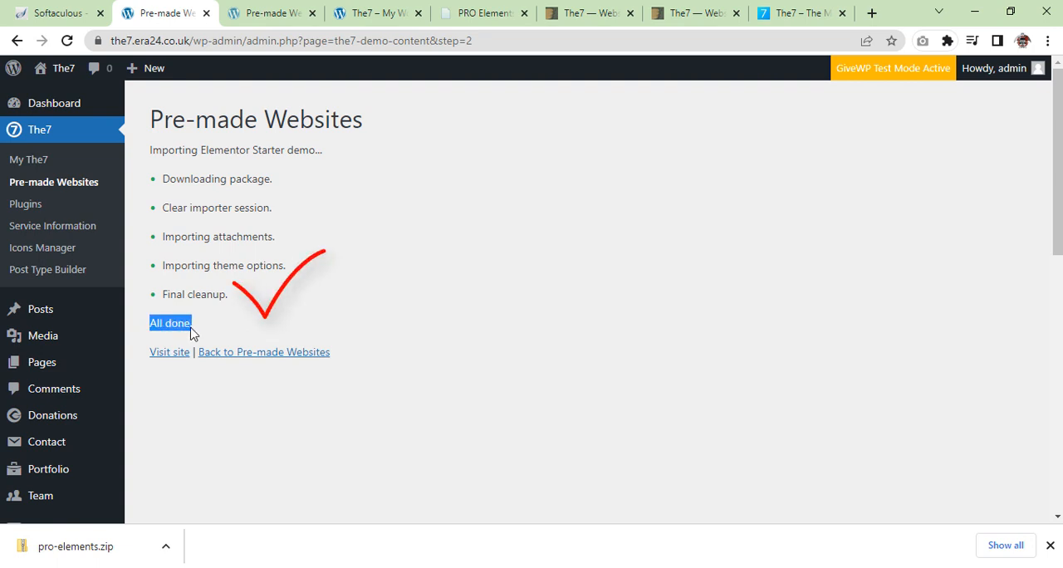
mouse_move(335, 301)
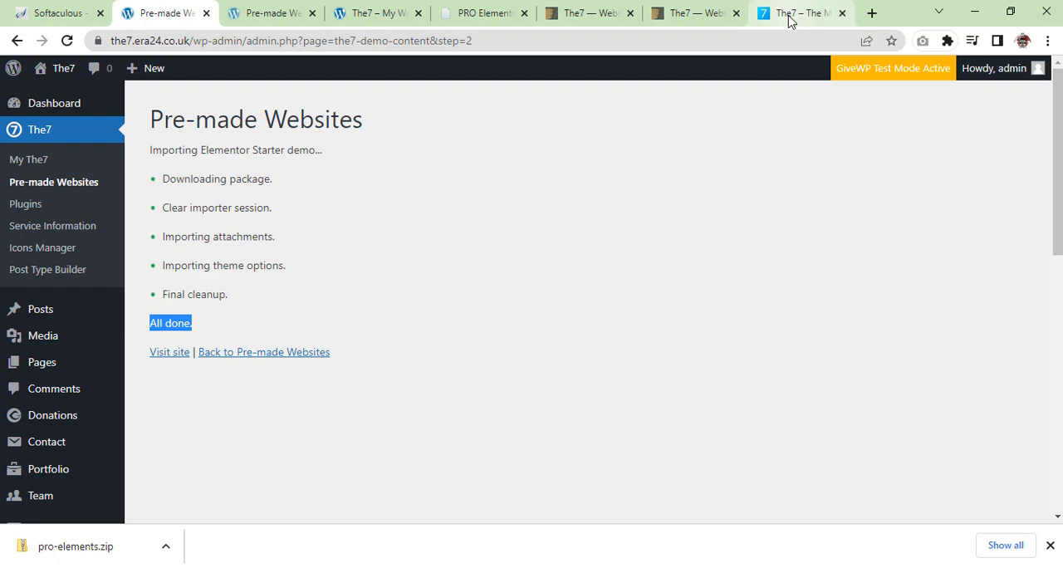
Locate the Elementor Starter card on the the7.io demos listing
click(801, 13)
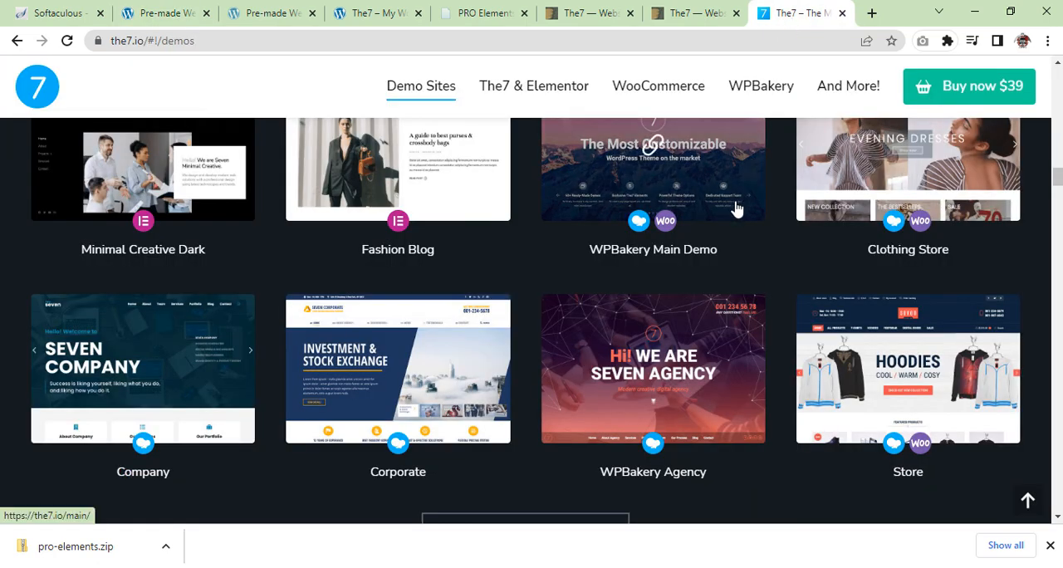
scroll(down, 3)
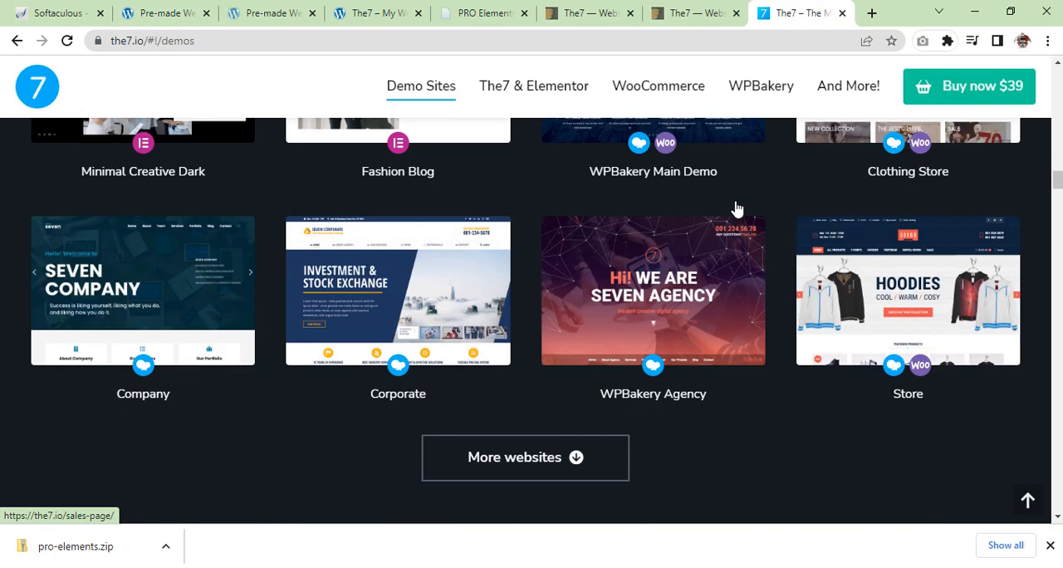
scroll(down, 3)
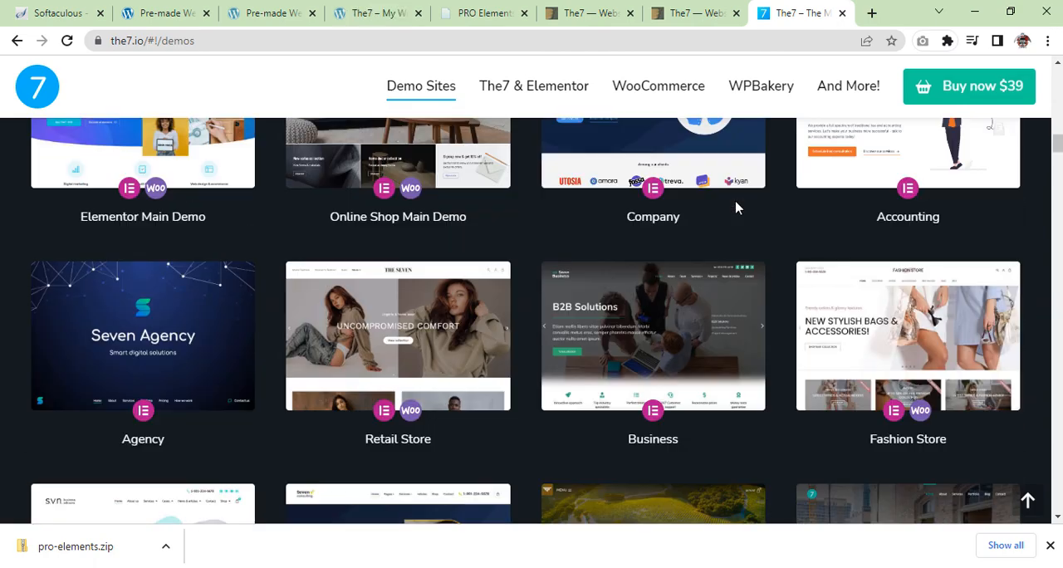
scroll(down, 3)
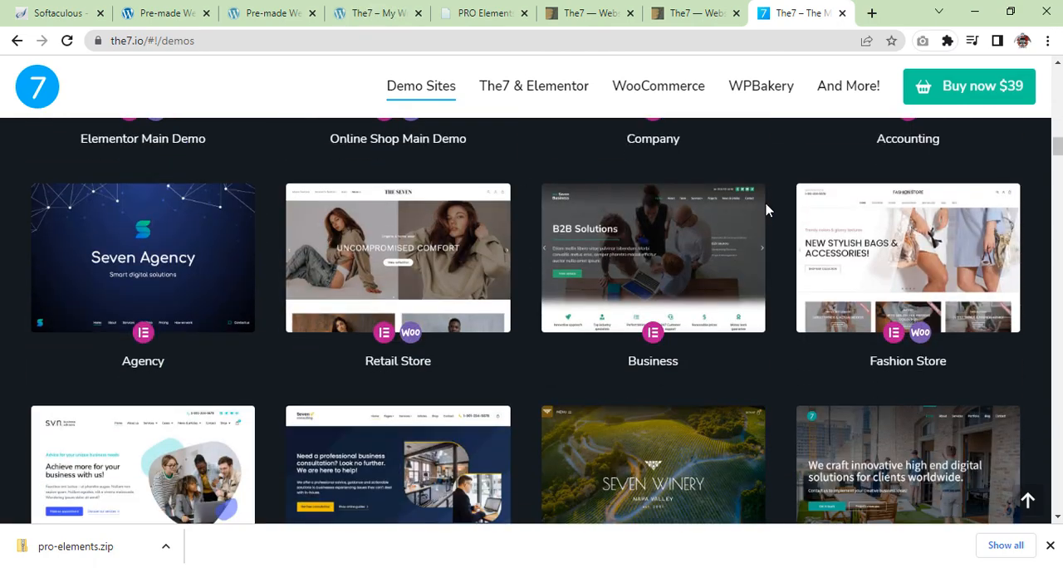
scroll(down, 3)
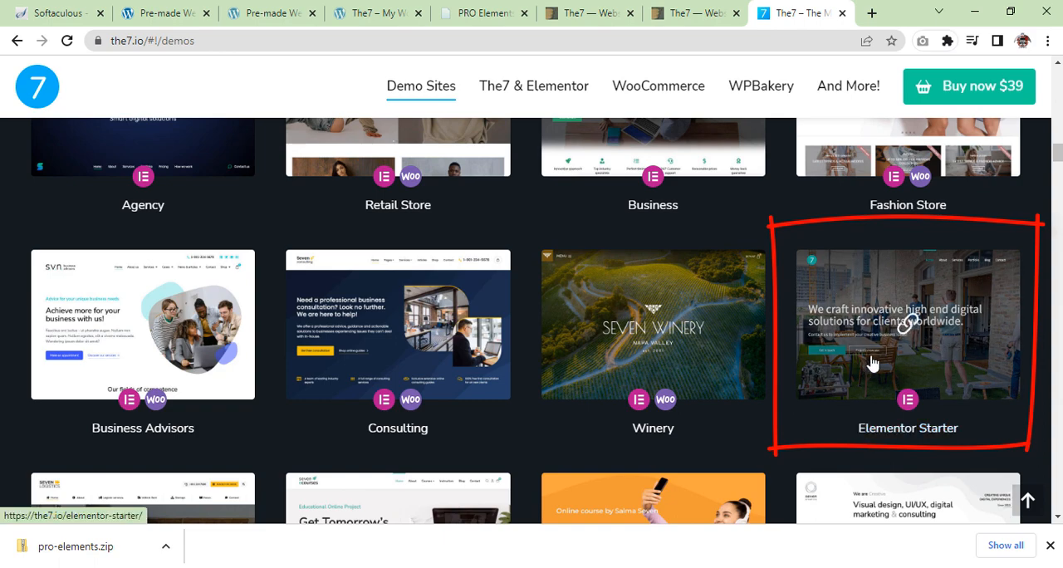
View the live Elementor Starter demo preview, scrolling through its homepage for comparison
click(907, 324)
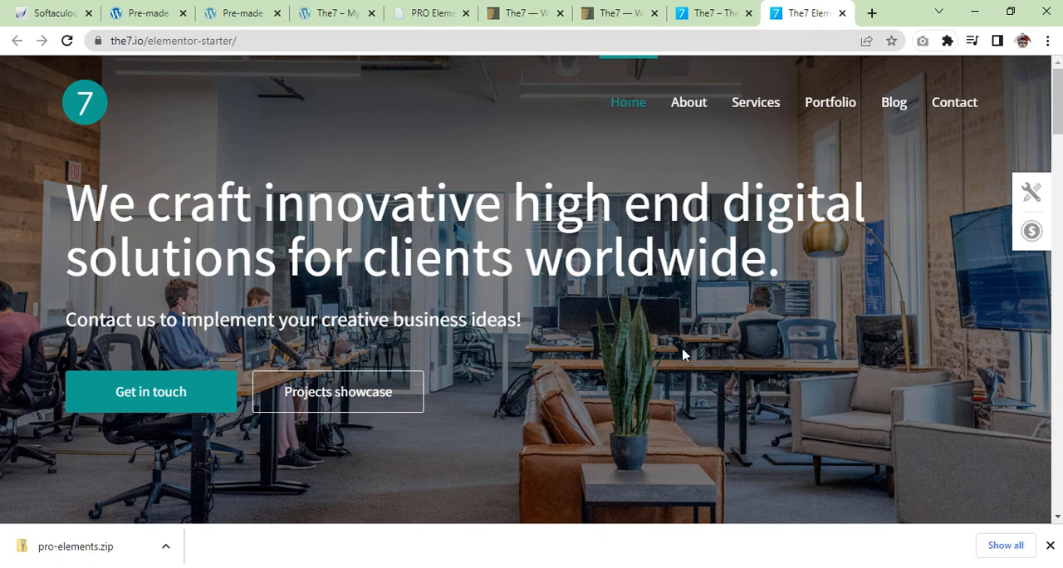
scroll(down, 3)
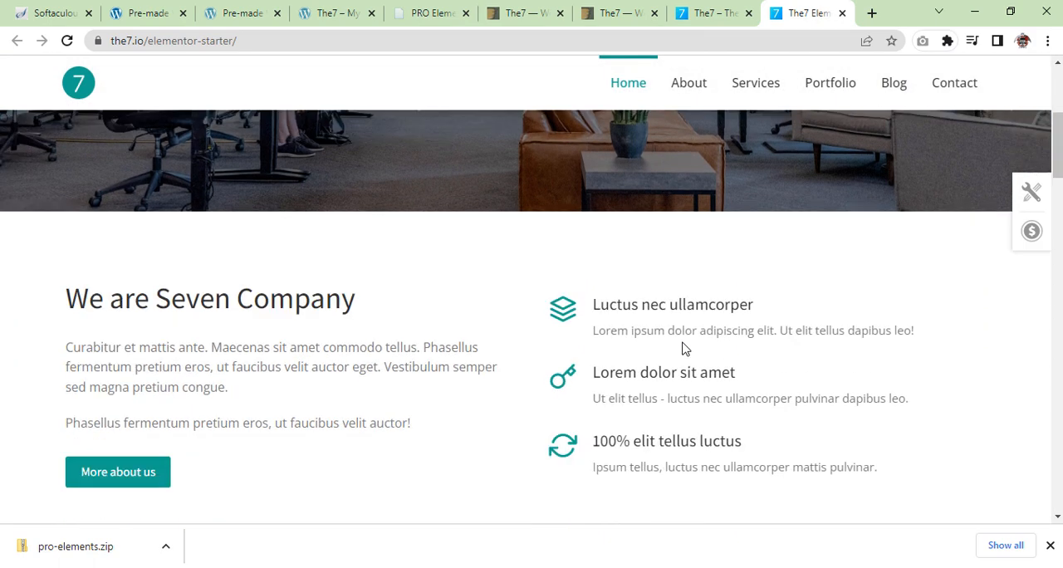
scroll(down, 3)
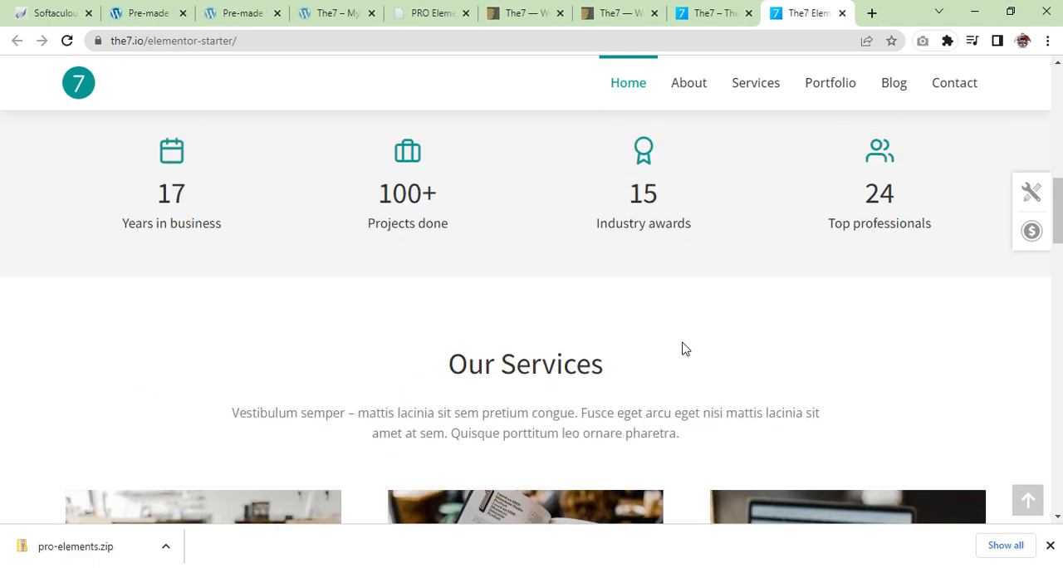
scroll(up, 3)
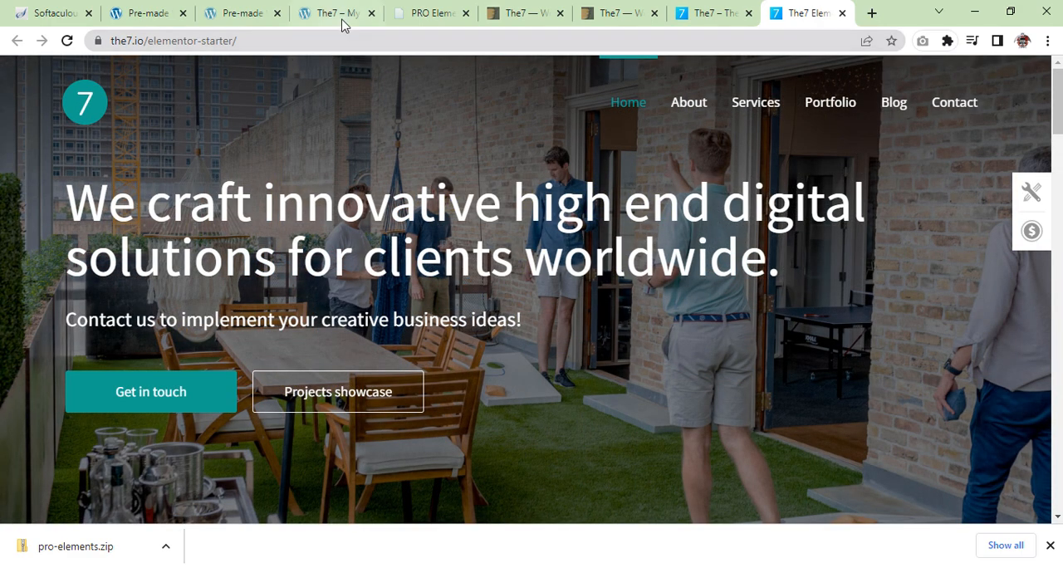
mouse_move(241, 13)
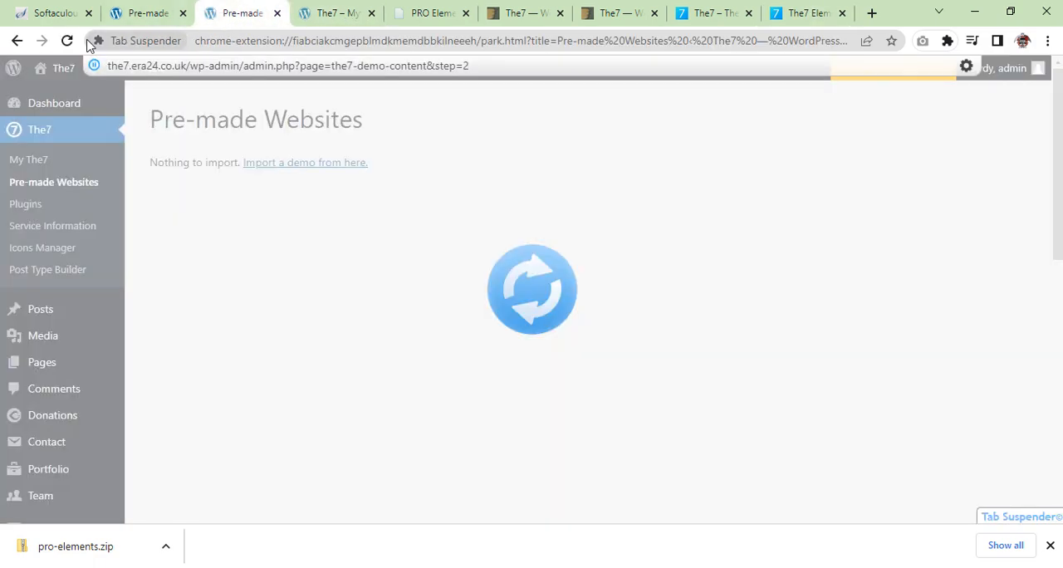
Restore the new site's suspended front-end tab and review the imported Elementor Starter homepage
click(336, 14)
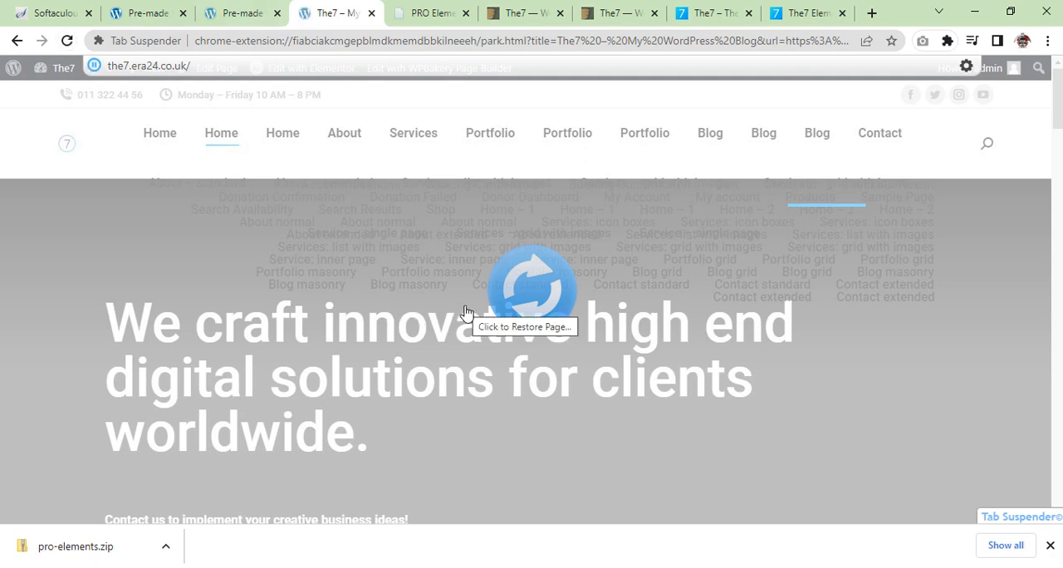
click(528, 286)
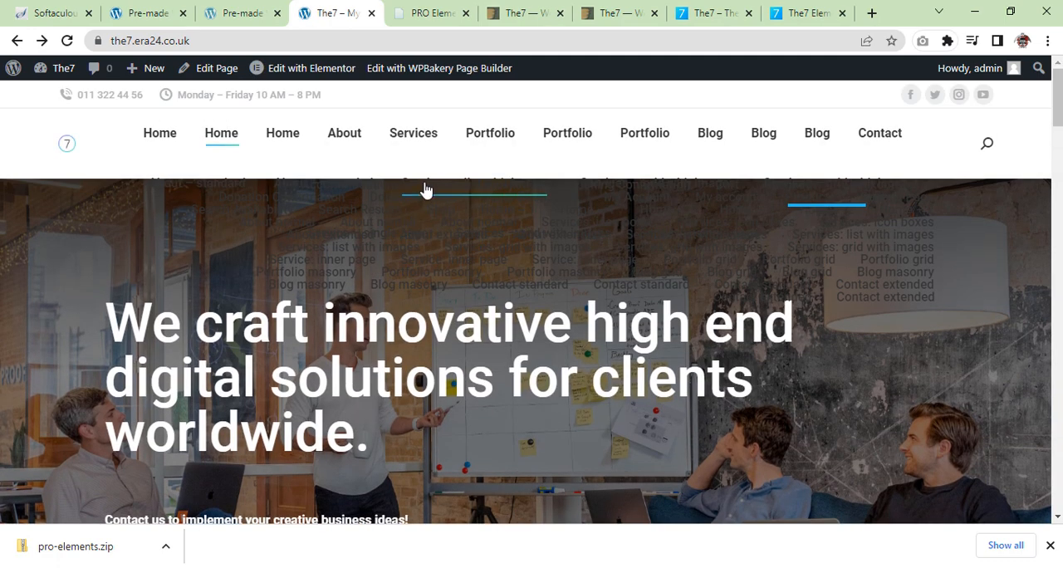
scroll(down, 3)
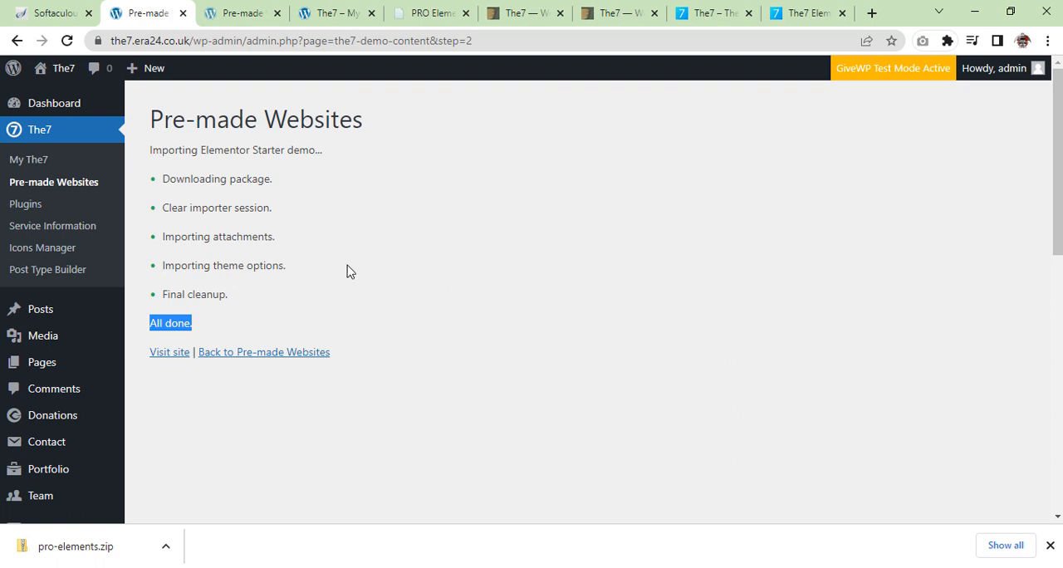
mouse_move(306, 142)
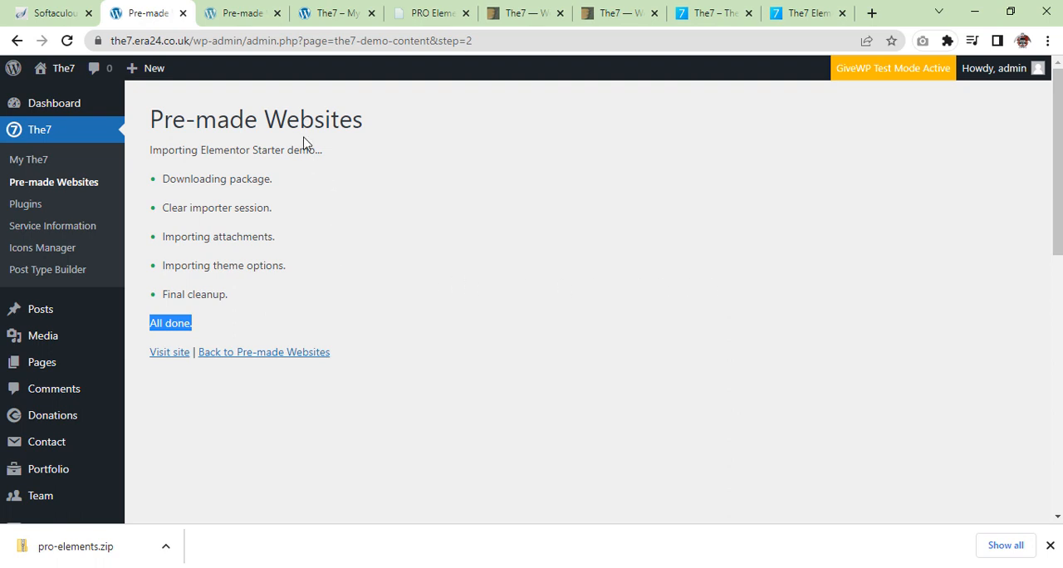
mouse_move(319, 133)
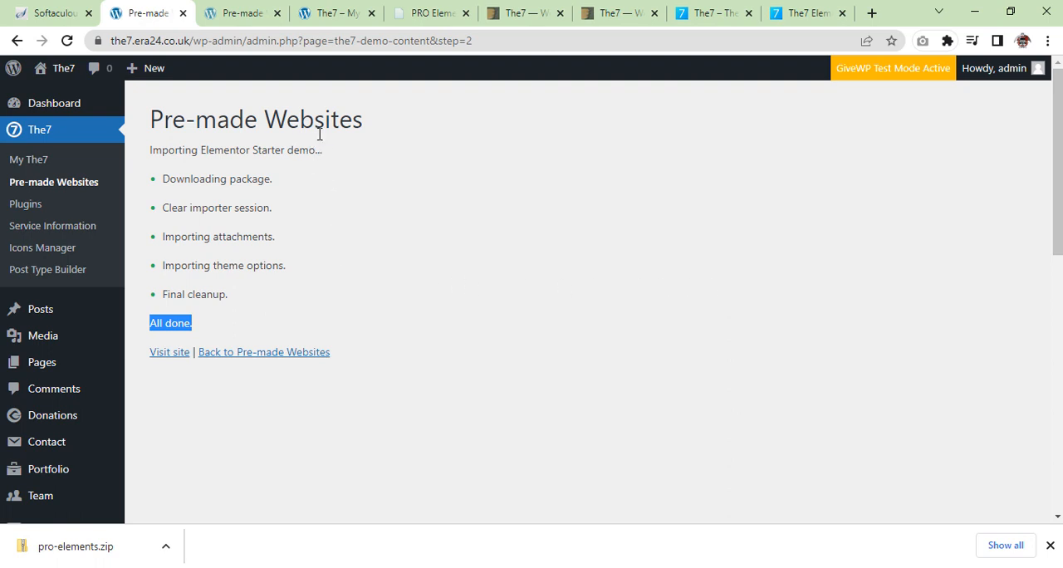
mouse_move(241, 13)
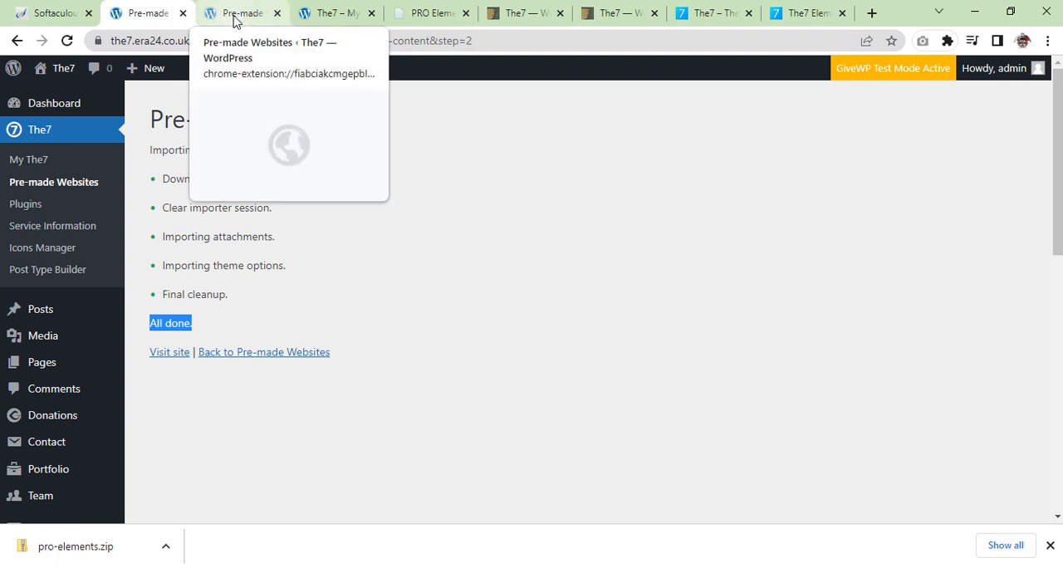
mouse_move(787, 252)
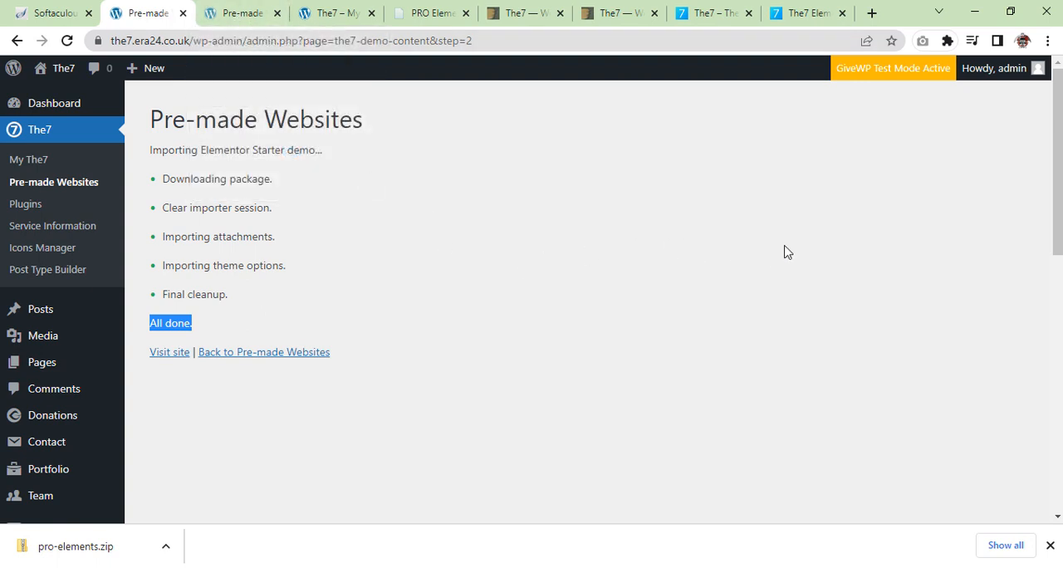
mouse_move(711, 432)
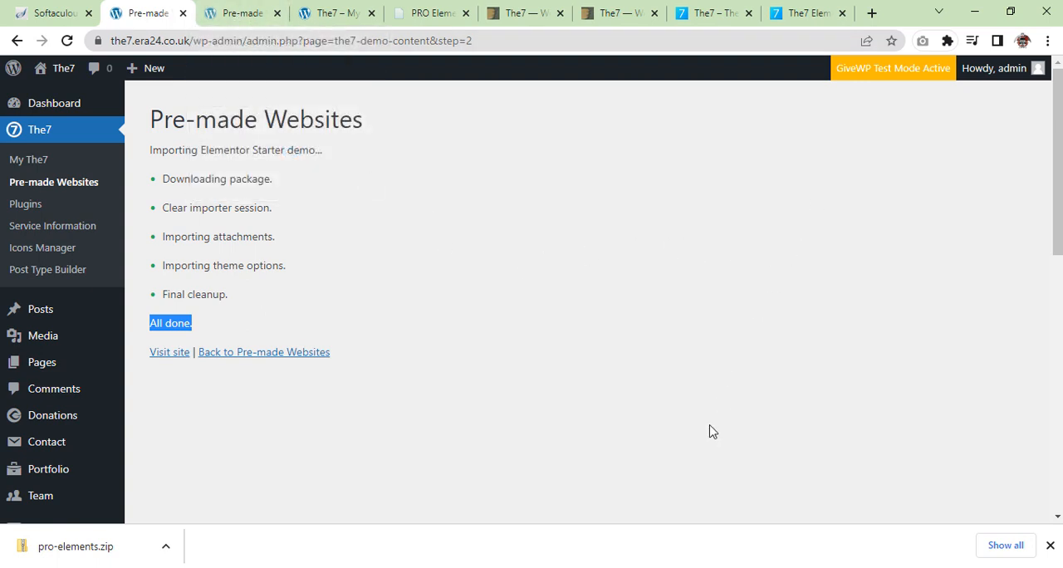
mouse_move(612, 286)
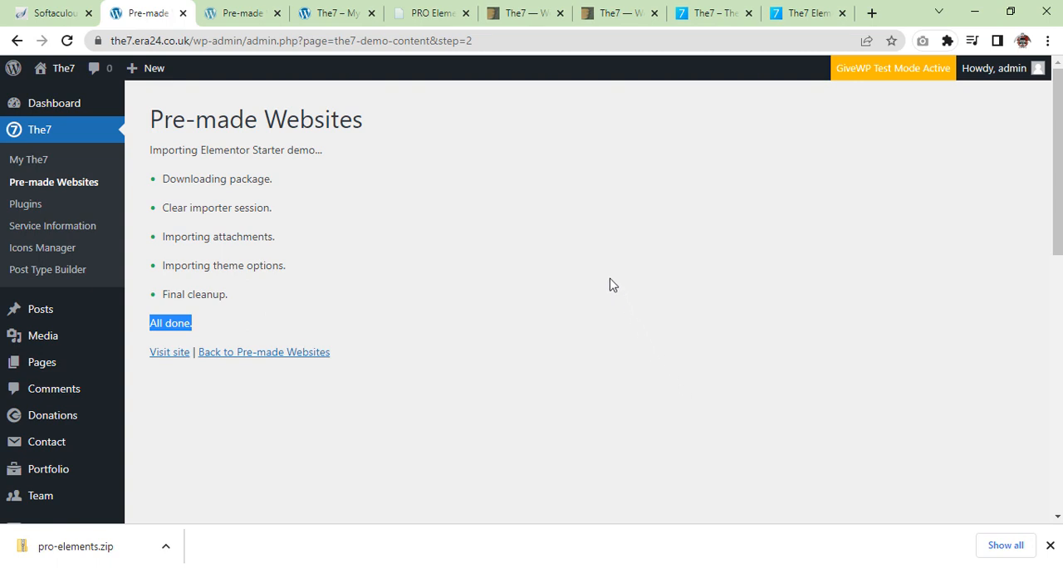
mouse_move(640, 242)
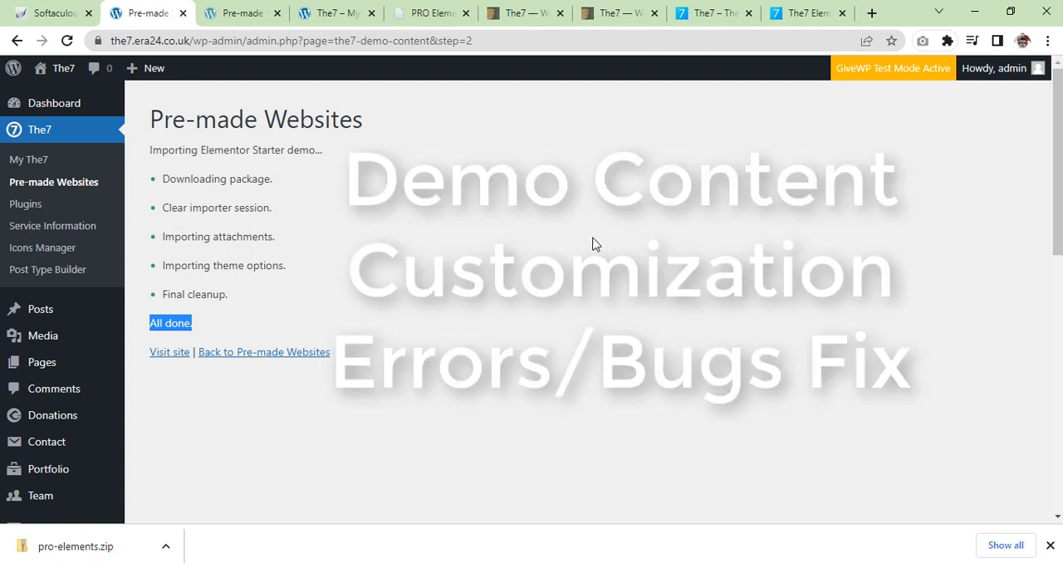
mouse_move(581, 246)
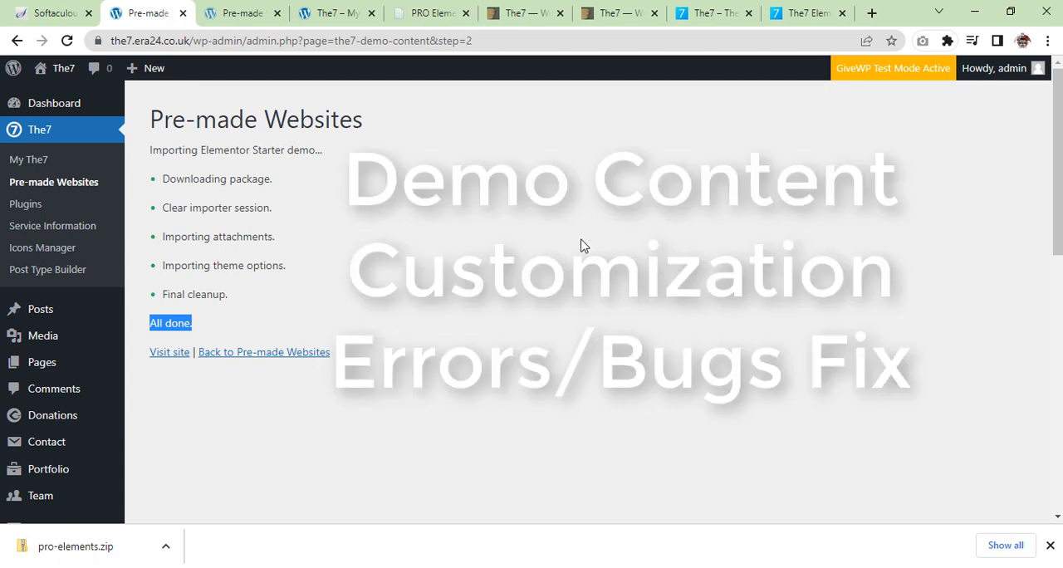
mouse_move(350, 220)
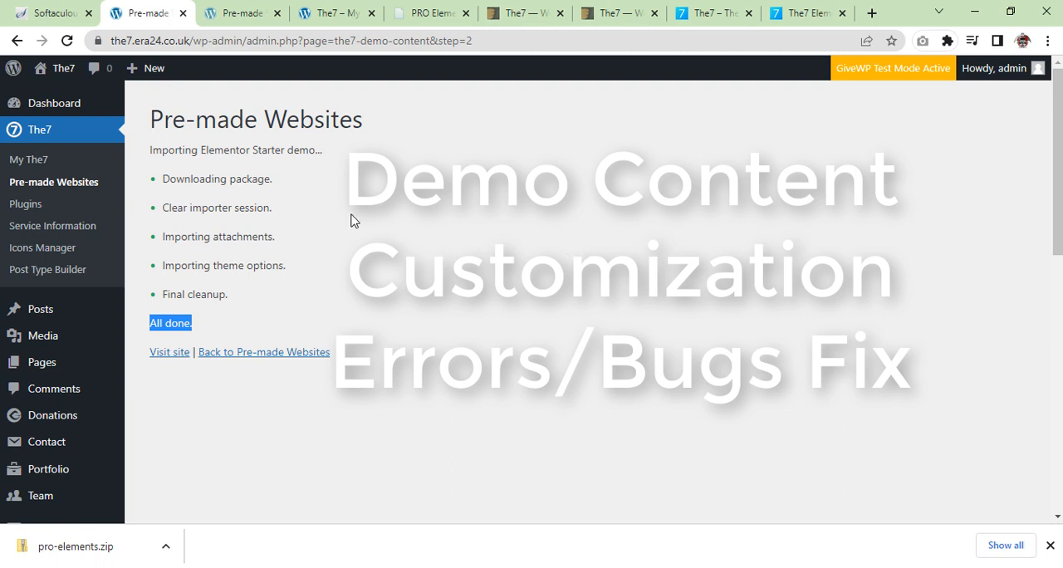